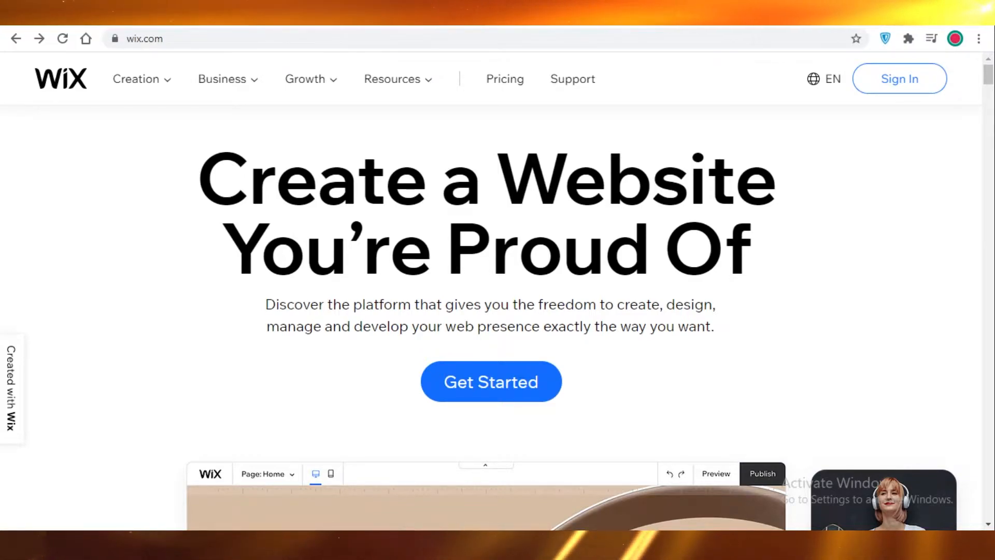
mouse_move(382, 396)
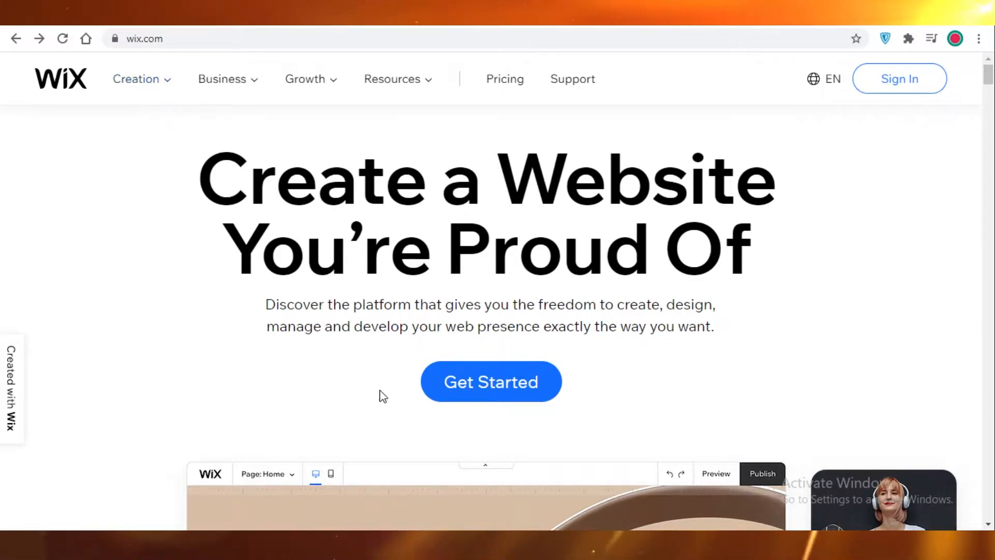
Step: Use Get Started on the Wix homepage to reach the Wix log-in page
left_click(491, 381)
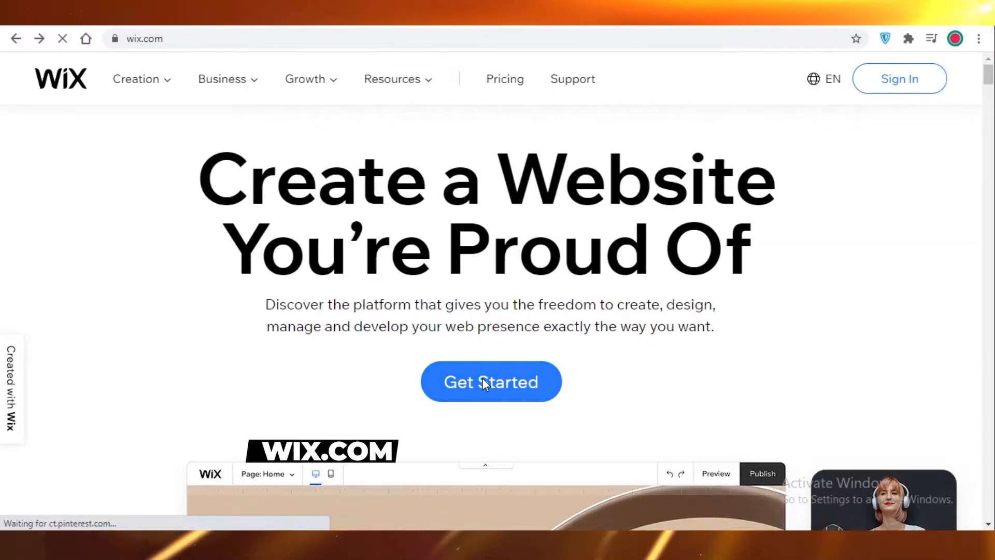
left_click(491, 382)
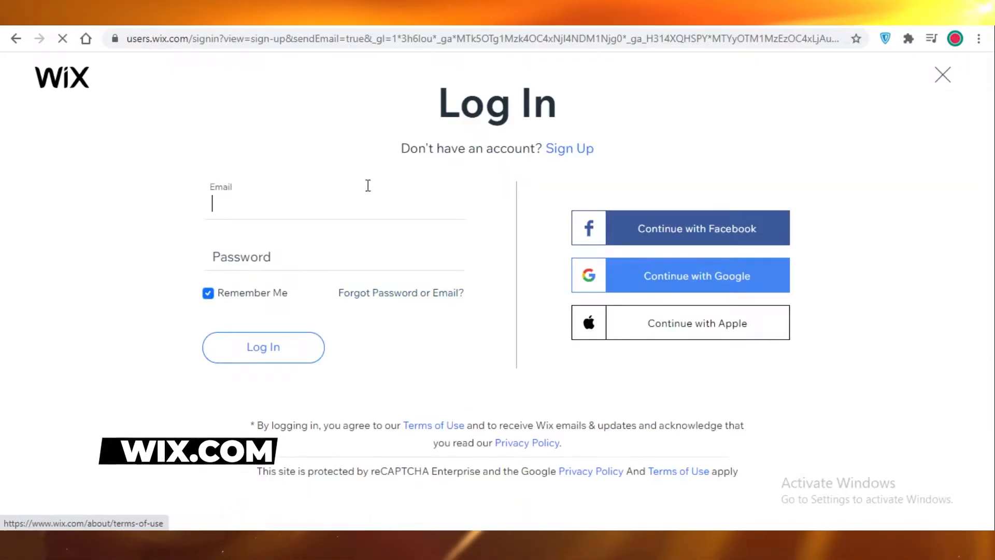
mouse_move(423, 156)
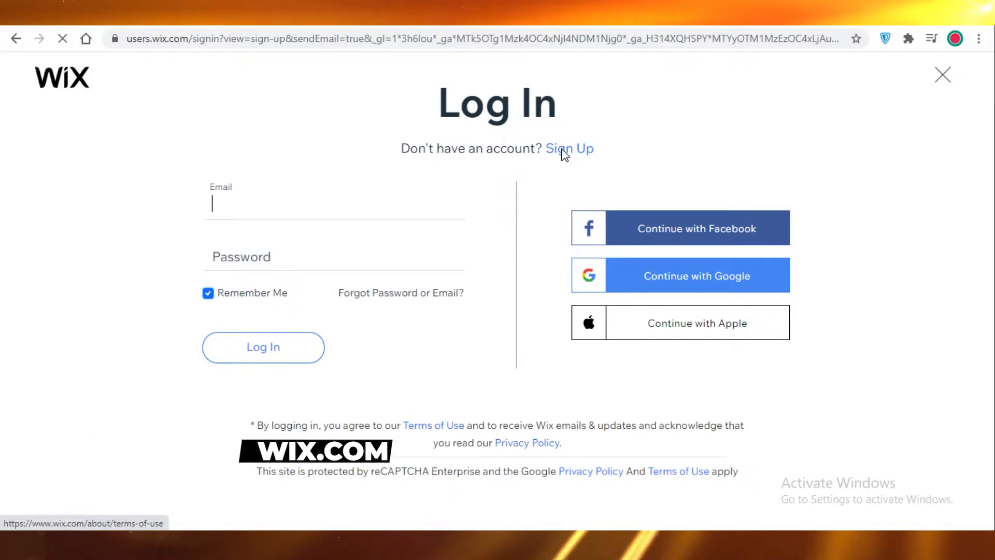
Step: Switch from logging in to signing up for a new Wix account
left_click(569, 147)
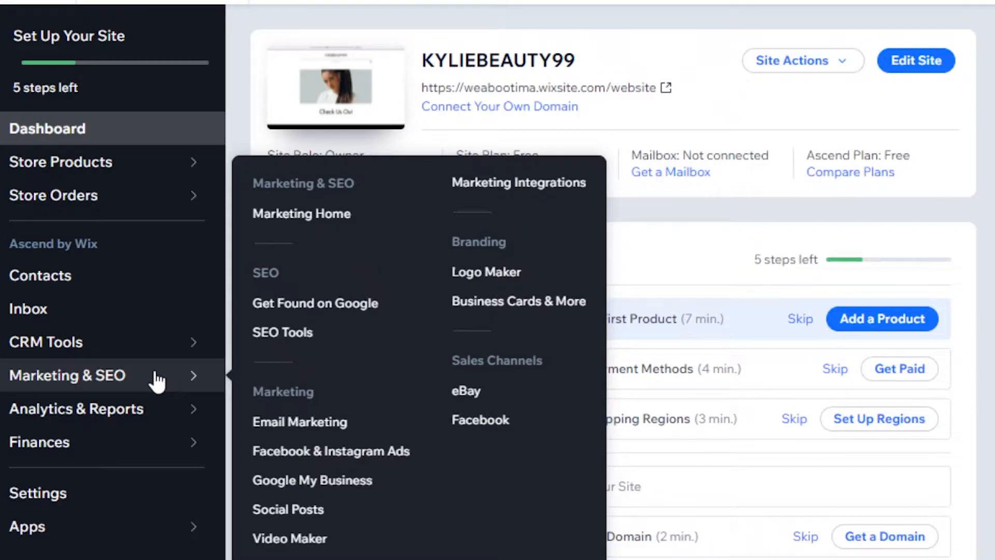
mouse_move(345, 355)
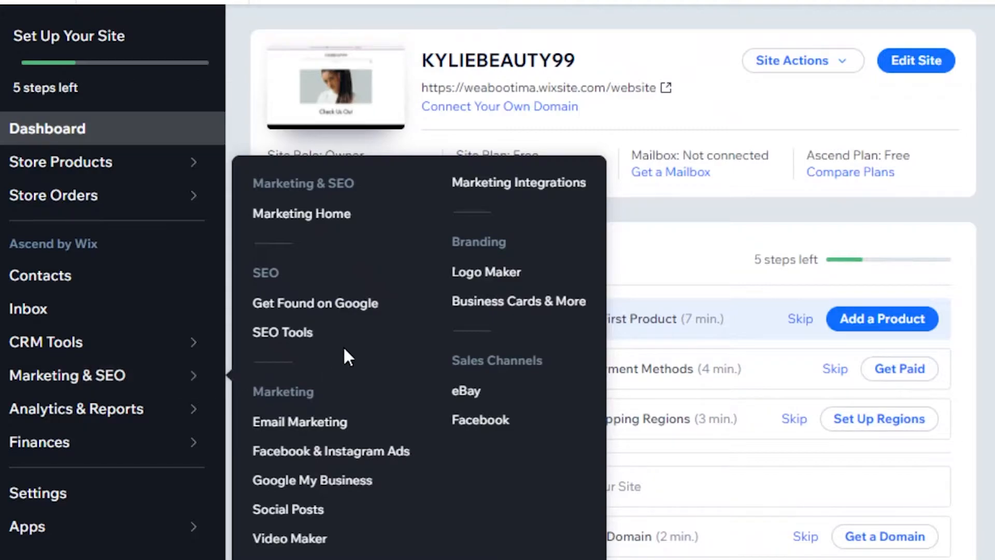
mouse_move(486, 271)
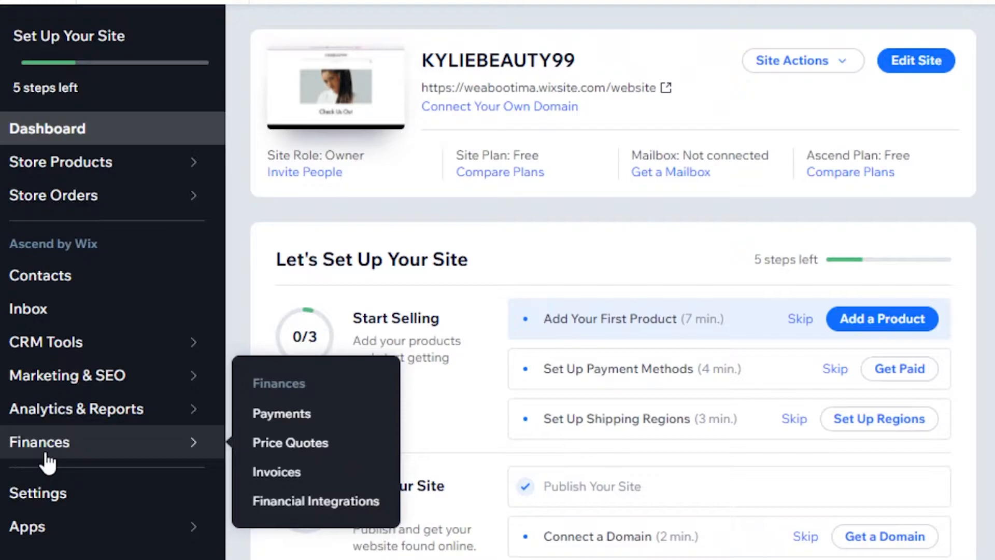
mouse_move(290, 442)
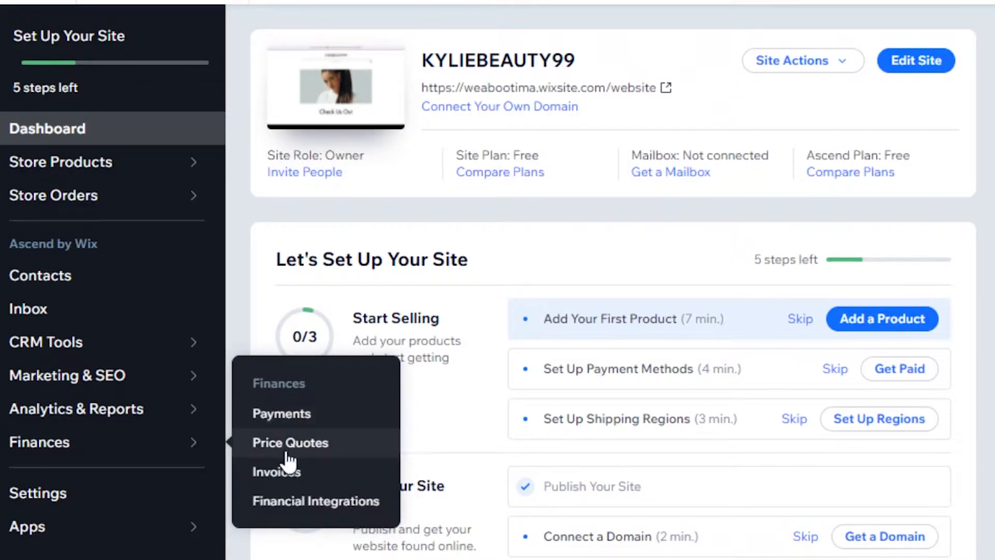
mouse_move(299, 511)
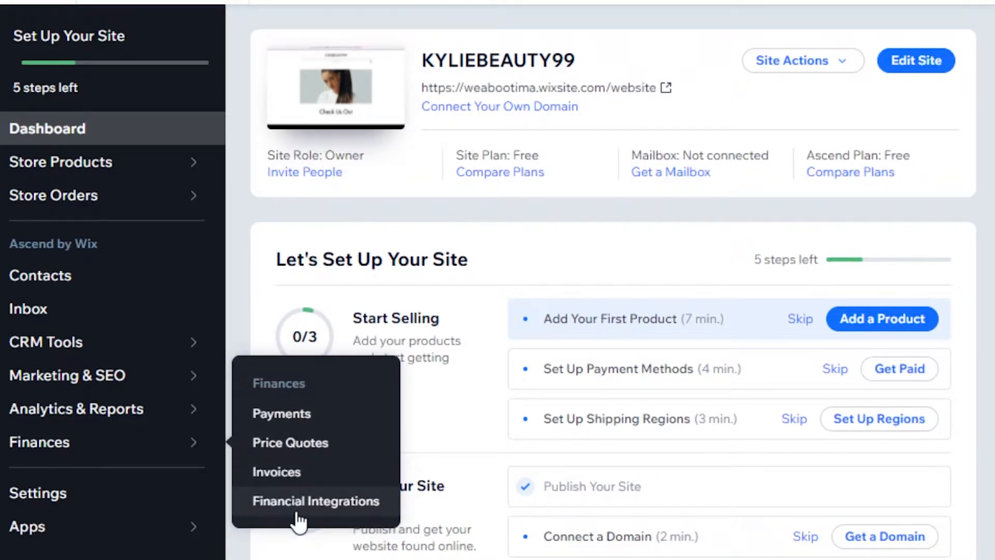
mouse_move(156, 450)
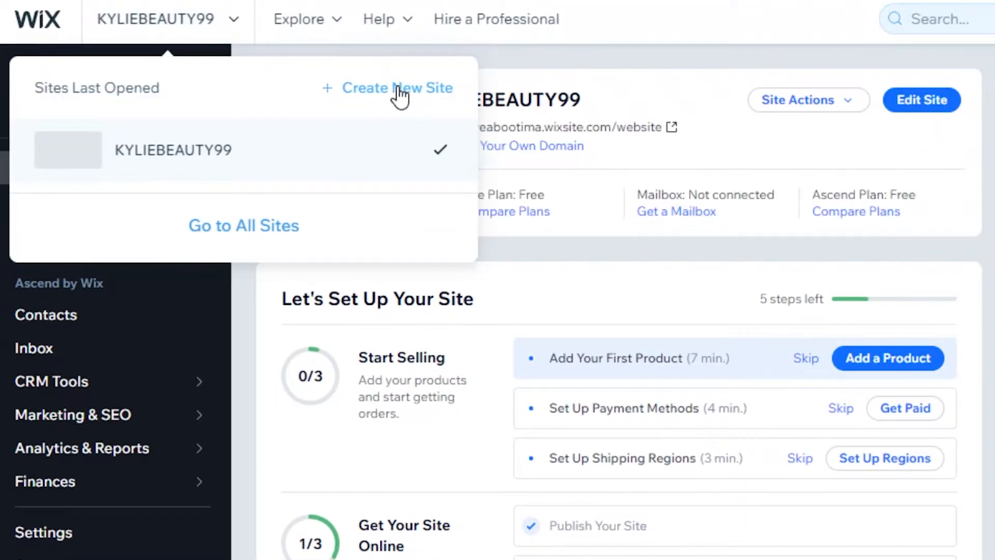
Step: Create a new site with website type 'Consultant Landing Page' and continue
left_click(397, 87)
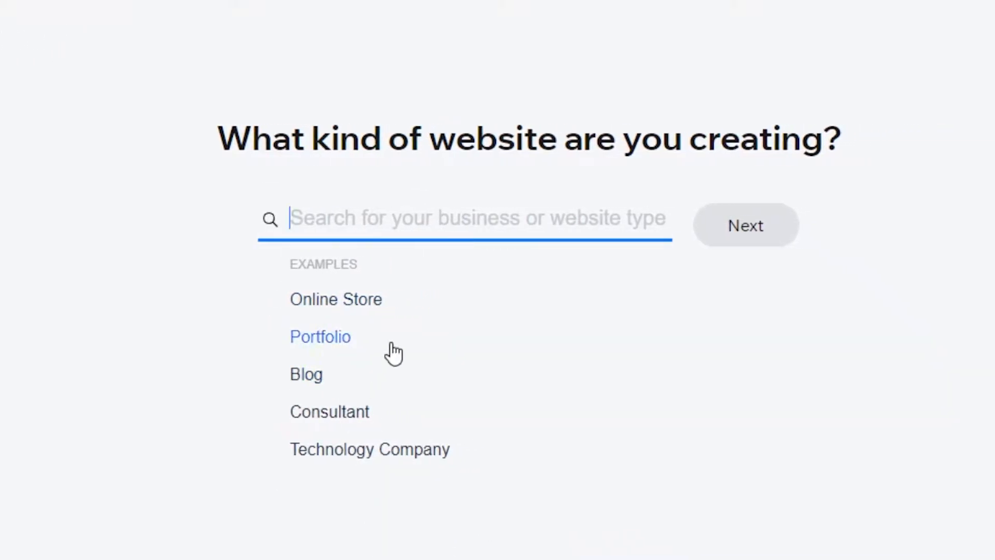
mouse_move(429, 485)
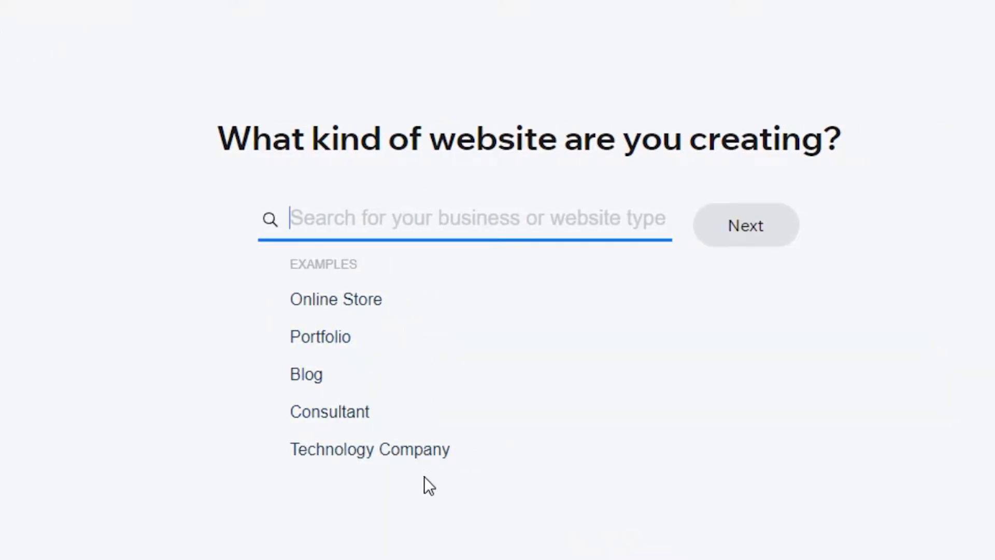
left_click(329, 411)
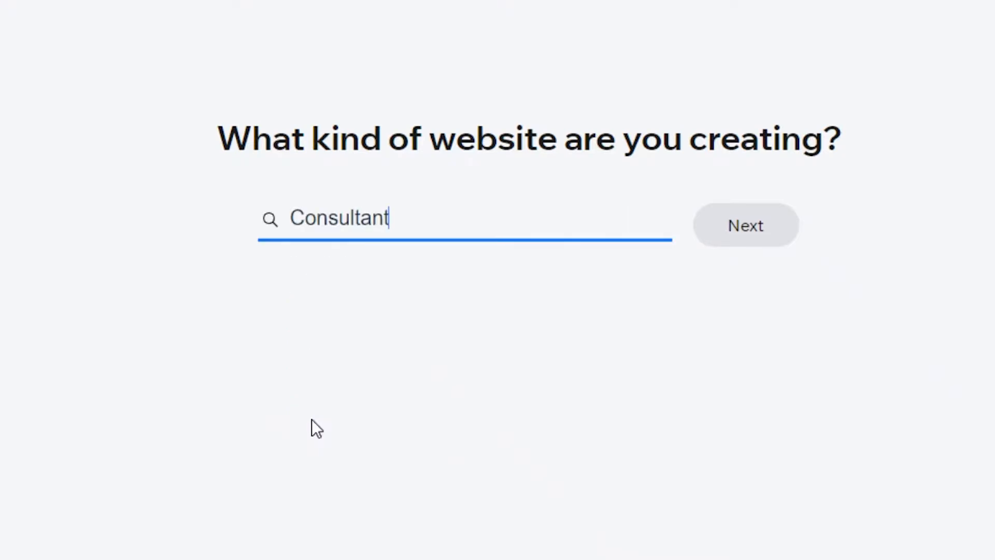
mouse_move(610, 333)
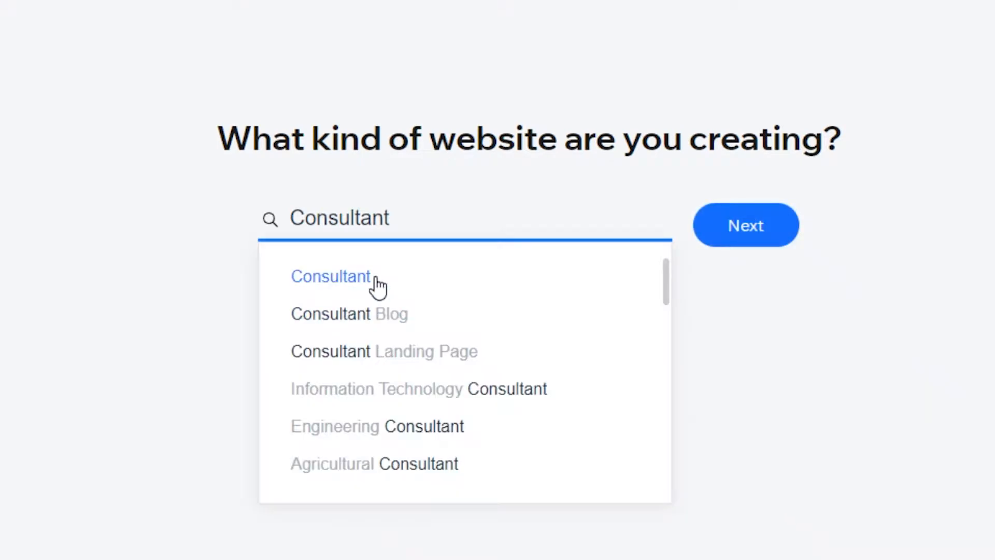
left_click(383, 351)
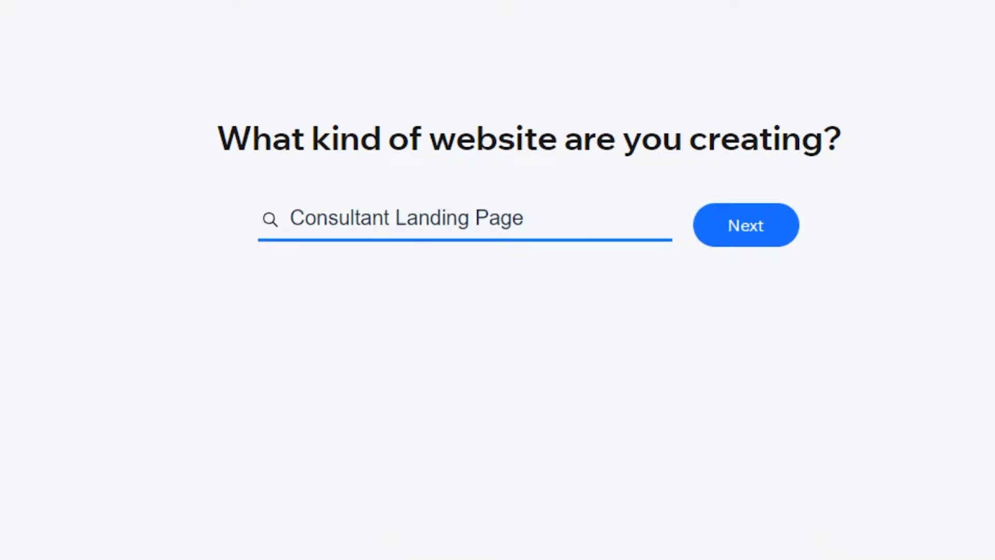
left_click(745, 225)
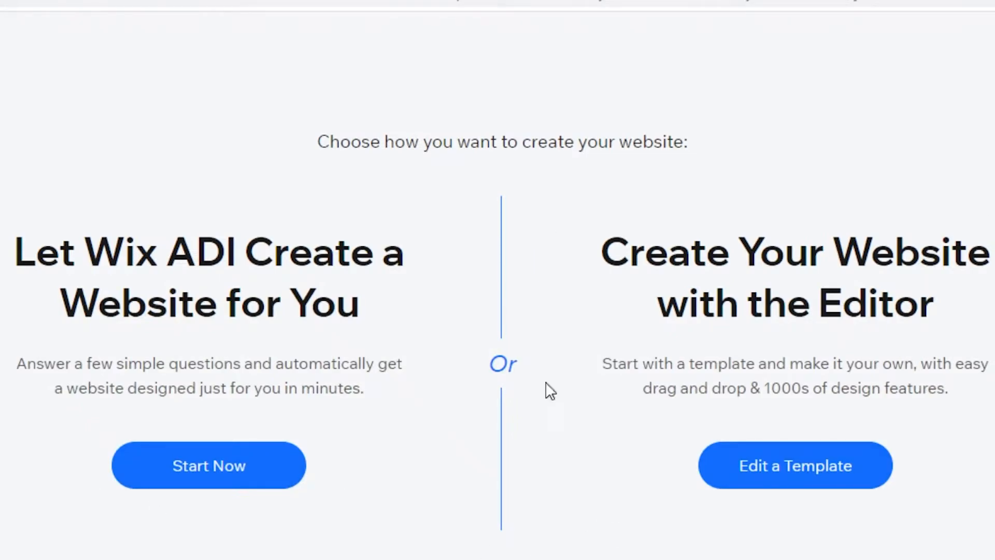
mouse_move(501, 266)
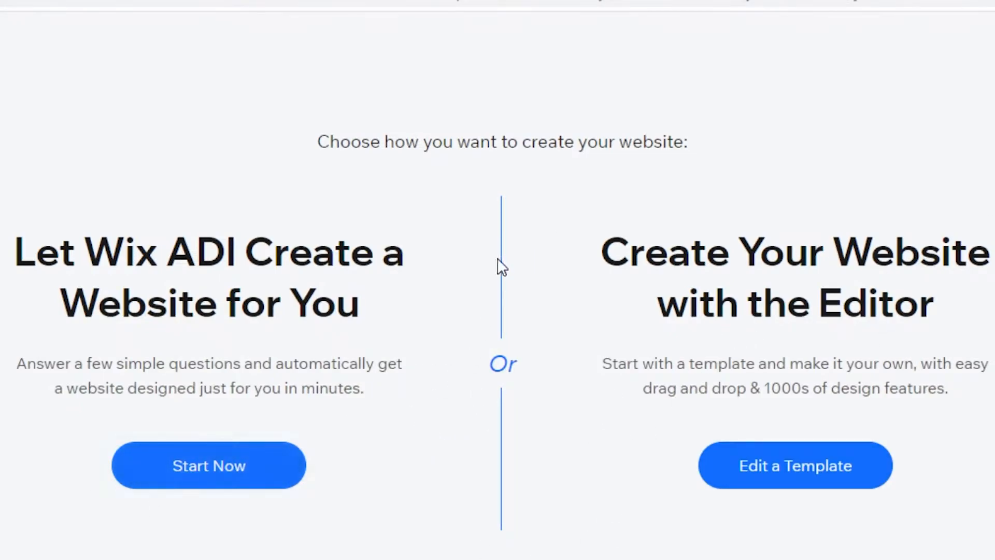
mouse_move(532, 271)
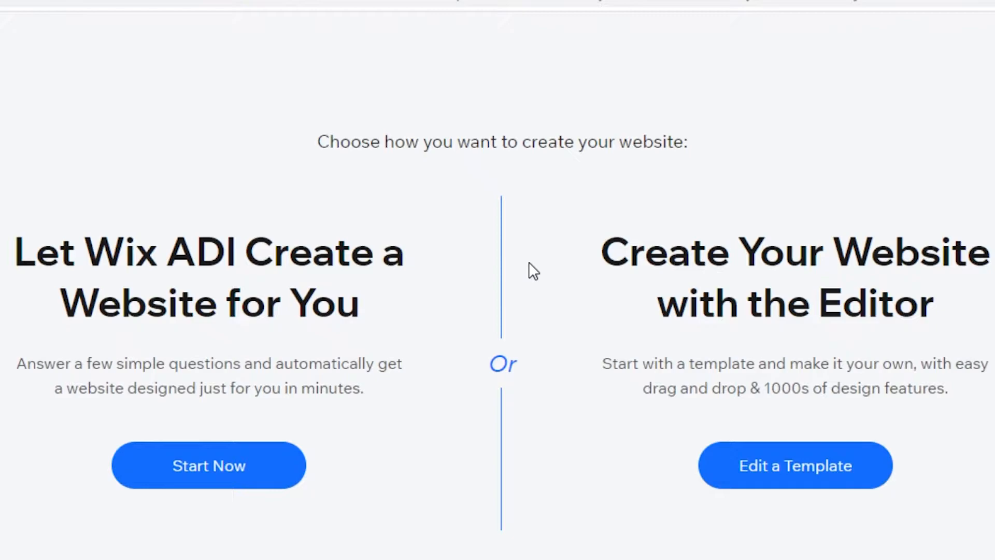
mouse_move(518, 269)
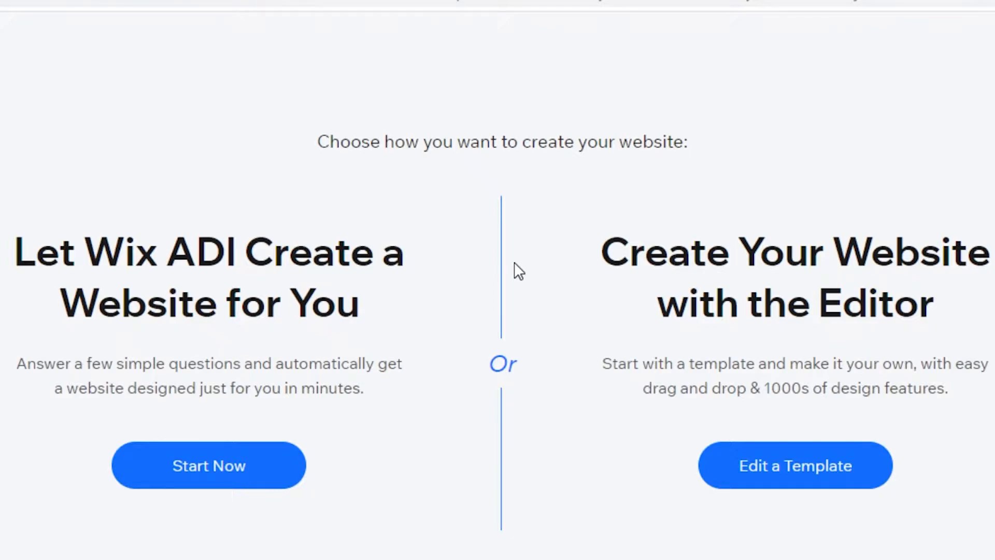
mouse_move(518, 279)
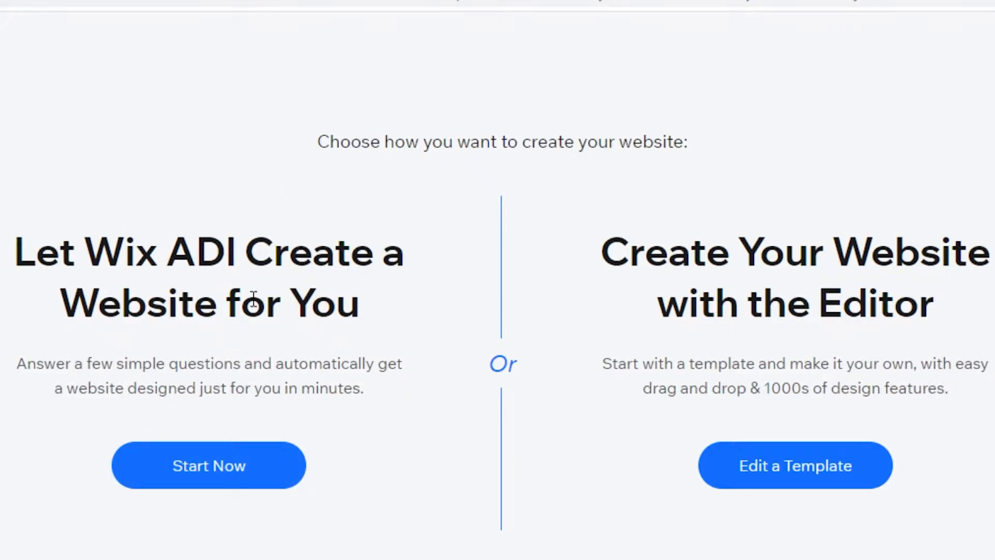
mouse_move(739, 301)
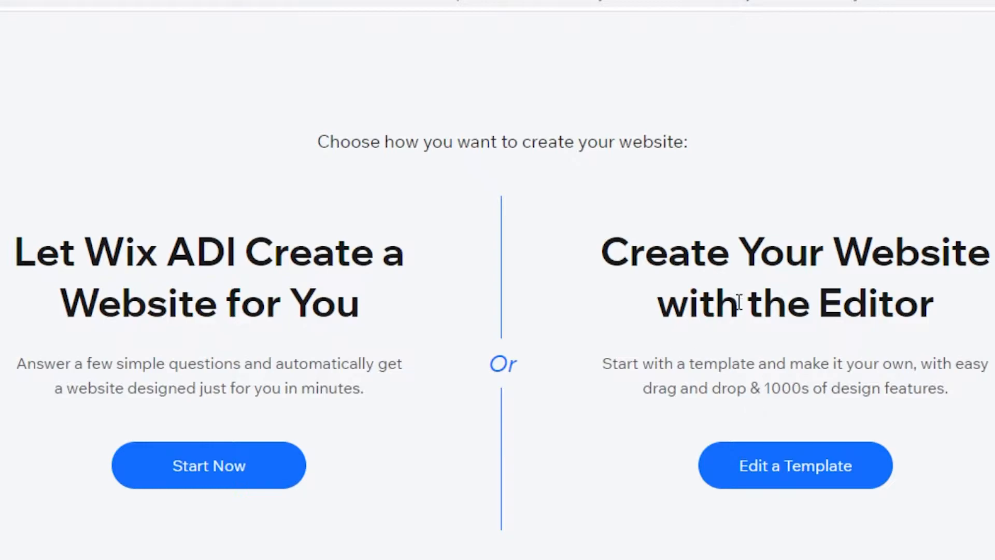
mouse_move(741, 511)
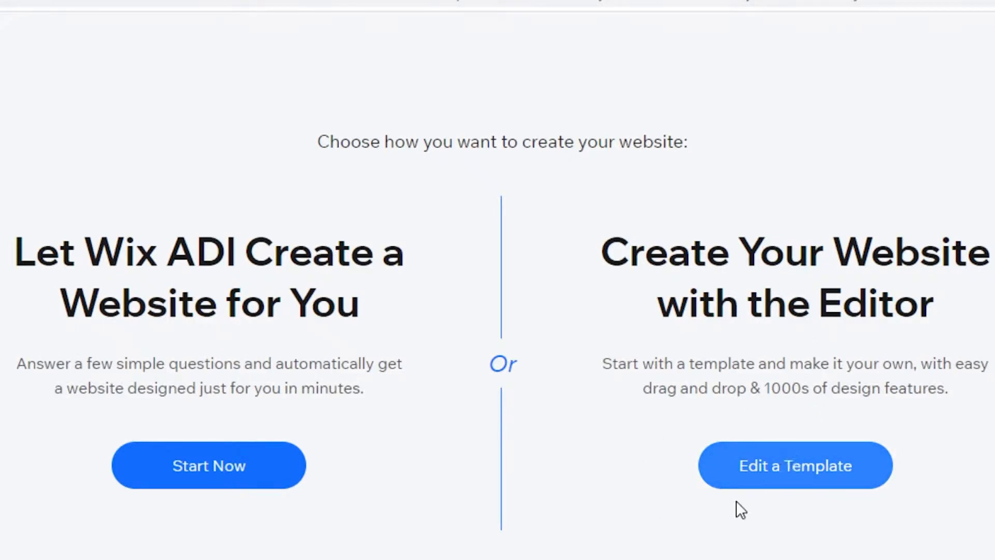
mouse_move(785, 511)
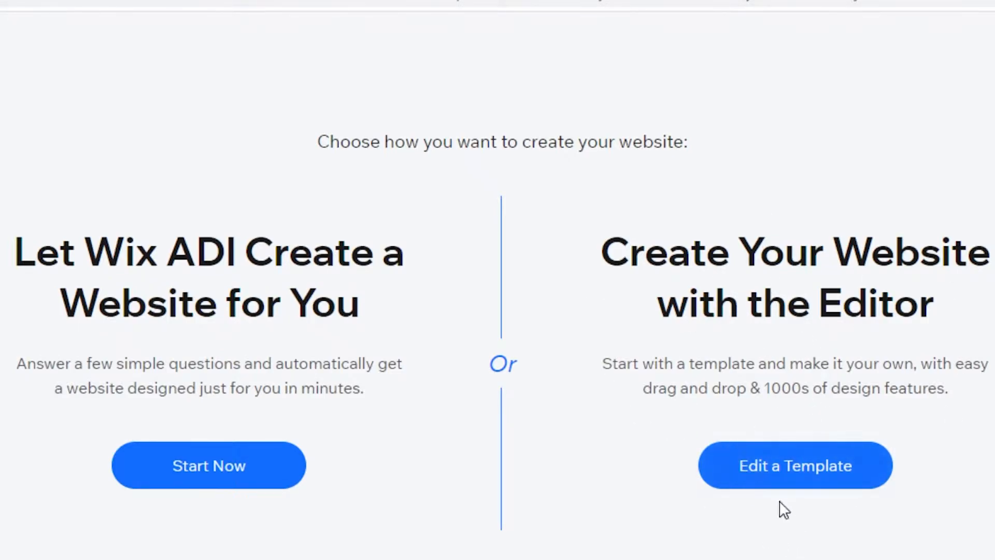
mouse_move(794, 465)
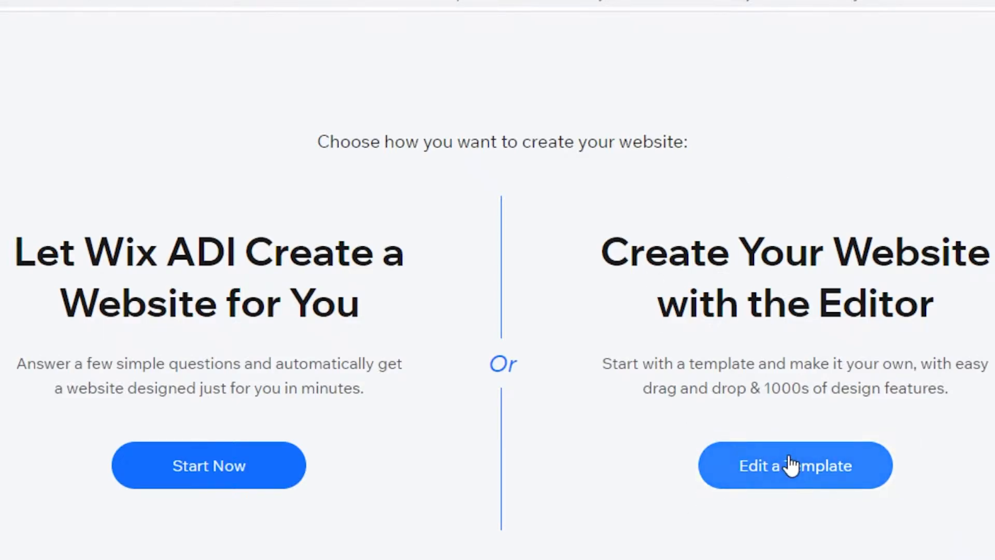
Step: Choose Edit a Template to build the site from a template
left_click(795, 465)
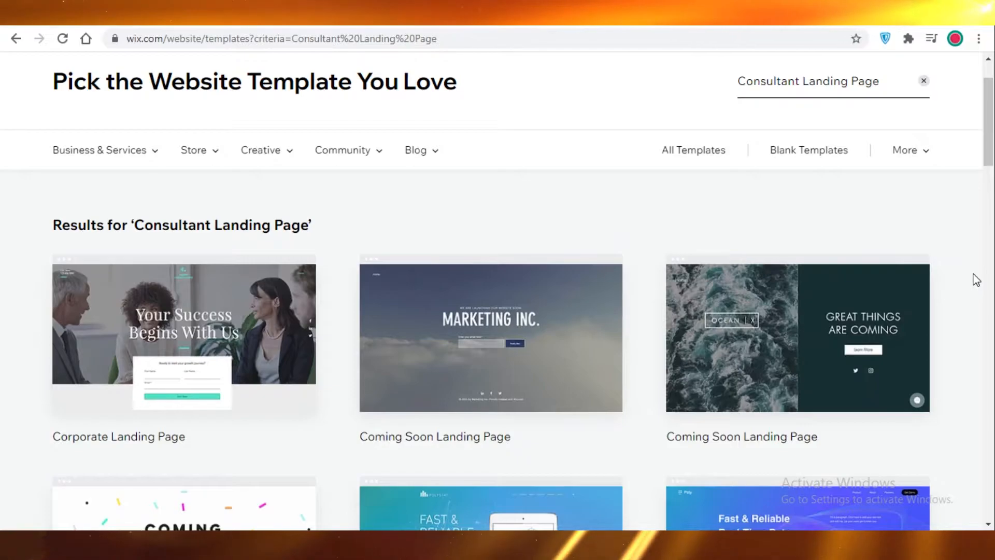
Step: Browse two pages of Consultant Landing Page templates, then start searching for 'business'
scroll("up", 3)
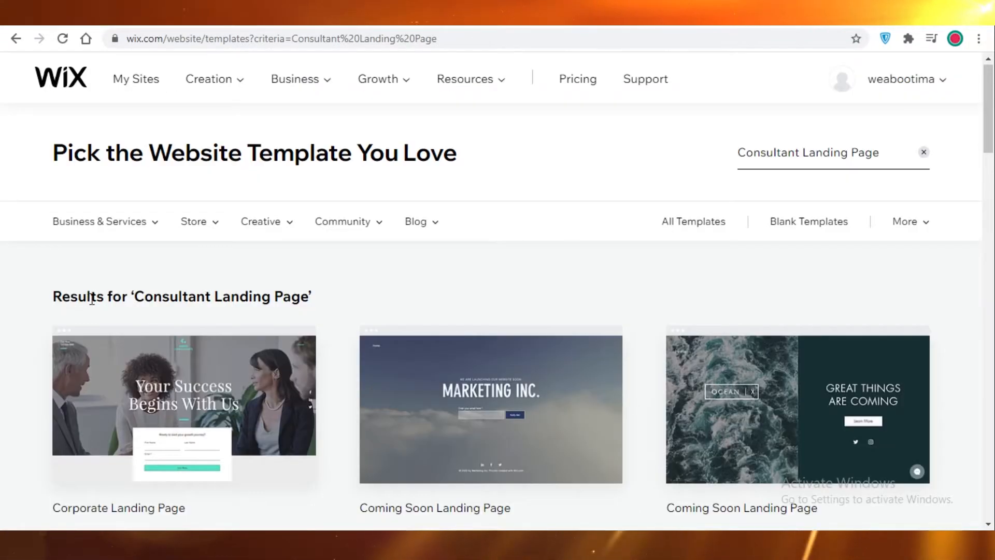
scroll("down", 3)
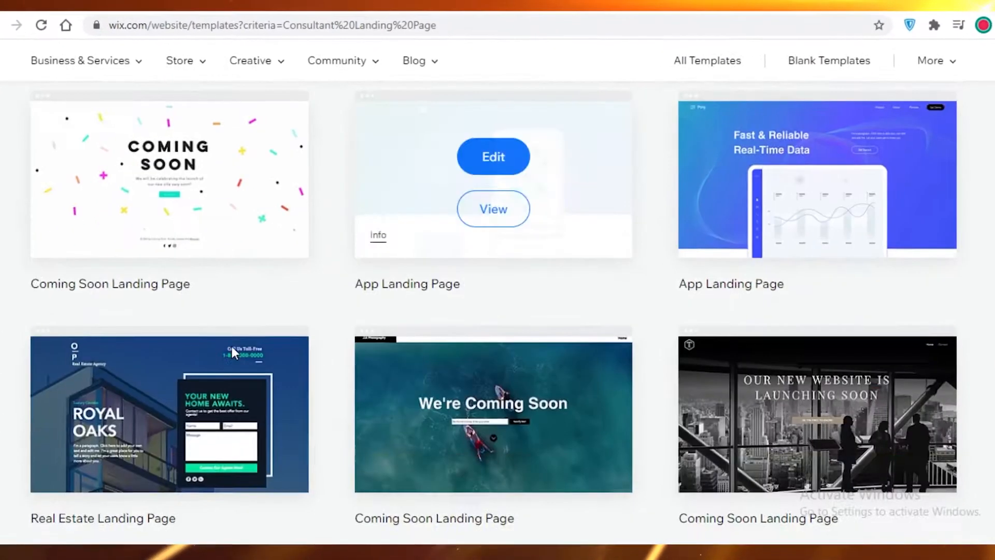
scroll("down", 3)
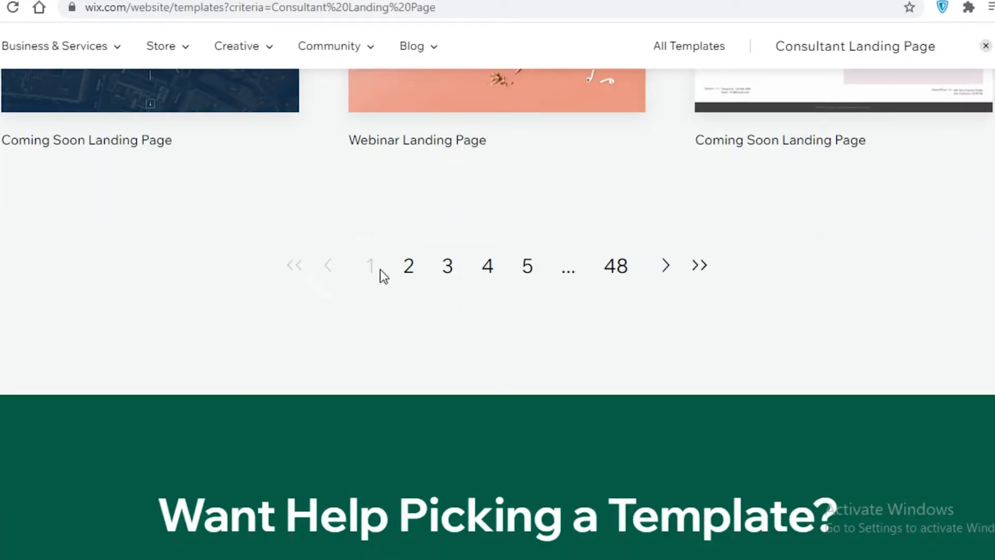
scroll("up", 3)
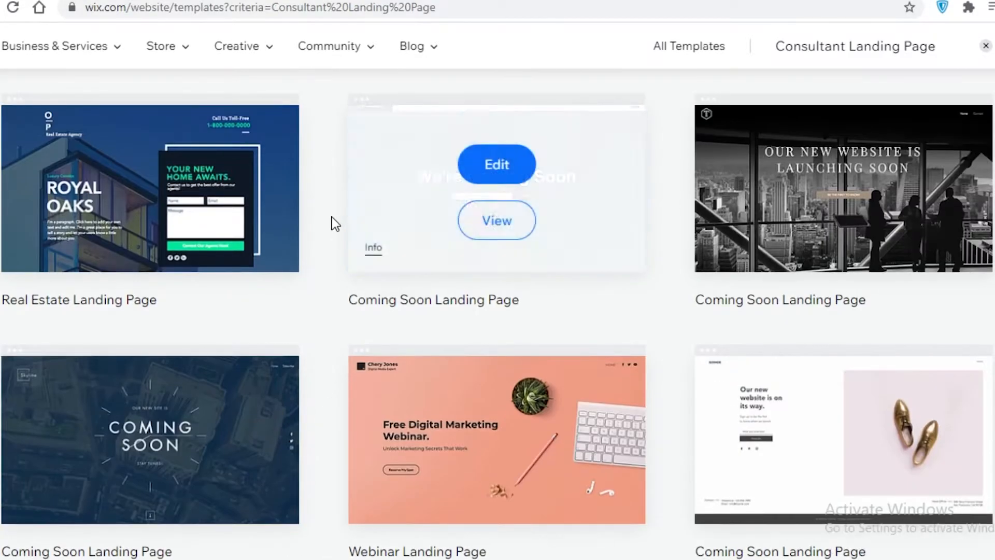
scroll("down", 3)
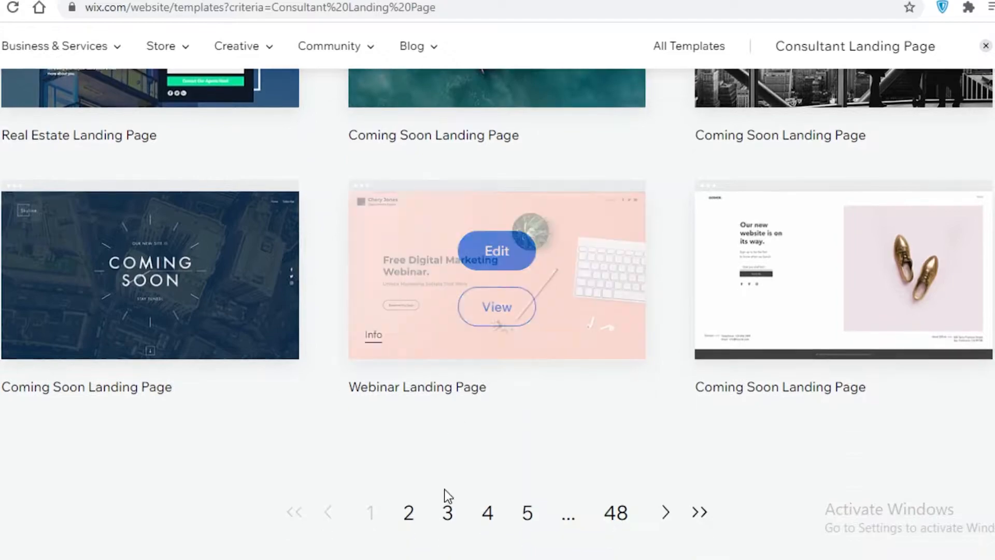
left_click(408, 512)
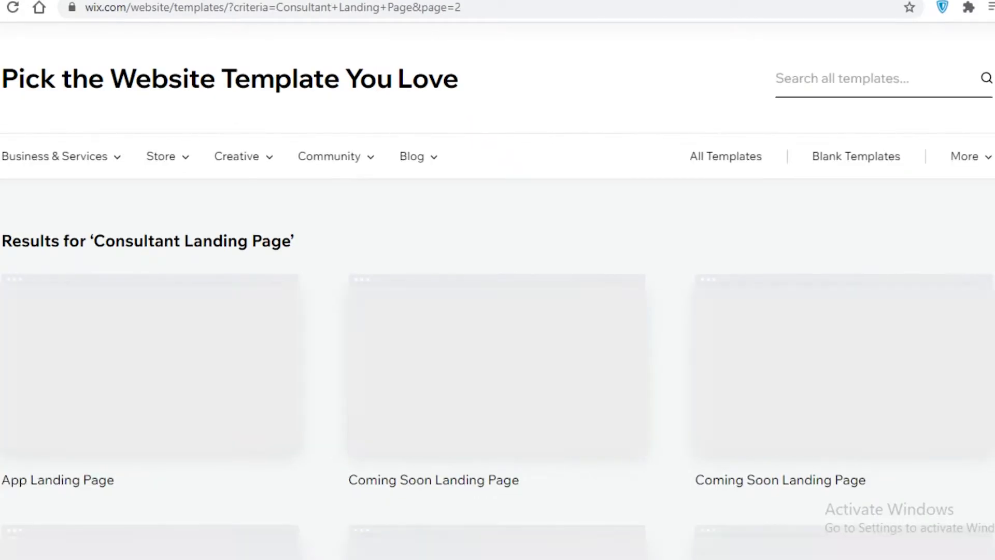
scroll("down", 3)
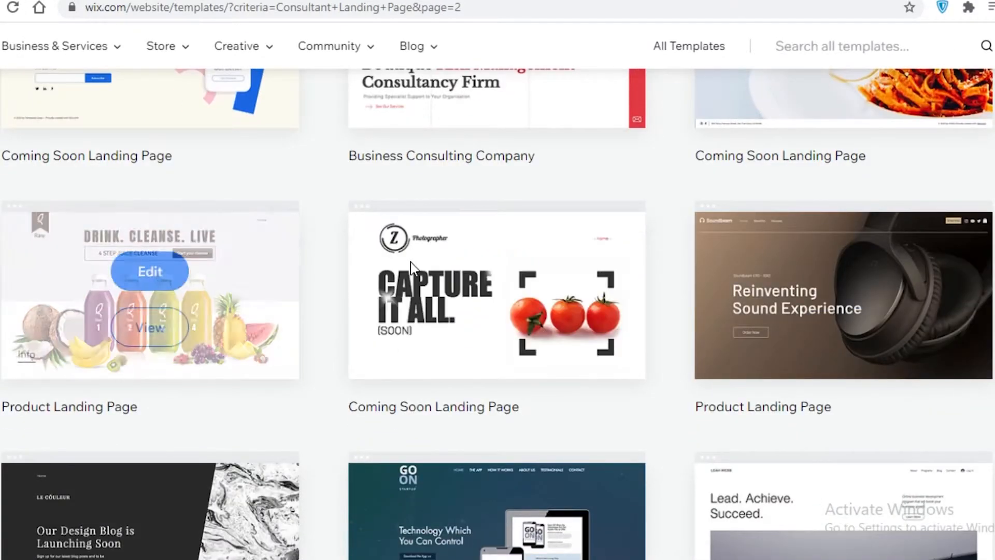
scroll("up", 3)
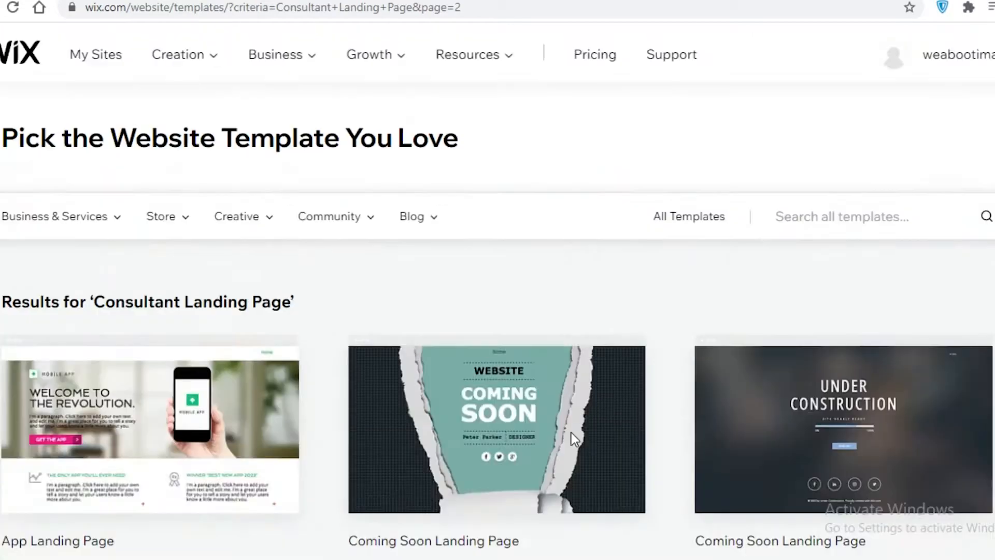
type("b")
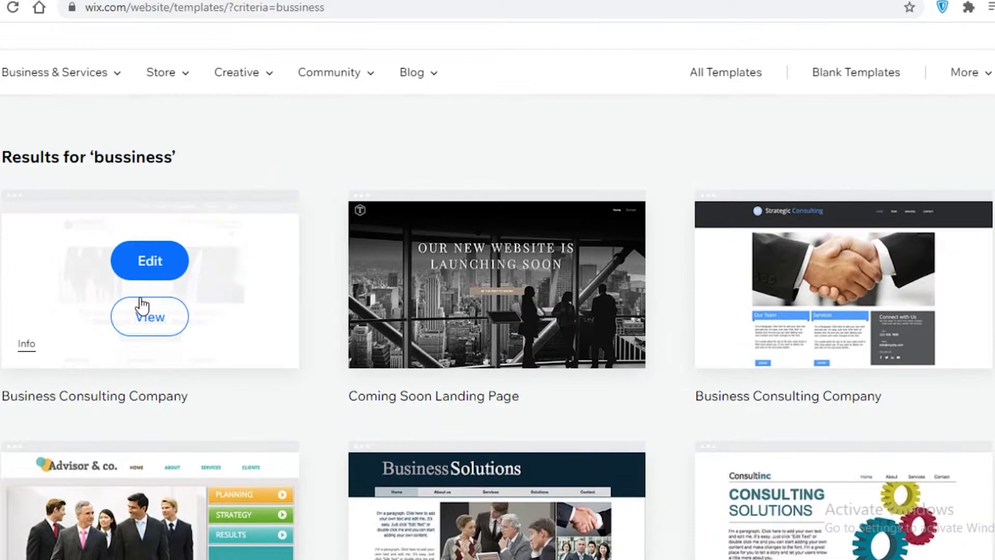
Step: Preview the Business Consulting and Business Solutions demos, then open Business Consulting for editing
left_click(149, 316)
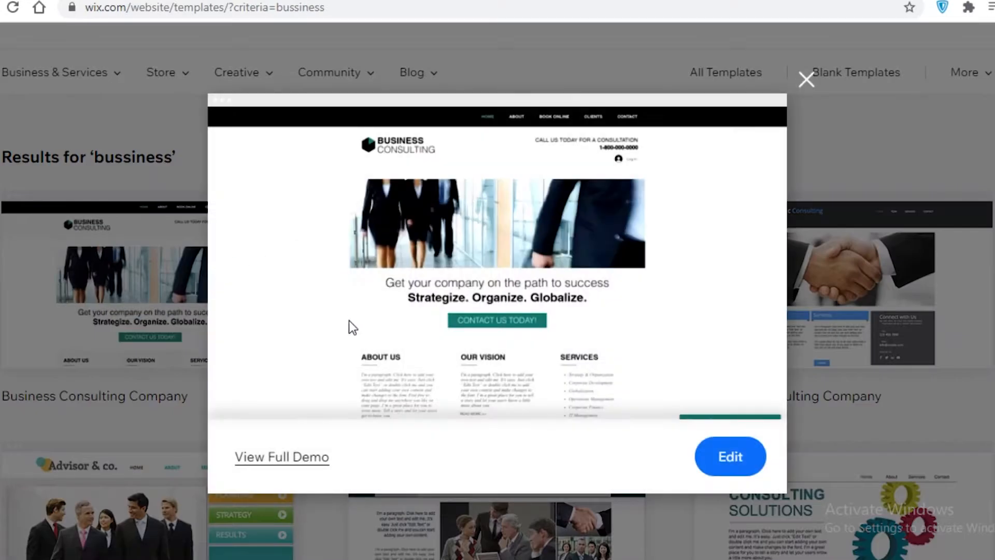
left_click(281, 457)
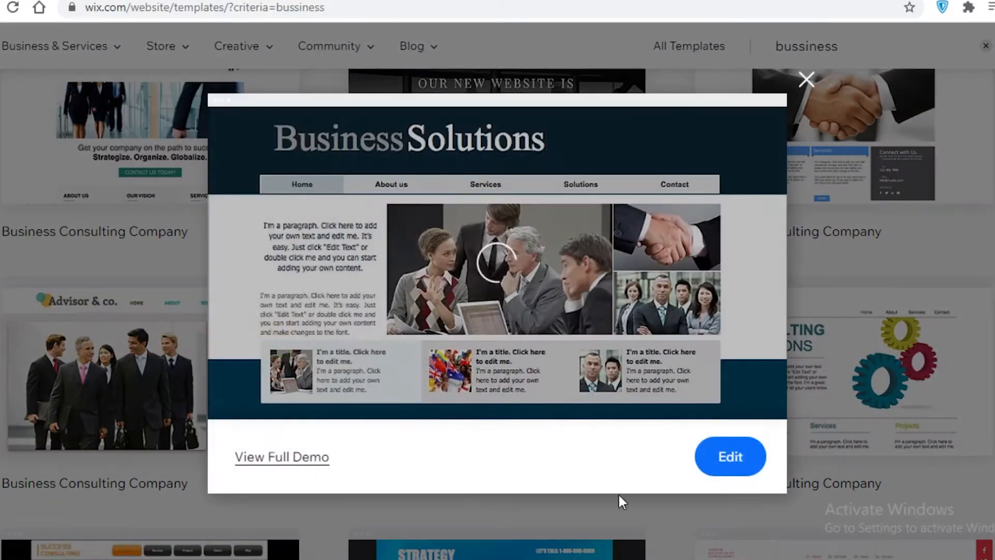
left_click(281, 457)
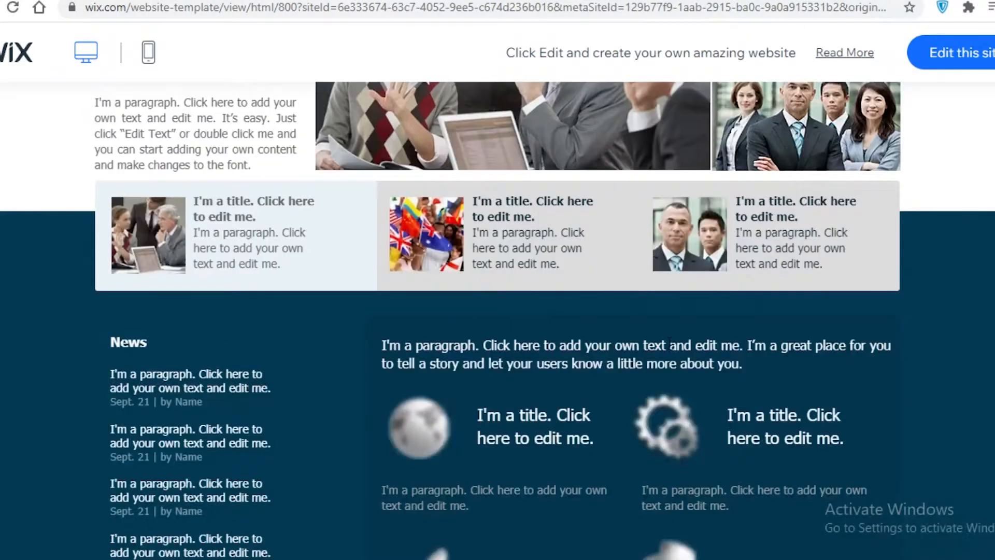
left_click(958, 52)
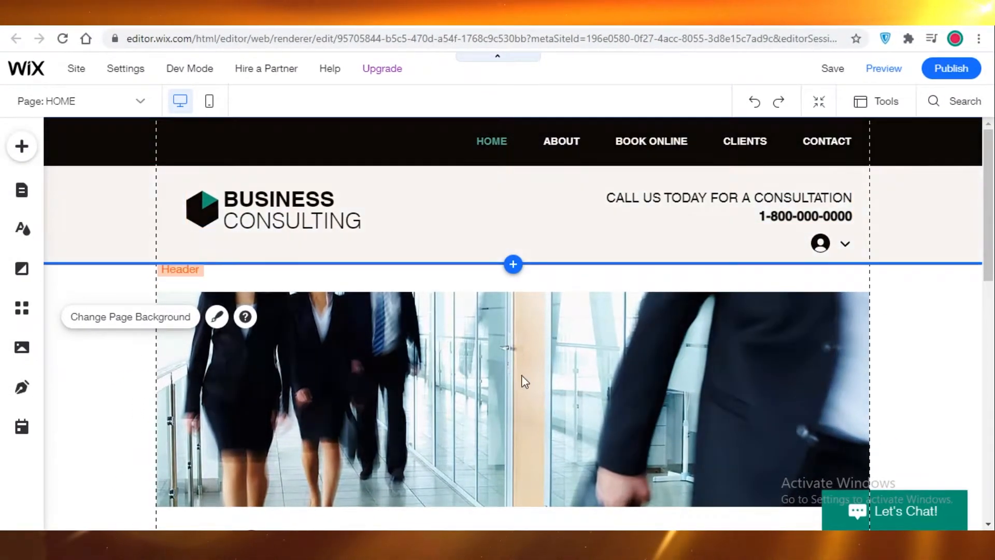
mouse_move(323, 454)
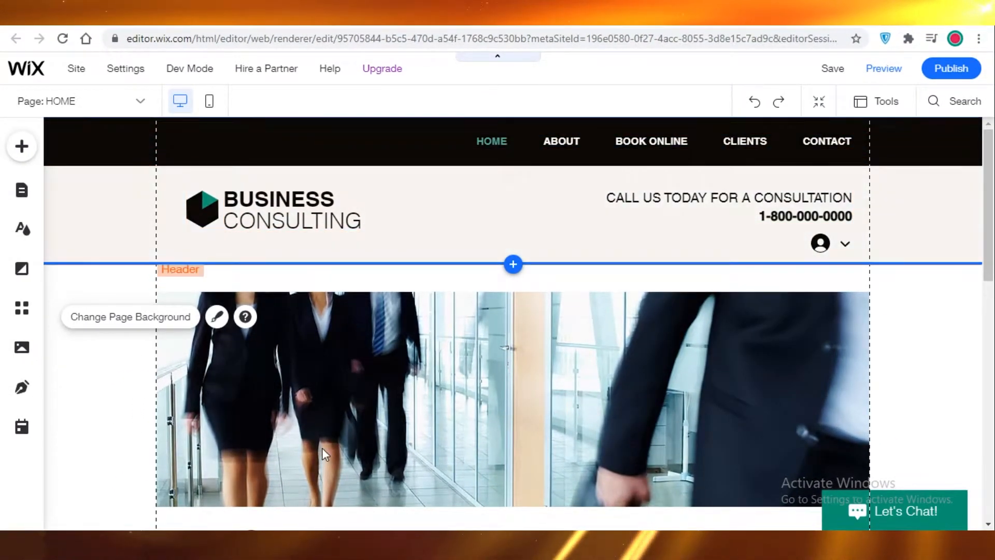
Step: Replace the header logo text with 'INTERNATIONAL PLACEMENT AGENCY'
left_click(292, 209)
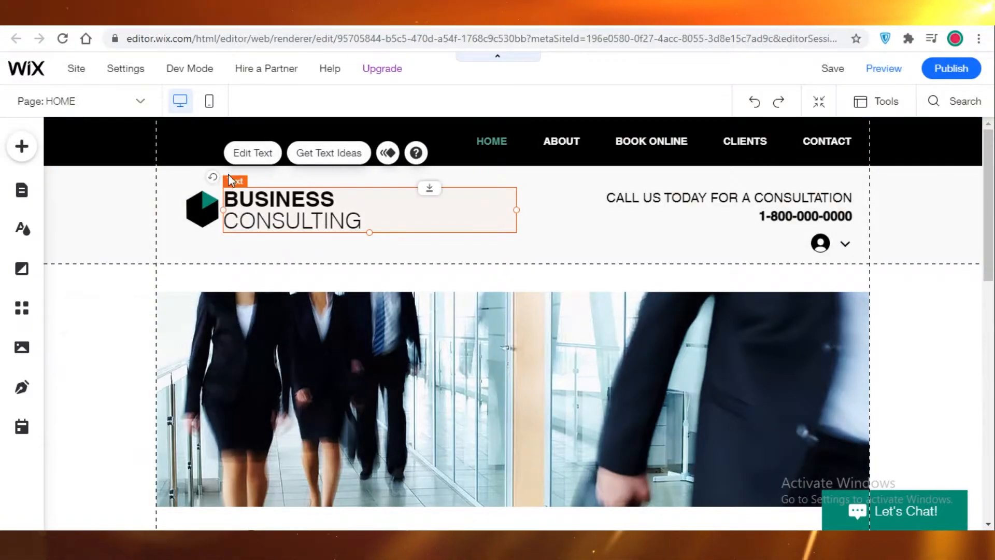
left_click(251, 152)
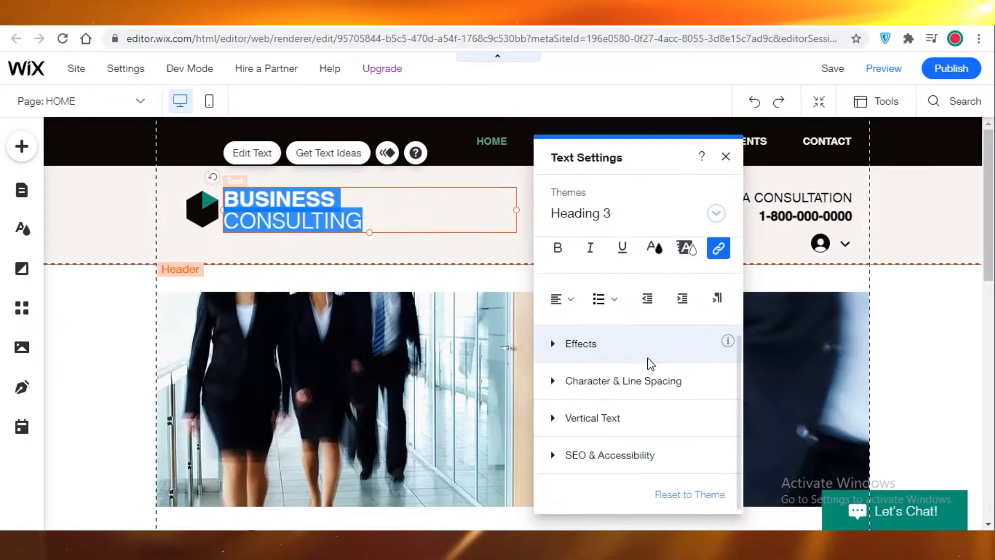
left_click(716, 213)
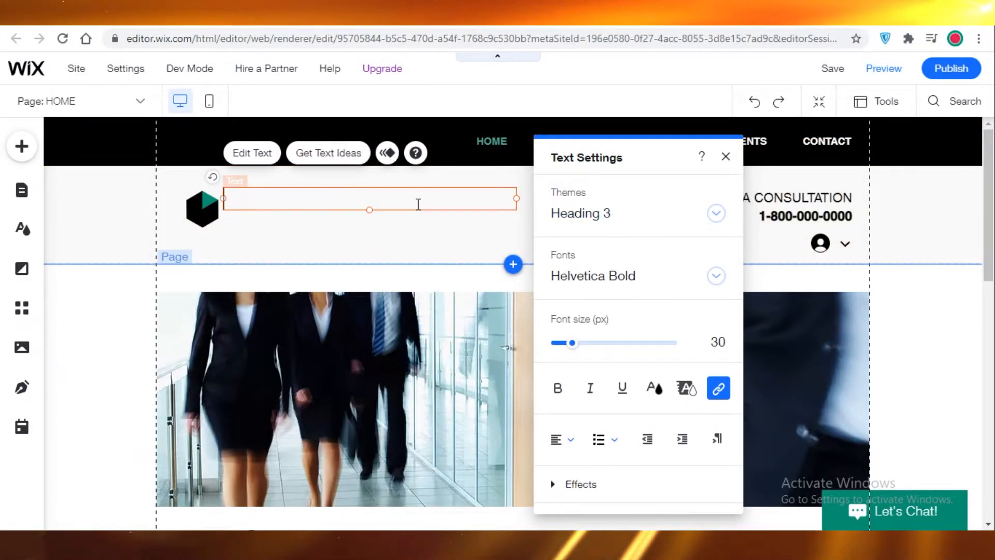
type("INTERNAT")
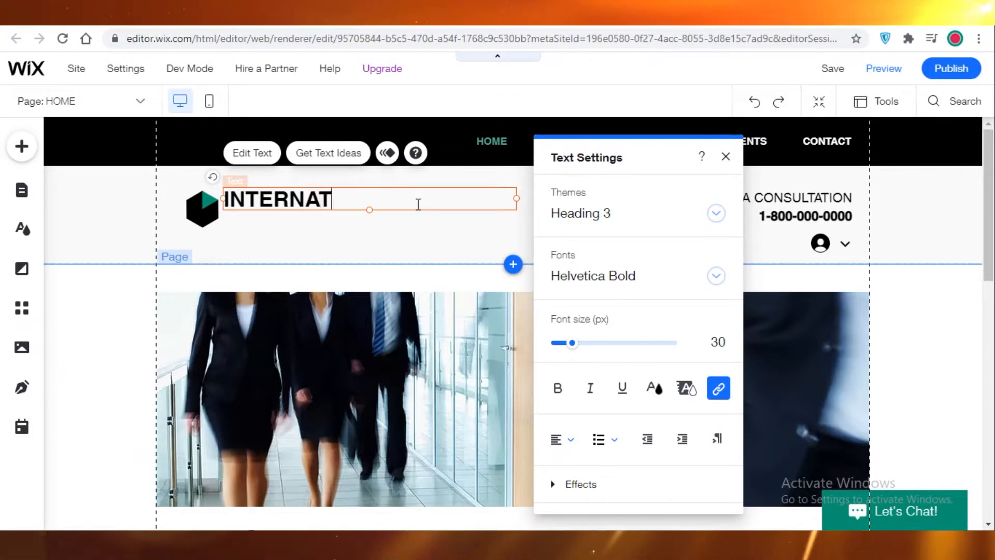
type("IONAL PLACEMENT AG")
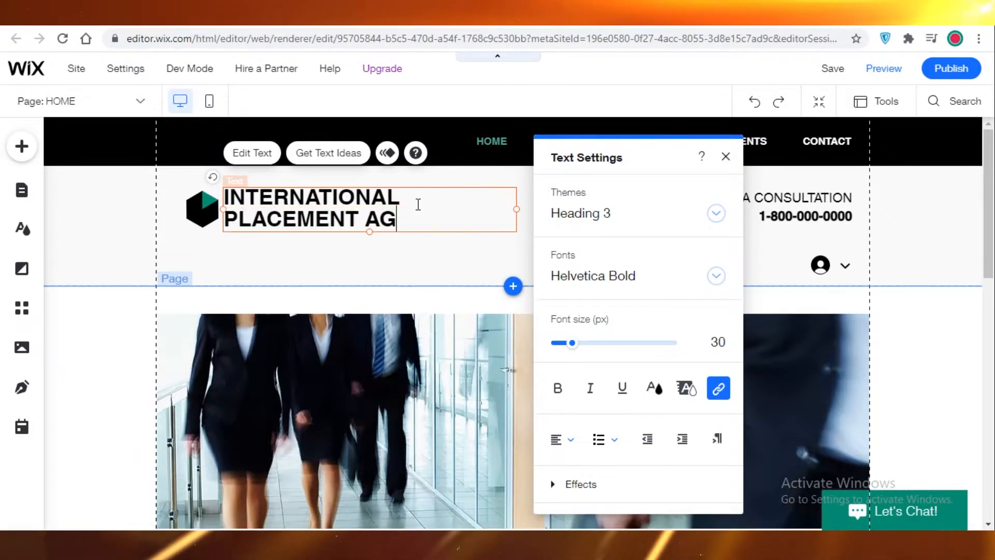
type("ENCY")
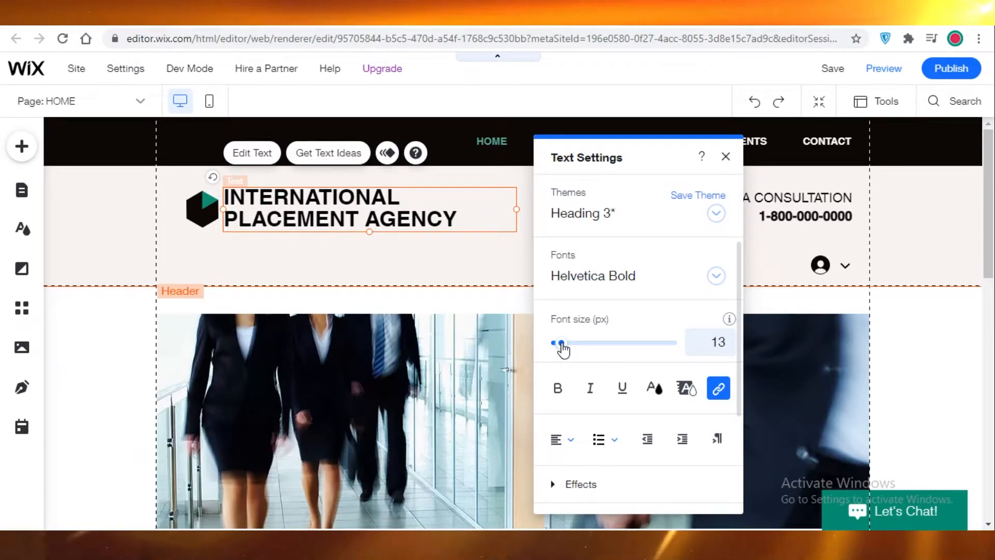
Step: Restyle the logo heading with a new font and the Heading 2 theme
left_click(715, 275)
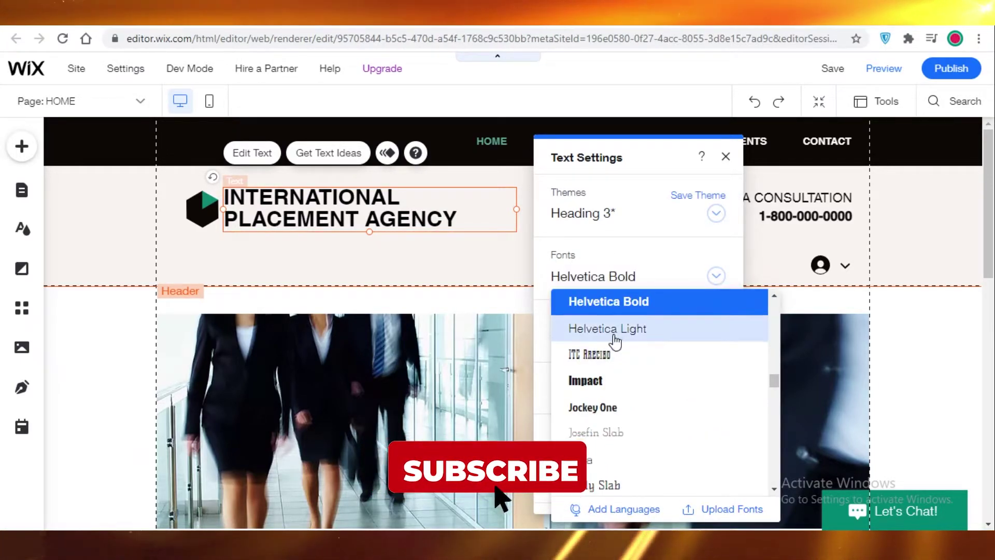
left_click(715, 212)
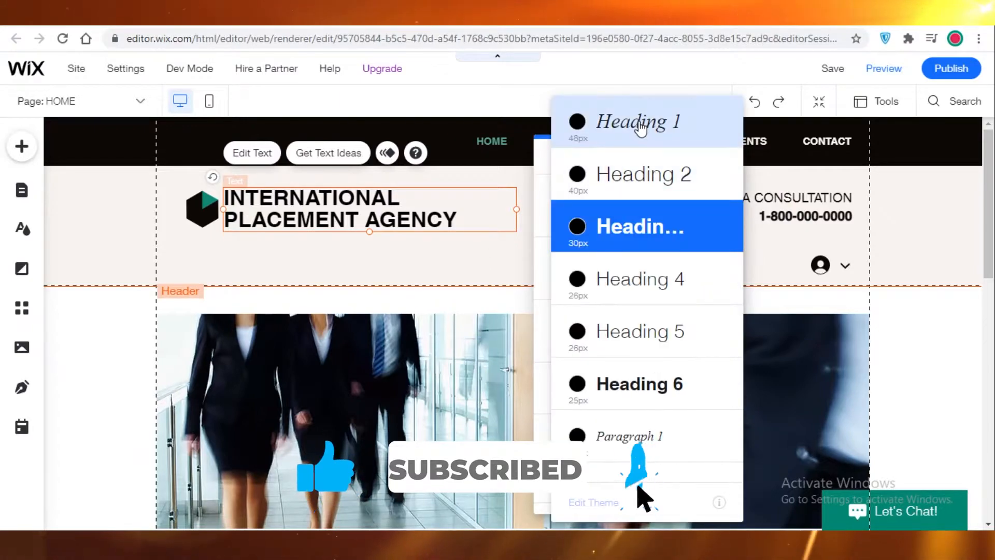
left_click(643, 173)
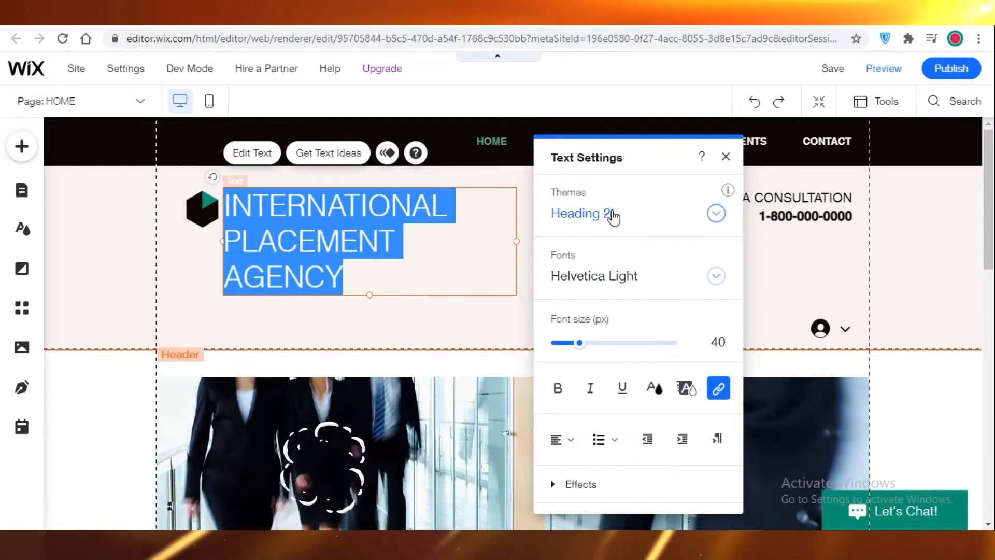
left_click(726, 157)
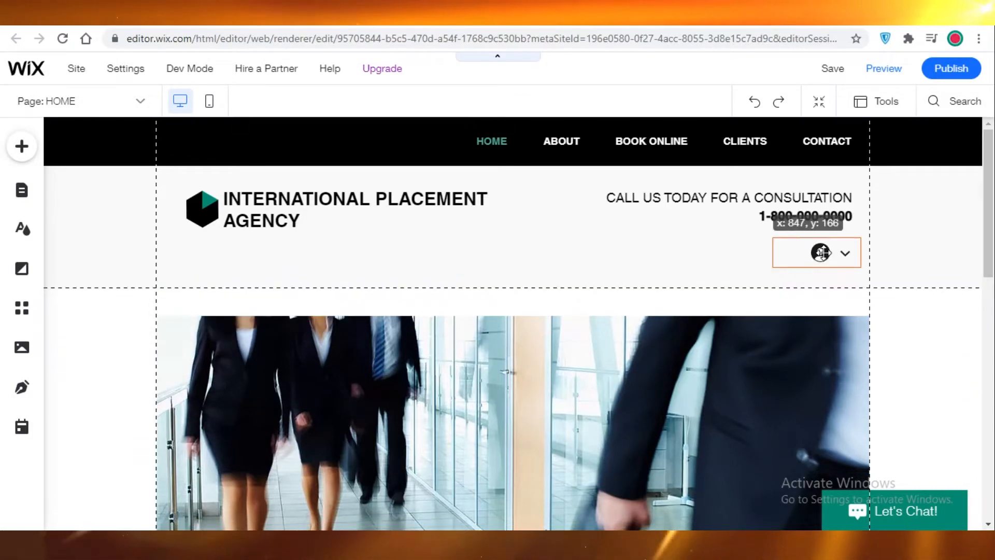
left_click(820, 253)
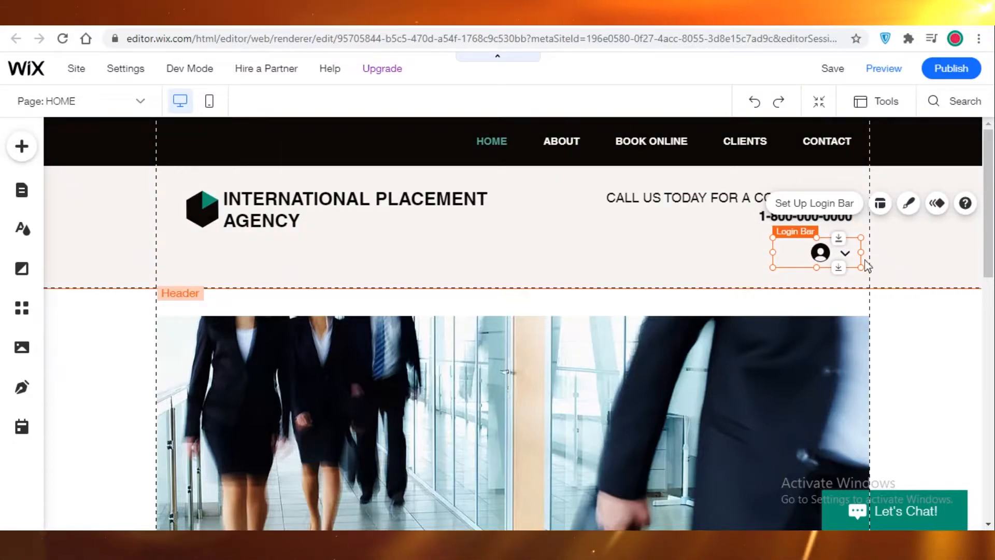
mouse_move(717, 160)
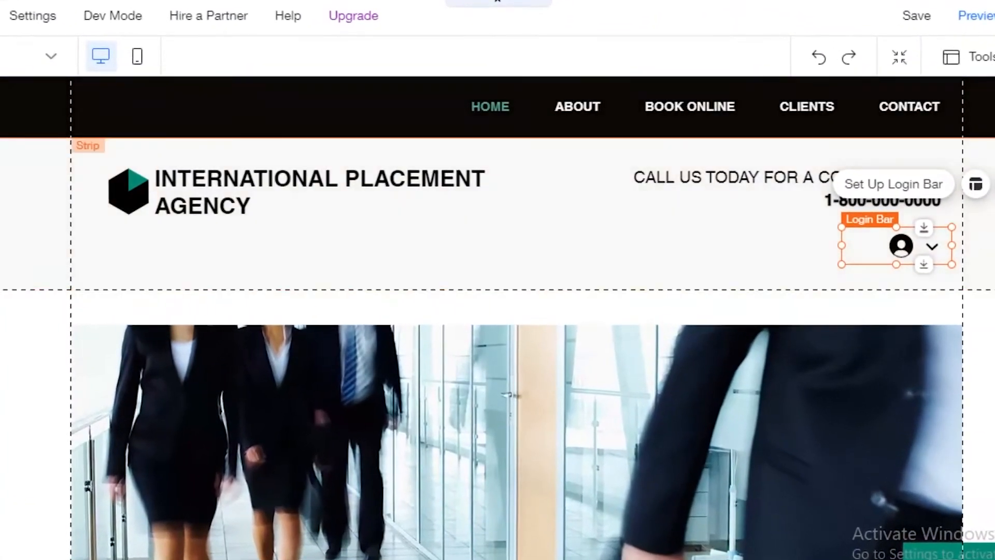
scroll("down", 3)
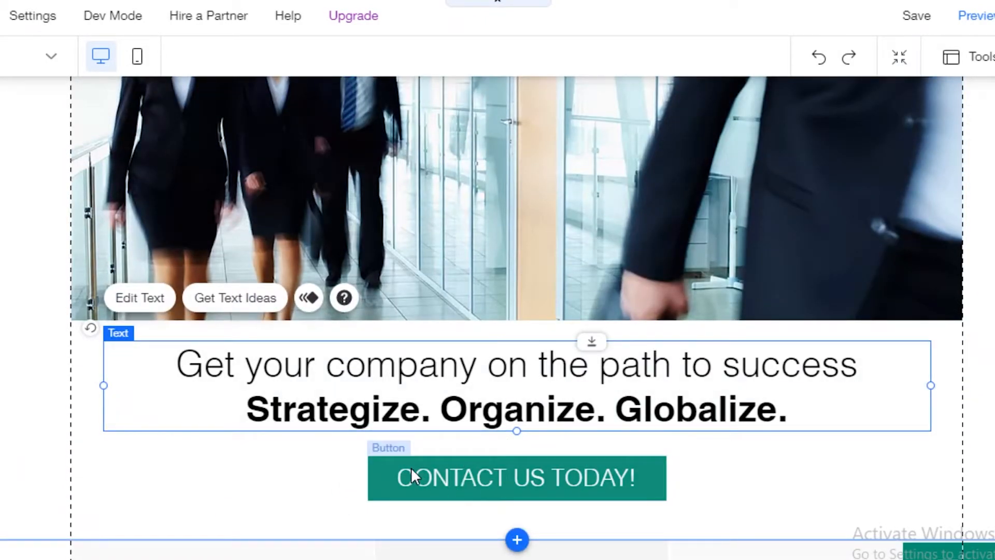
left_click(517, 478)
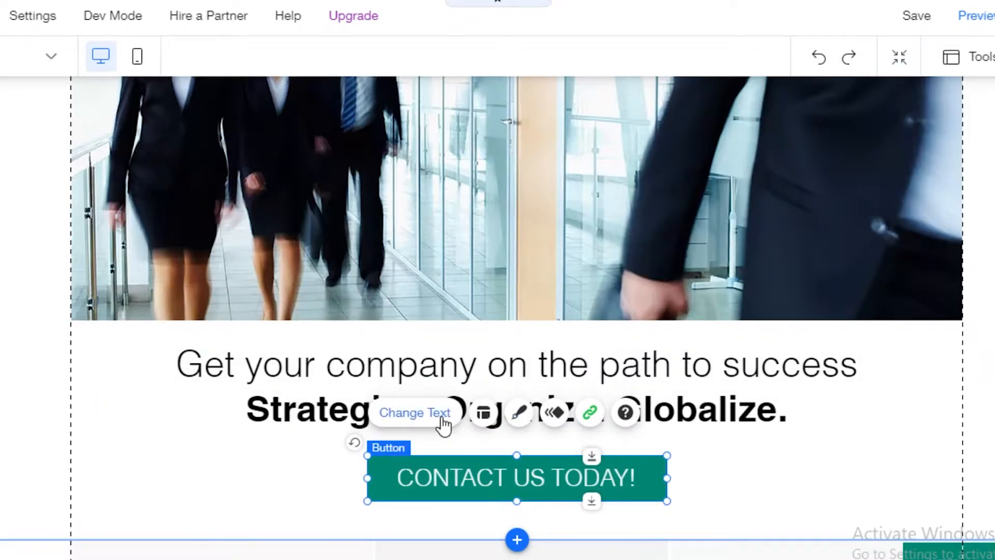
scroll("down", 3)
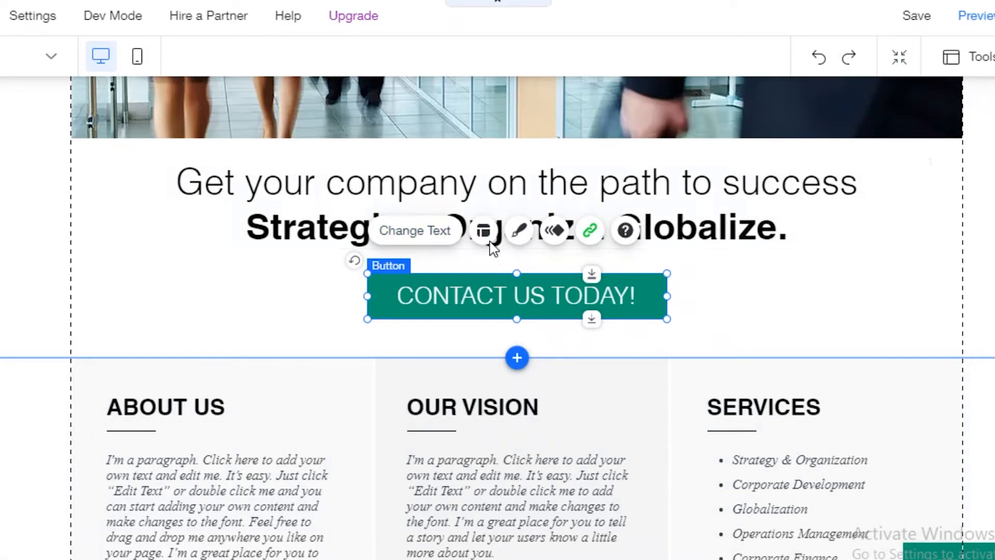
mouse_move(520, 314)
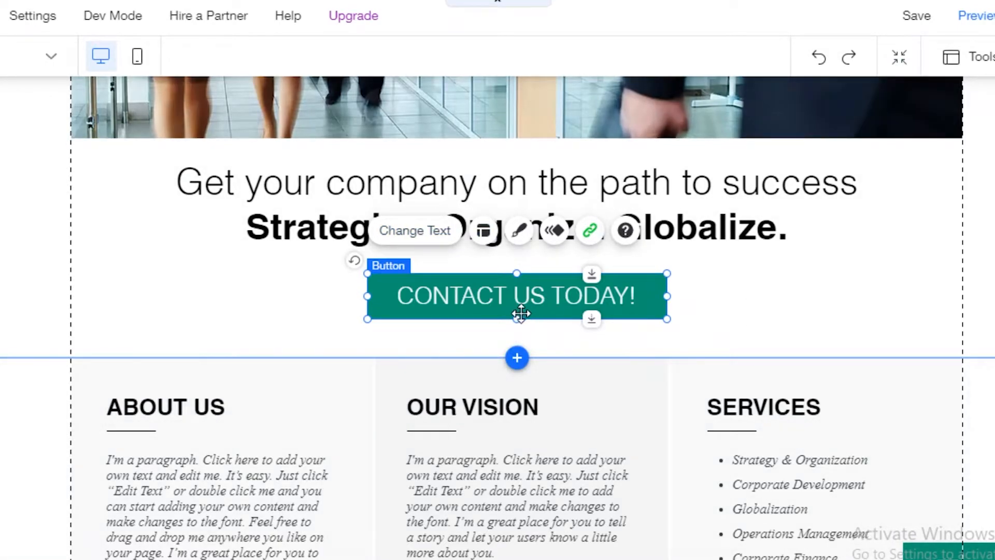
mouse_move(281, 490)
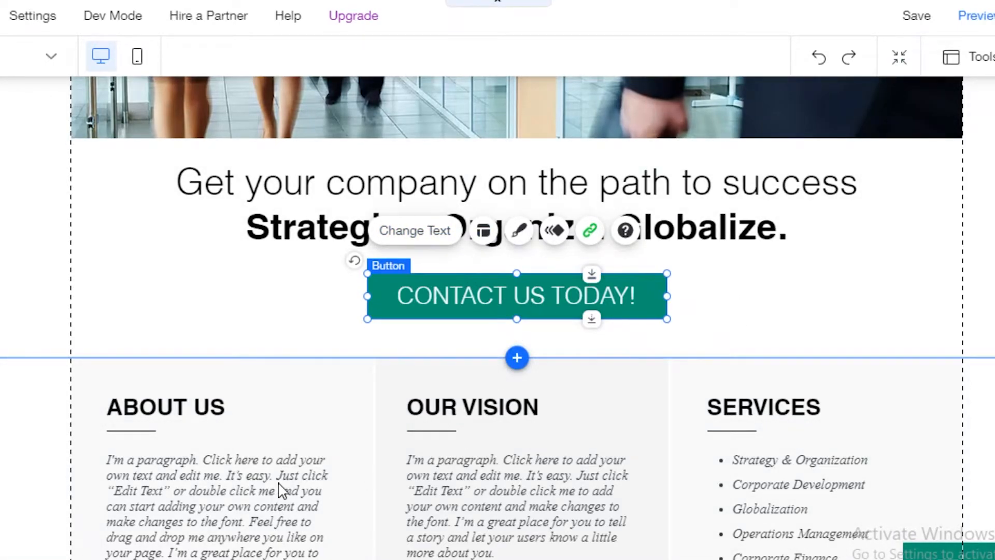
scroll("down", 3)
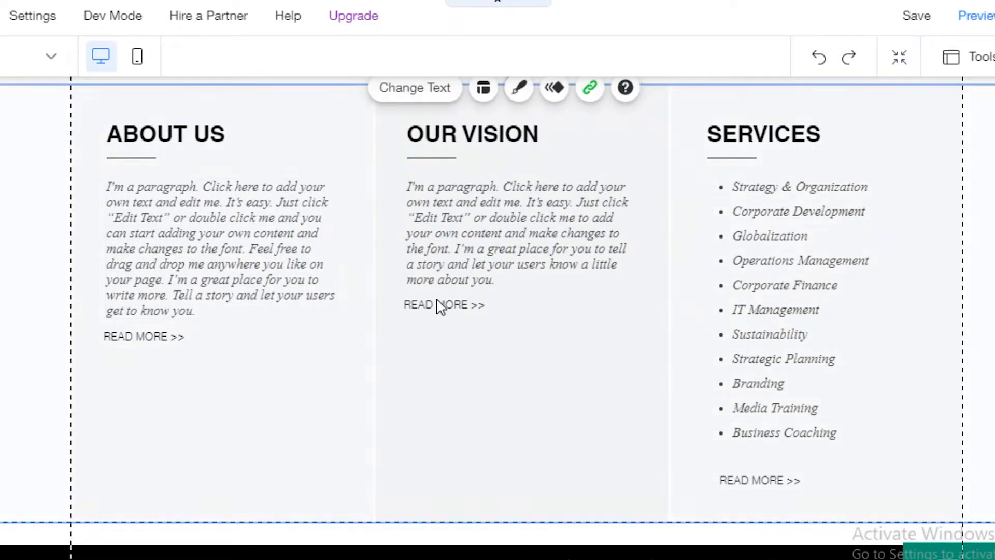
scroll("down", 3)
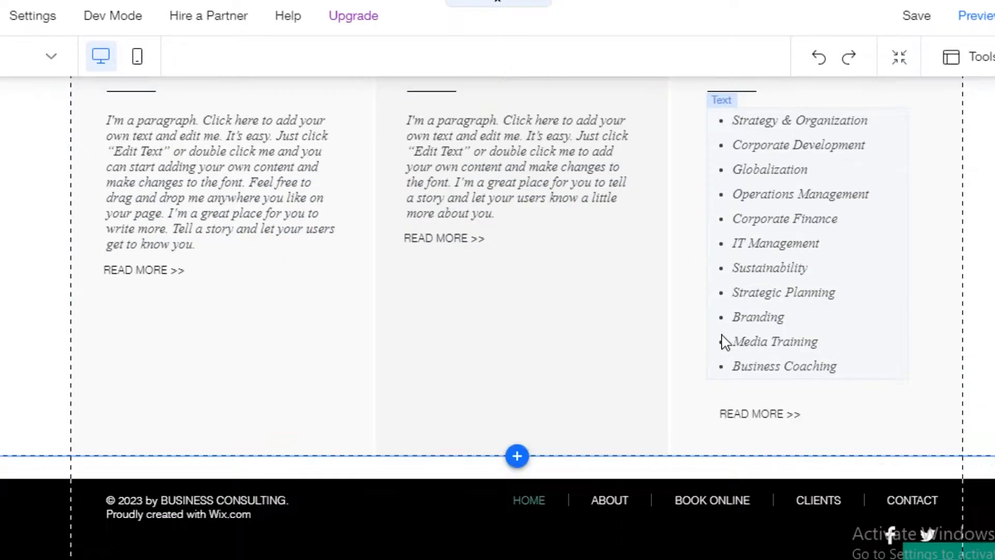
scroll("up", 3)
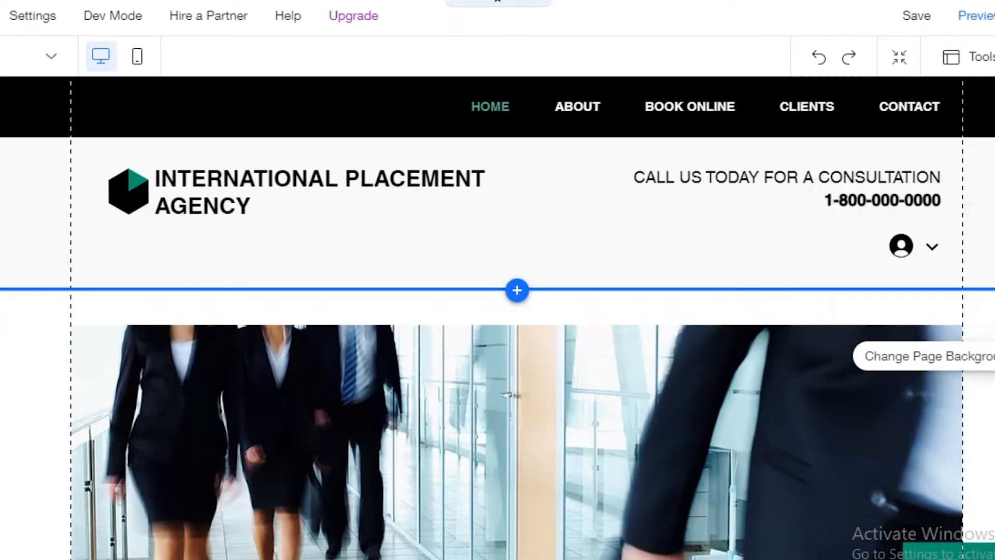
Step: Try pink and green swatches, then apply a dark green page background
left_click(927, 356)
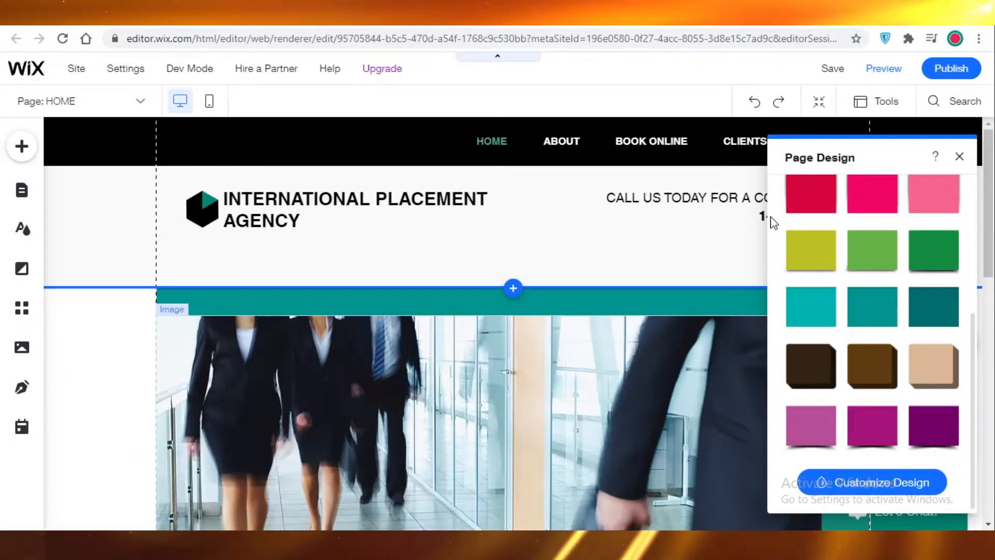
left_click(871, 193)
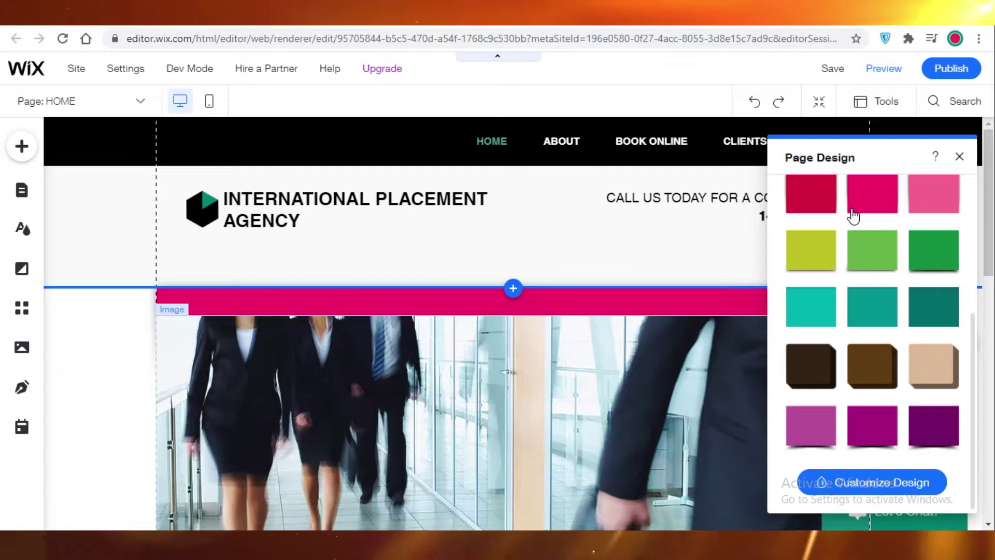
left_click(871, 250)
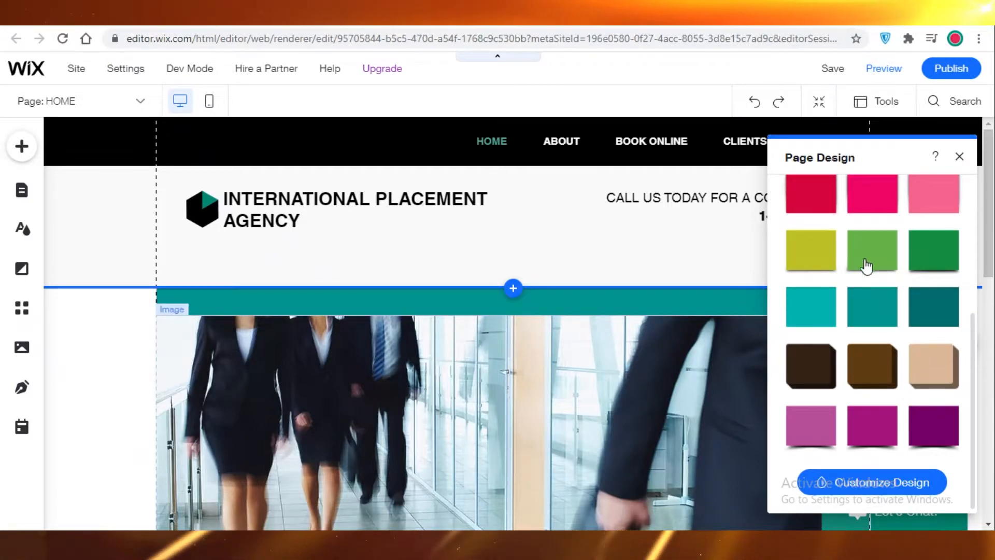
mouse_move(933, 251)
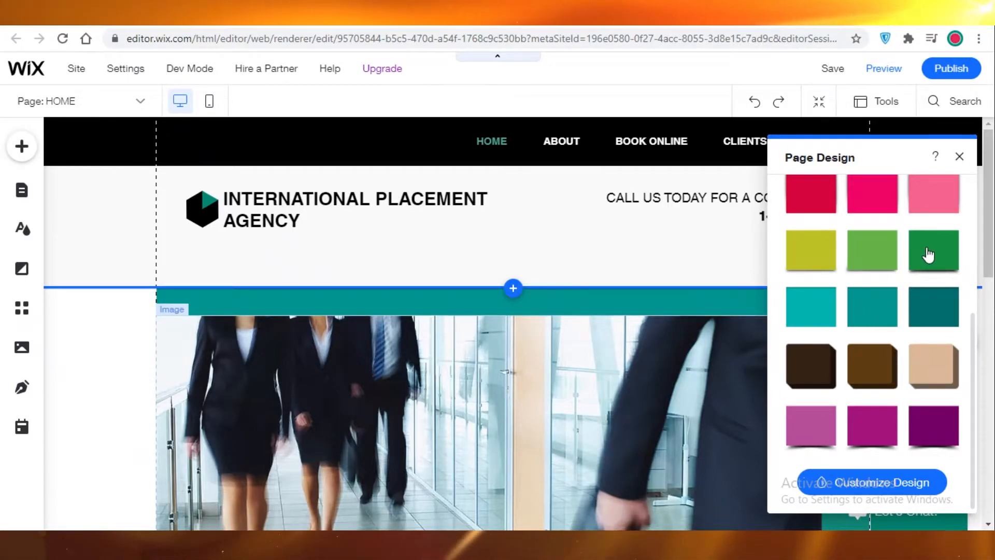
left_click(932, 250)
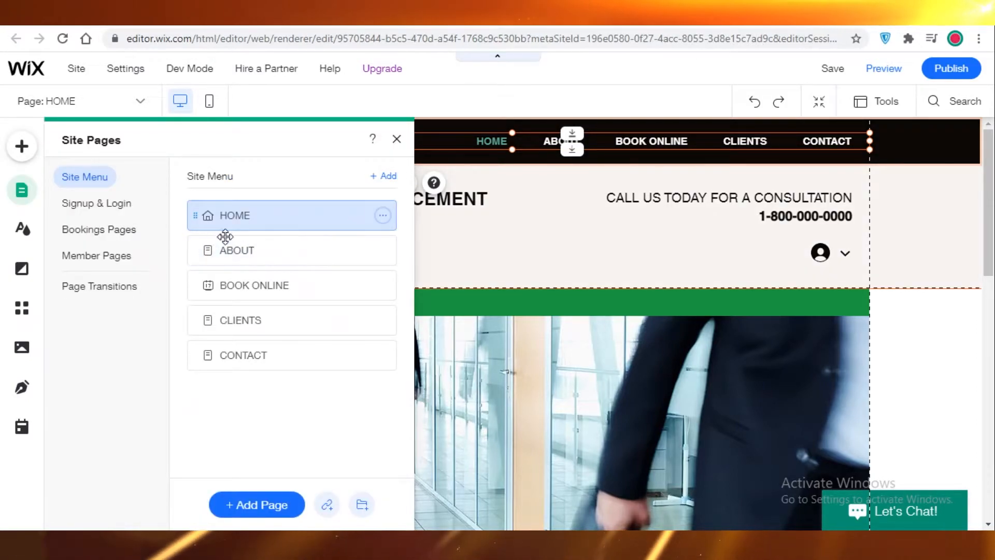
Step: Add two new blank pages to the site and rename one of them OFFERS
left_click(255, 504)
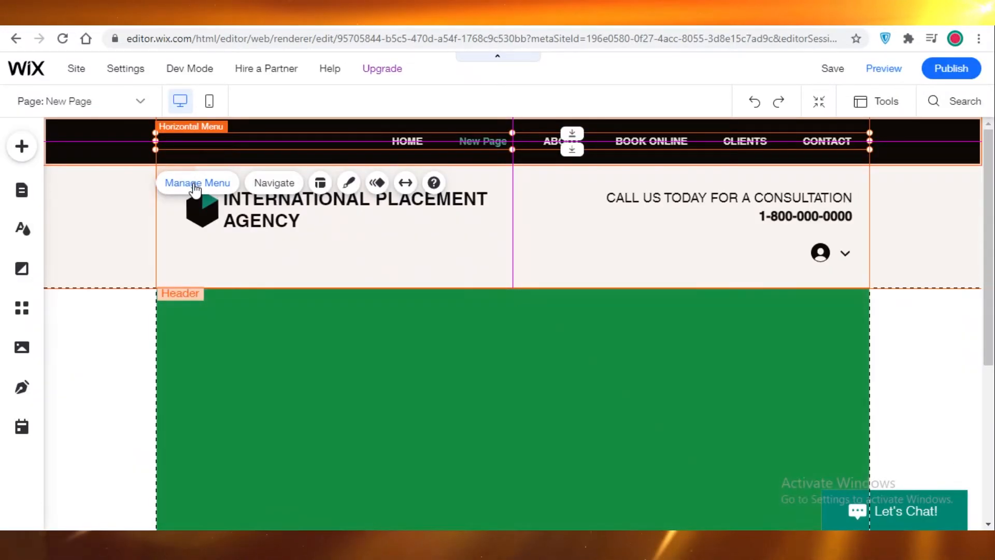
left_click(197, 183)
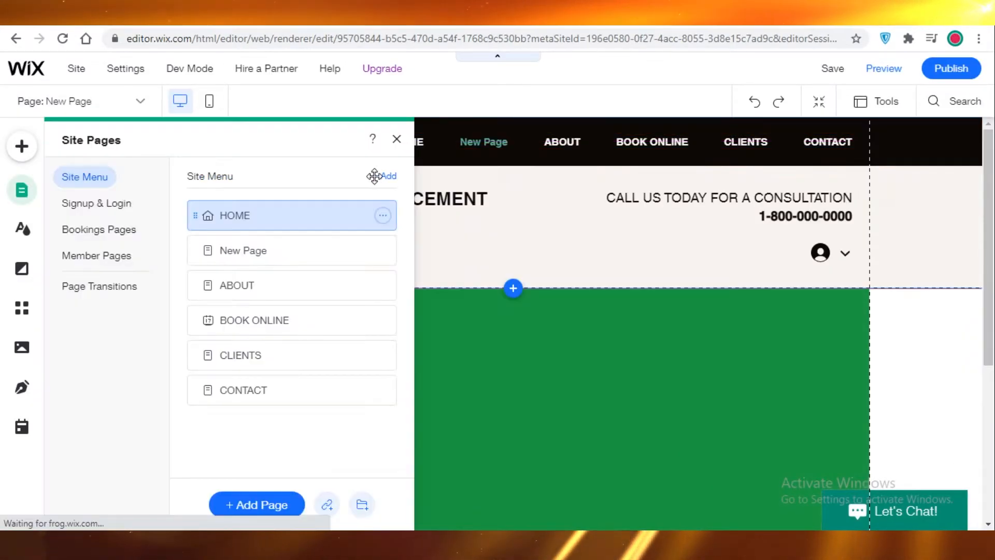
left_click(256, 504)
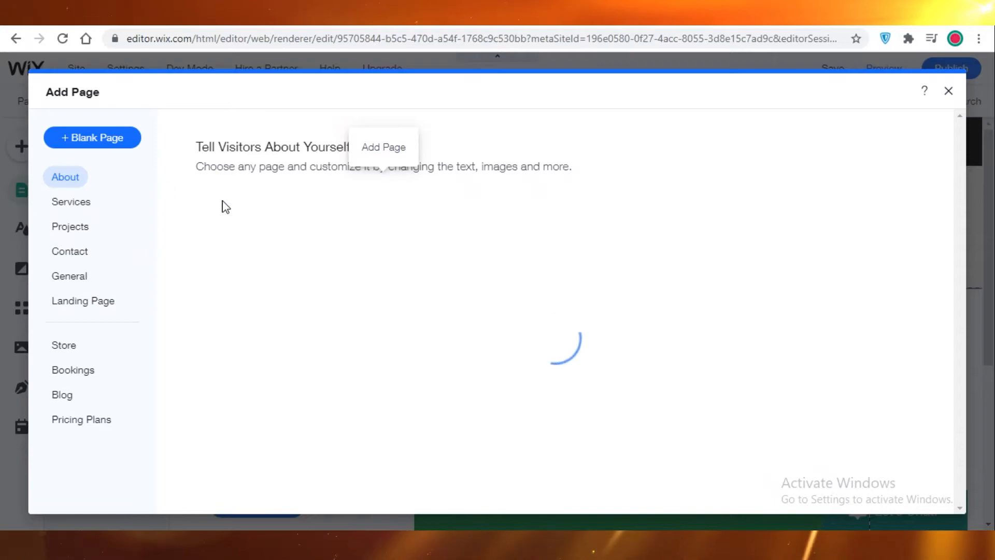
left_click(948, 90)
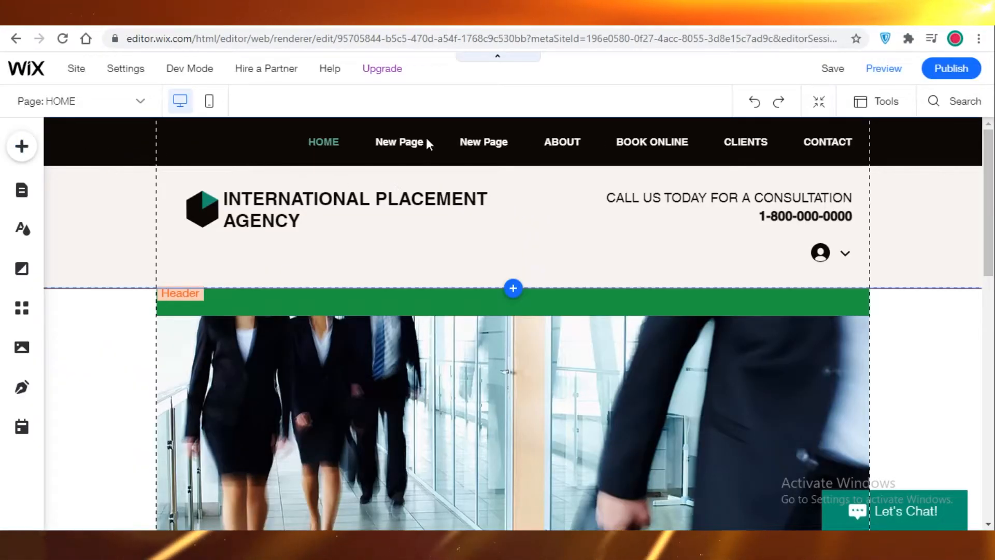
left_click(398, 141)
type("OFFERS")
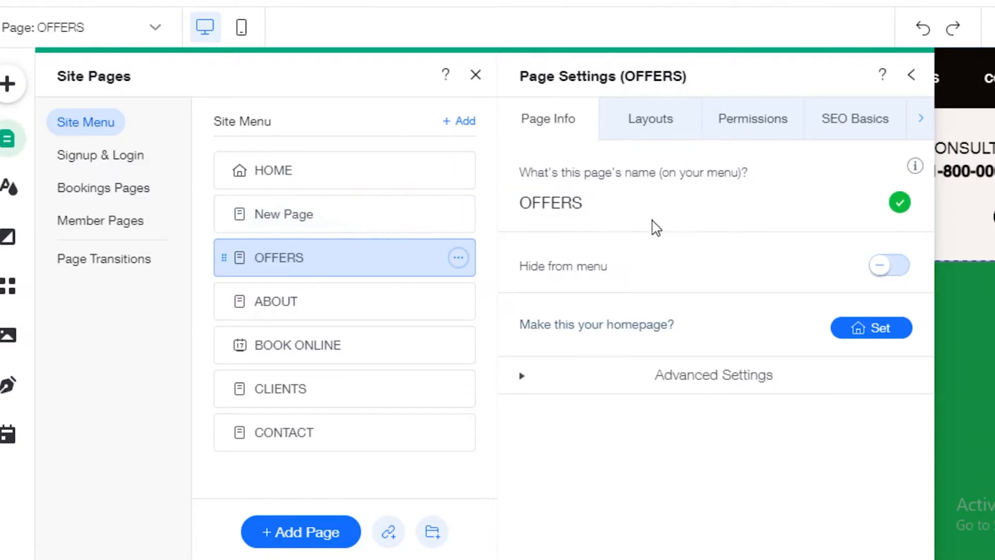
Step: Rename the untitled New Page to 'Student PROGRAMS' in Page Settings and close Site Pages
left_click(458, 214)
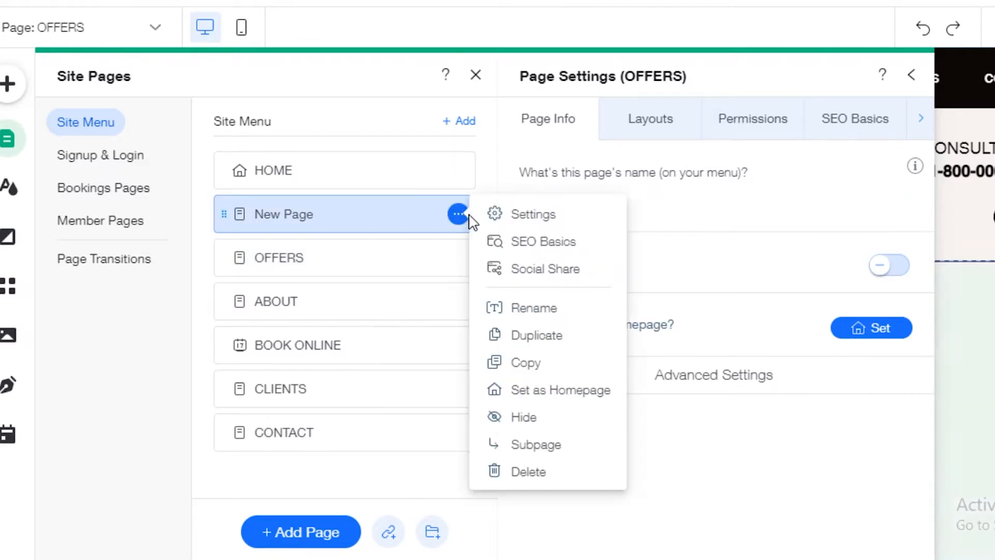
left_click(532, 214)
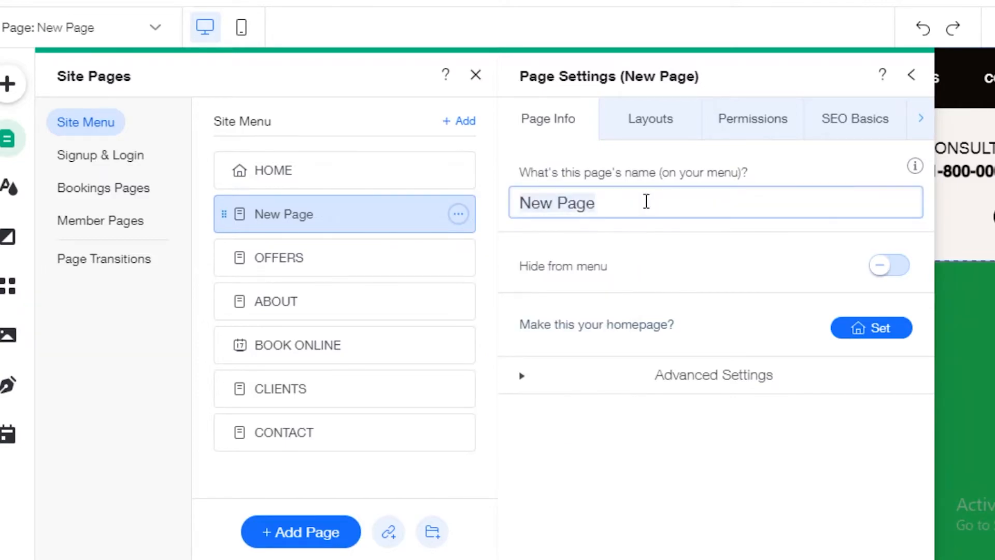
type("INTER")
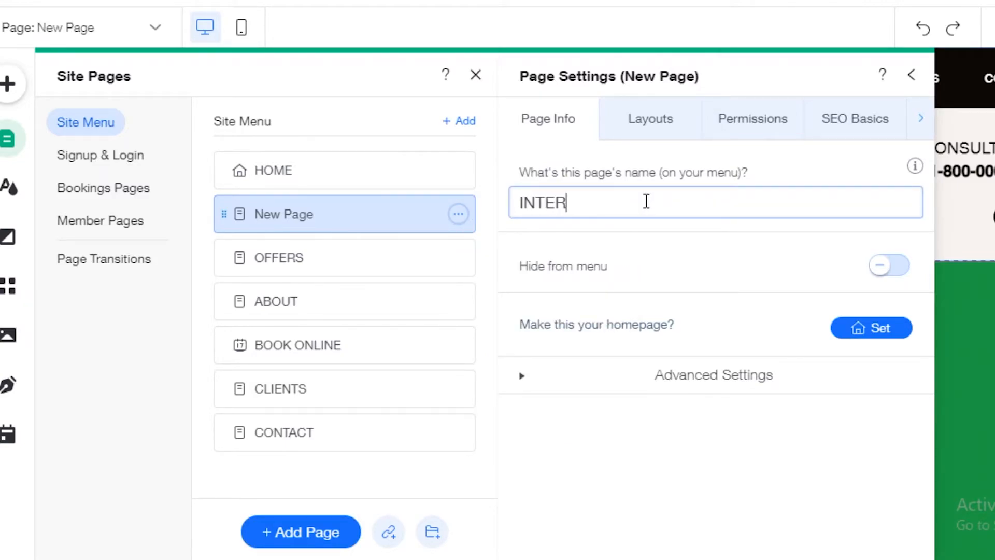
type("PROGRAMS")
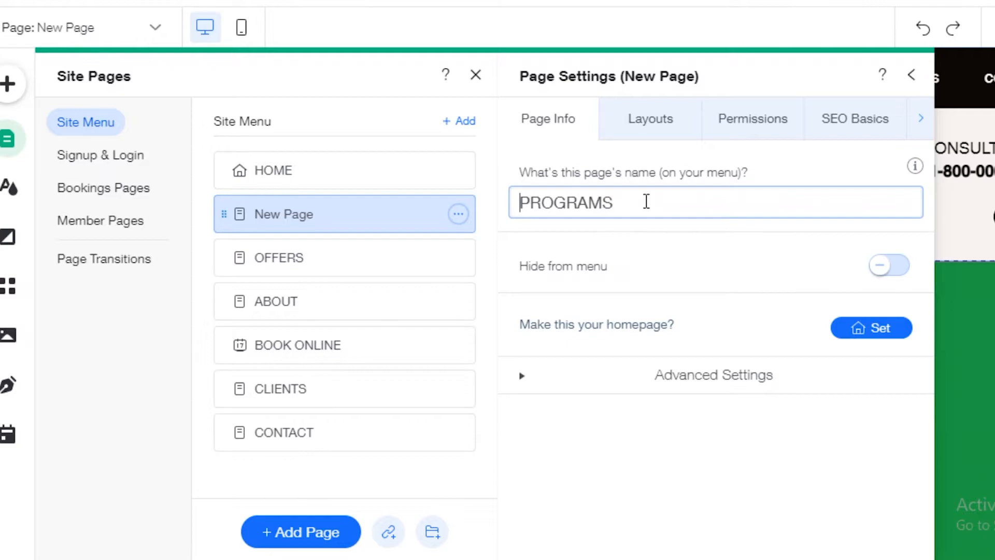
type("Student")
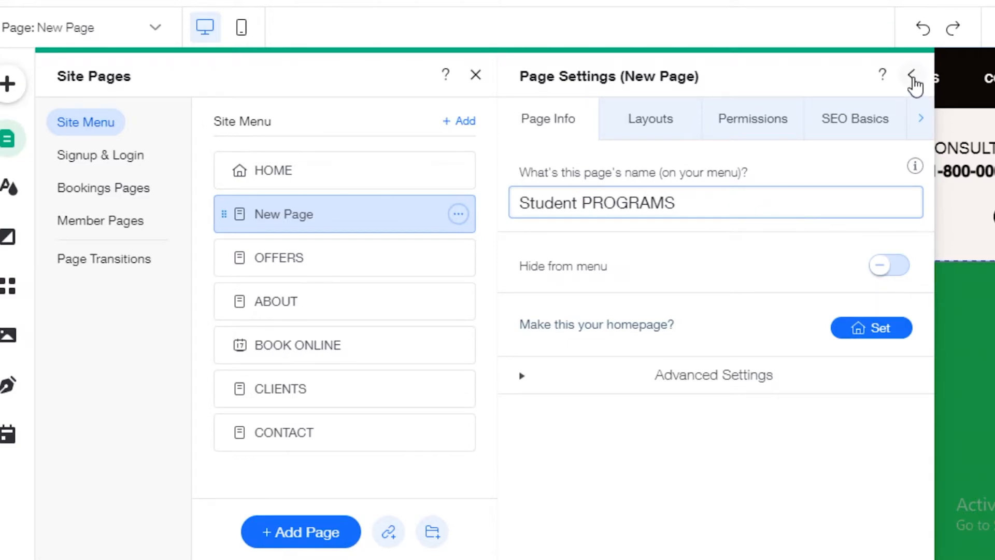
left_click(916, 83)
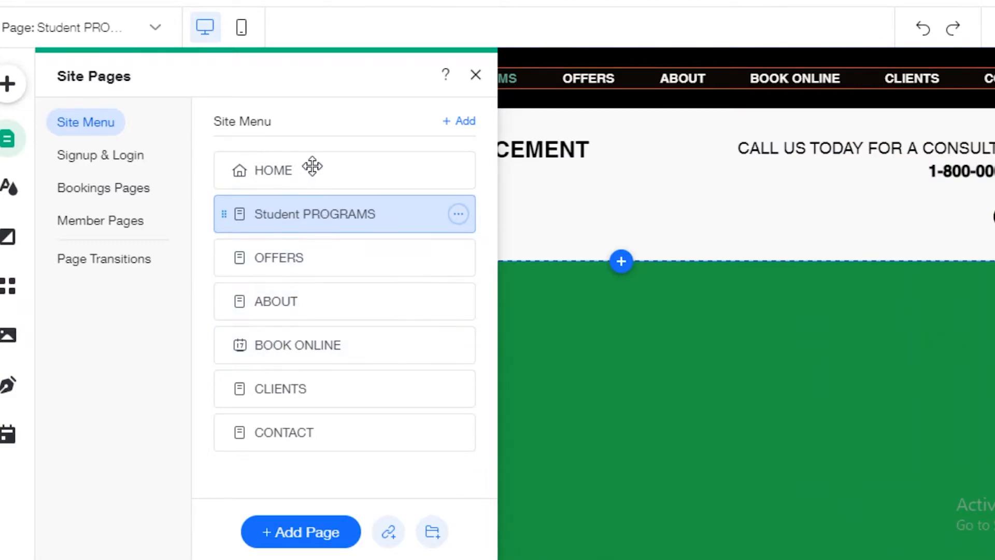
mouse_move(200, 464)
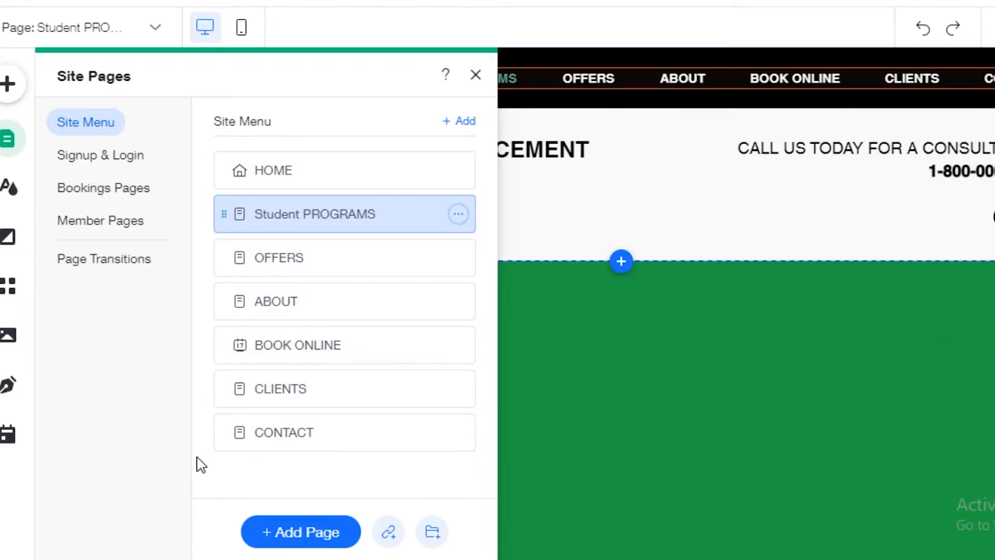
left_click(475, 74)
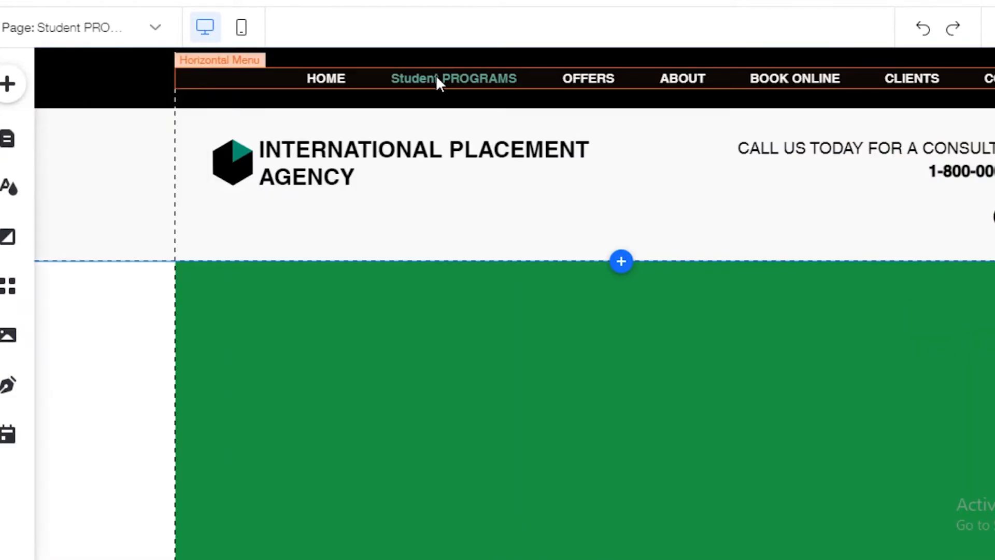
Step: Add the 'Meet The Team' strip design from the Team strip presets below the agency header
left_click(453, 78)
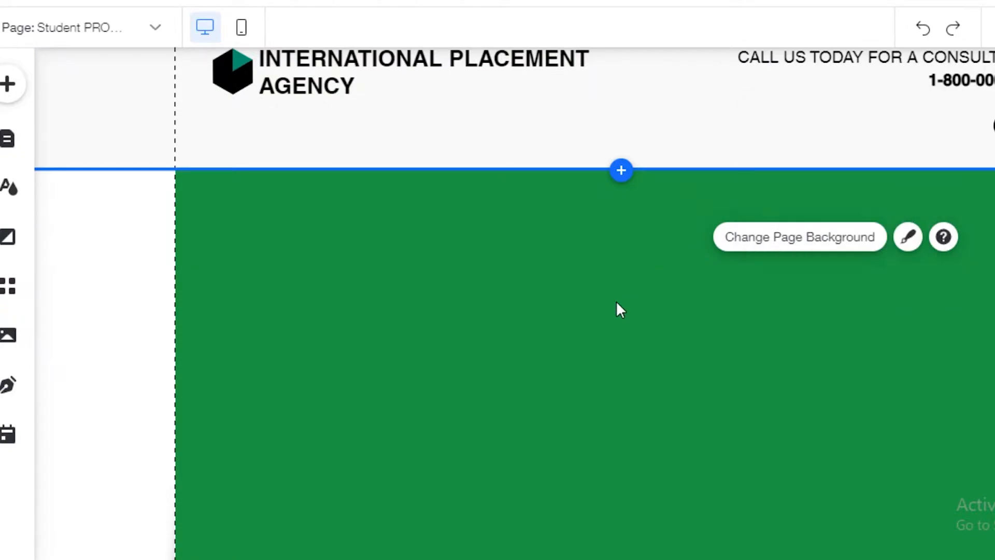
left_click(622, 170)
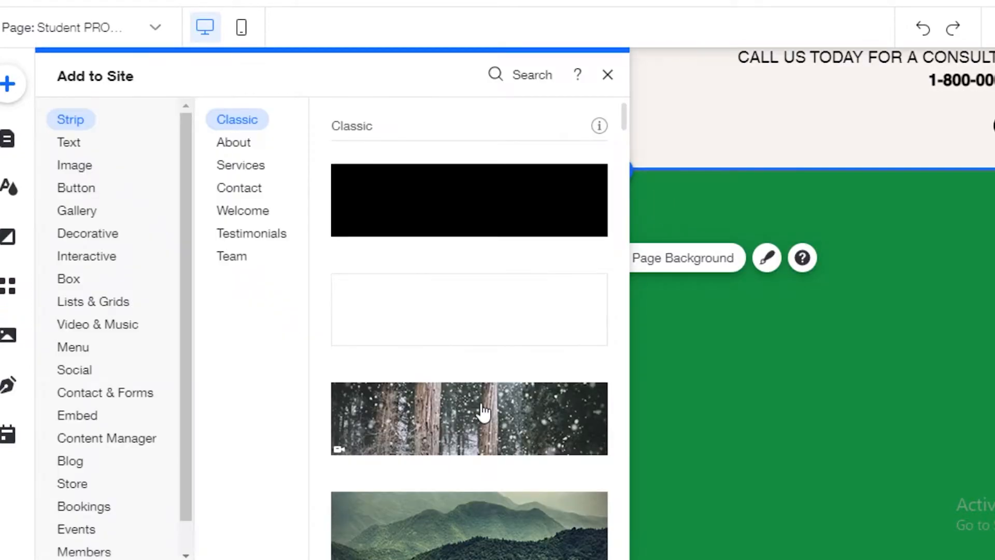
left_click(233, 142)
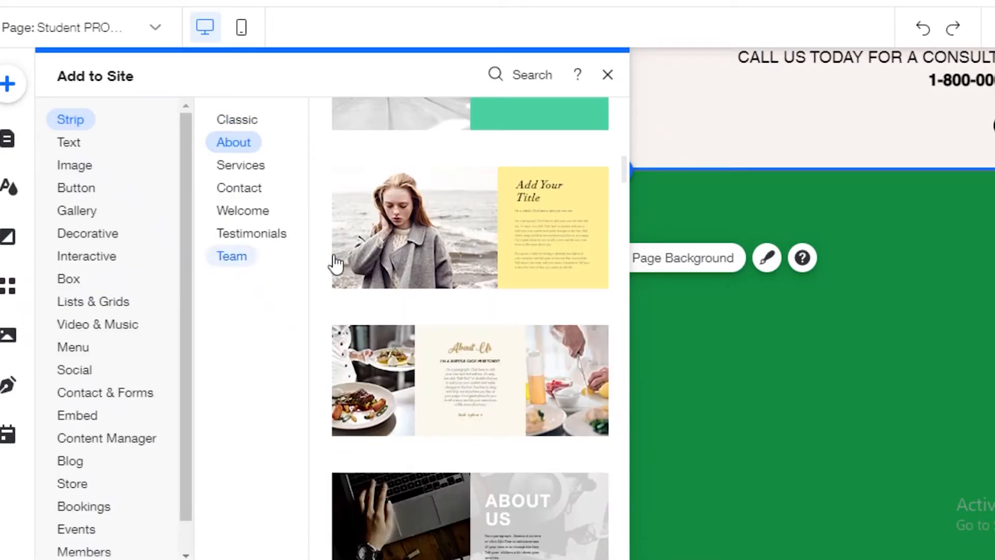
scroll("down", 3)
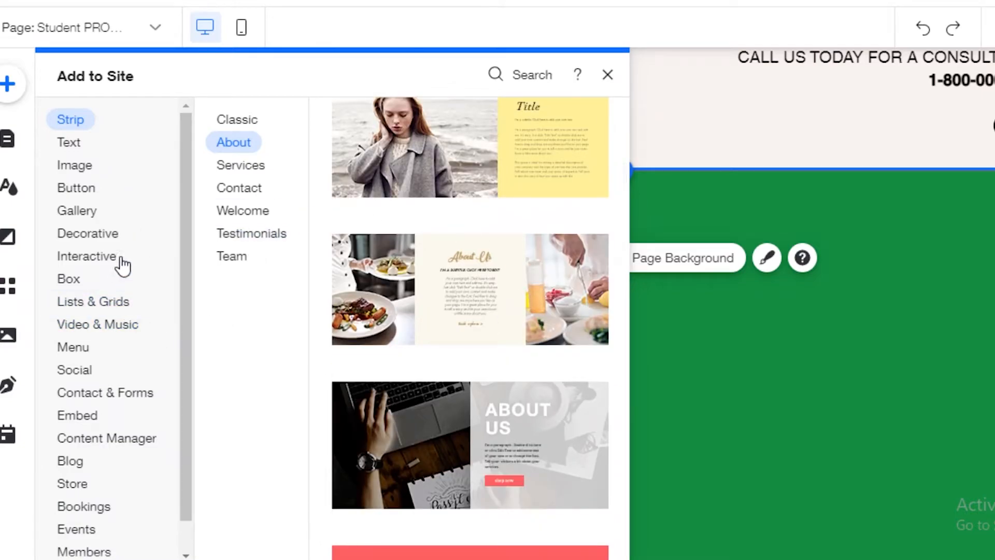
left_click(231, 256)
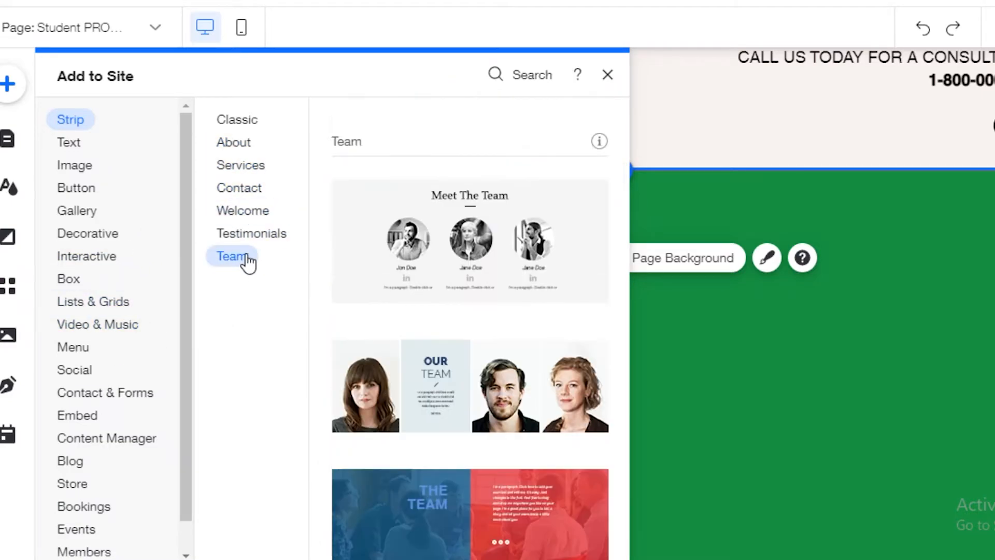
scroll("up", 3)
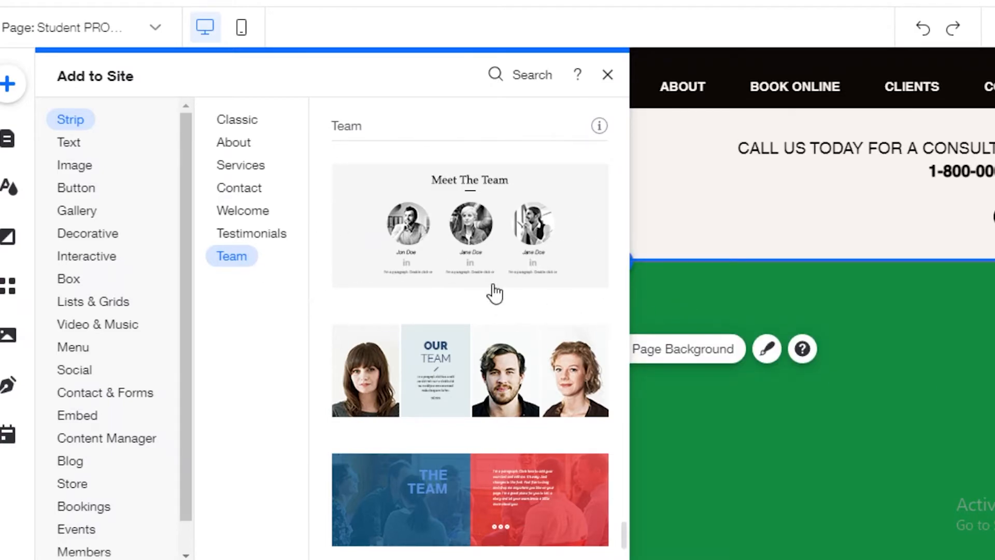
mouse_move(447, 209)
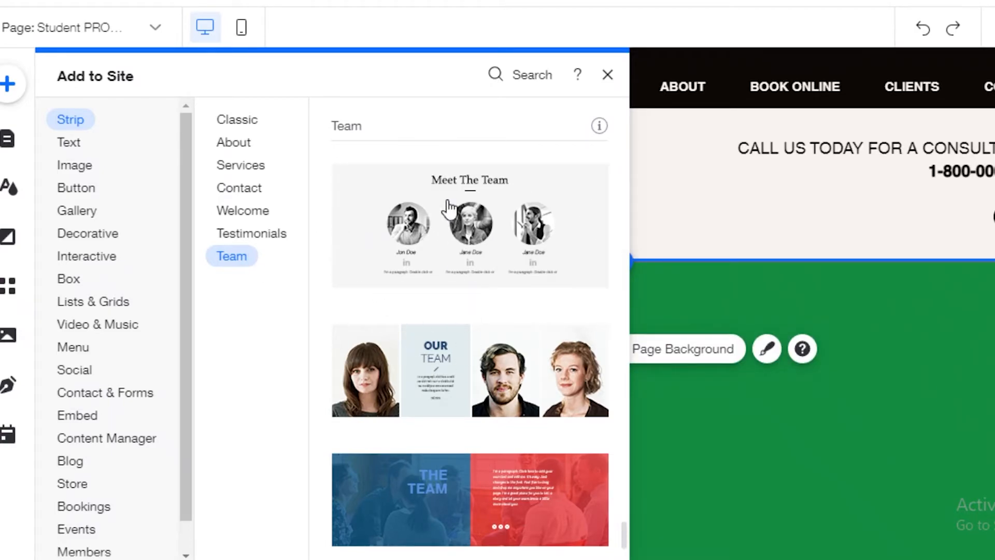
left_click(605, 74)
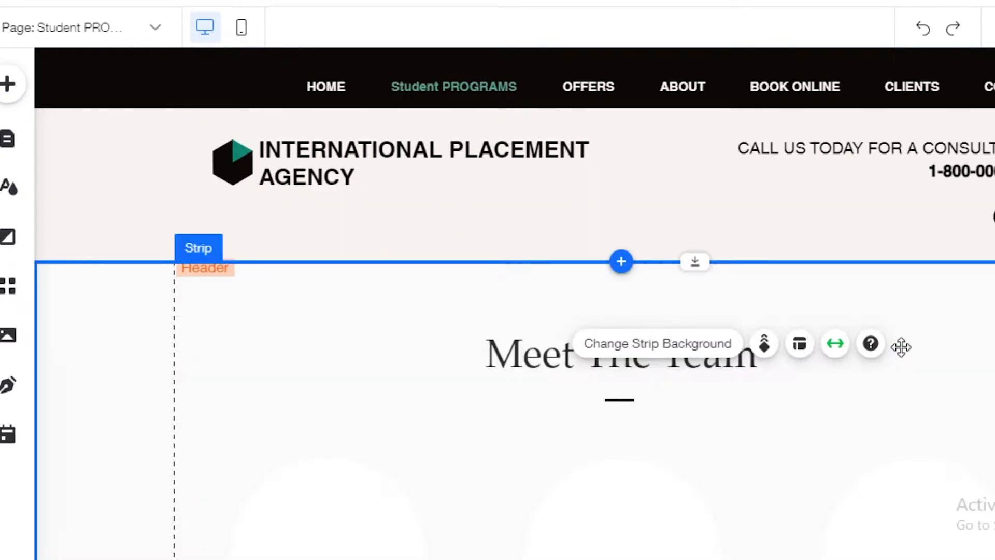
scroll("down", 3)
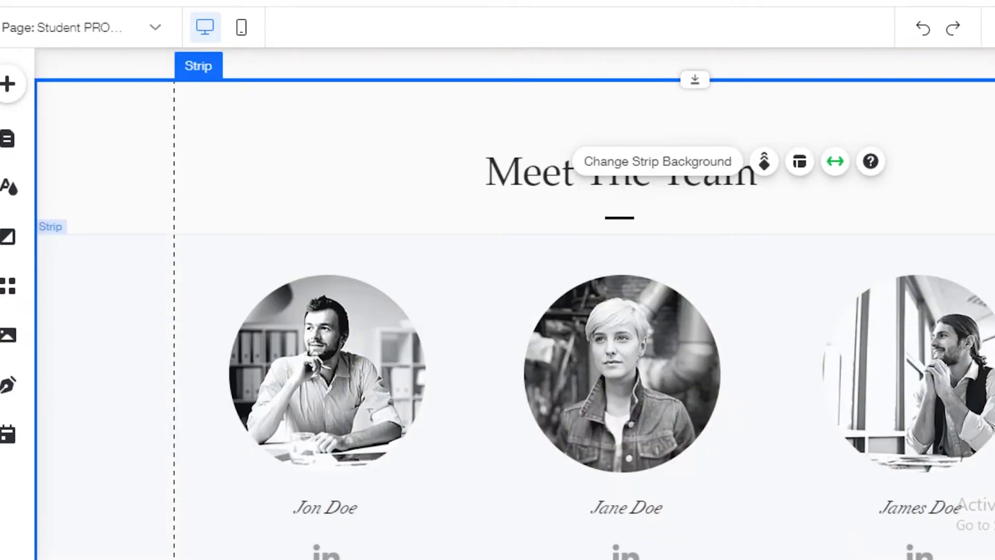
scroll("up", 3)
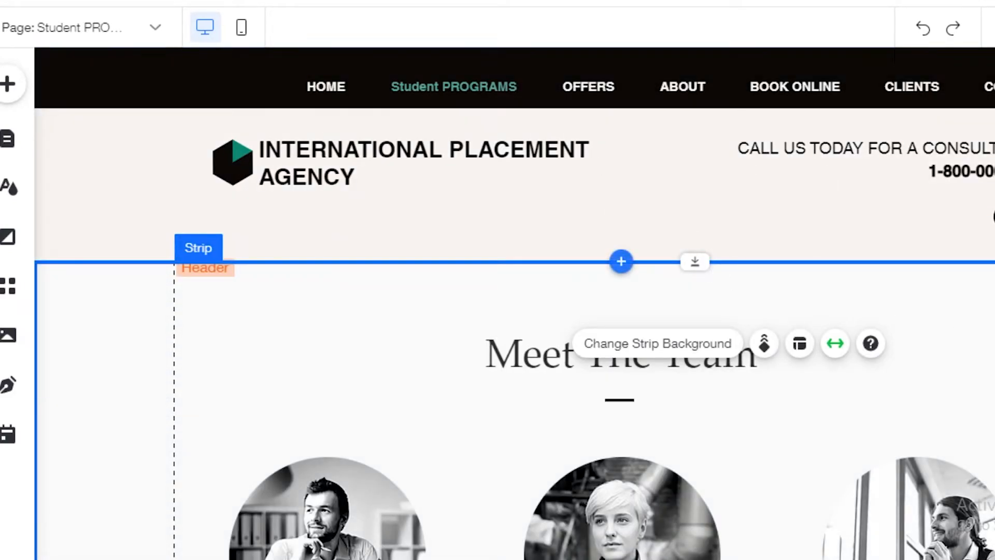
scroll("down", 3)
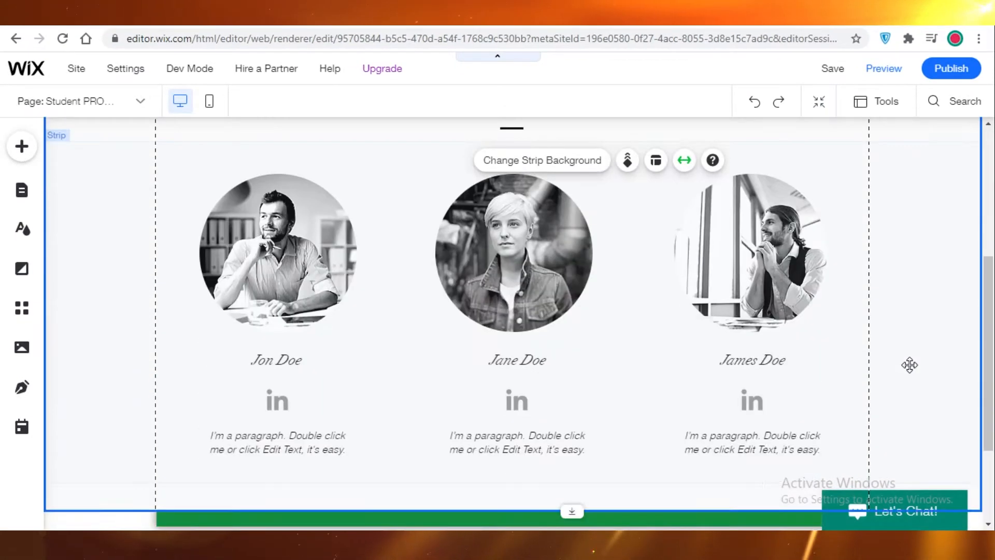
scroll("up", 3)
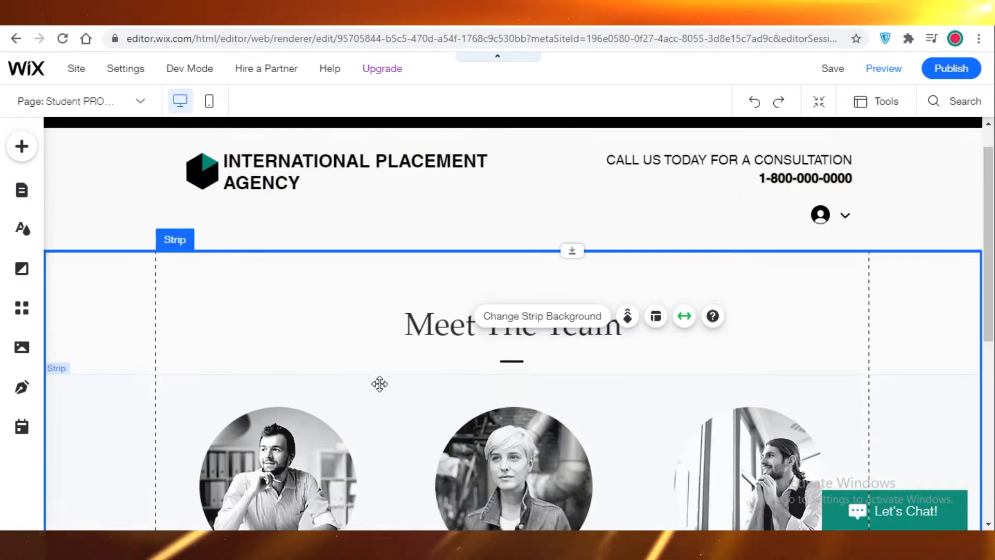
scroll("down", 3)
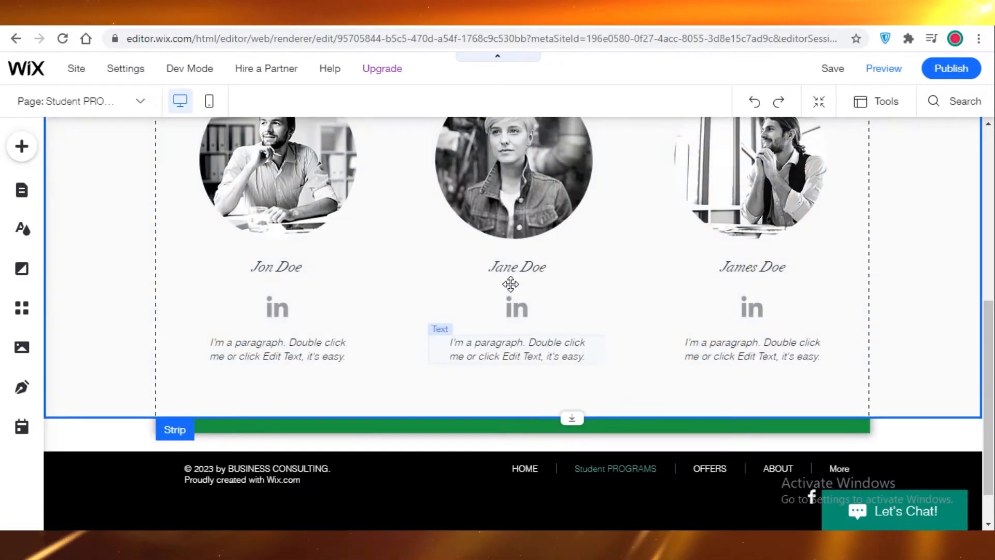
scroll("up", 3)
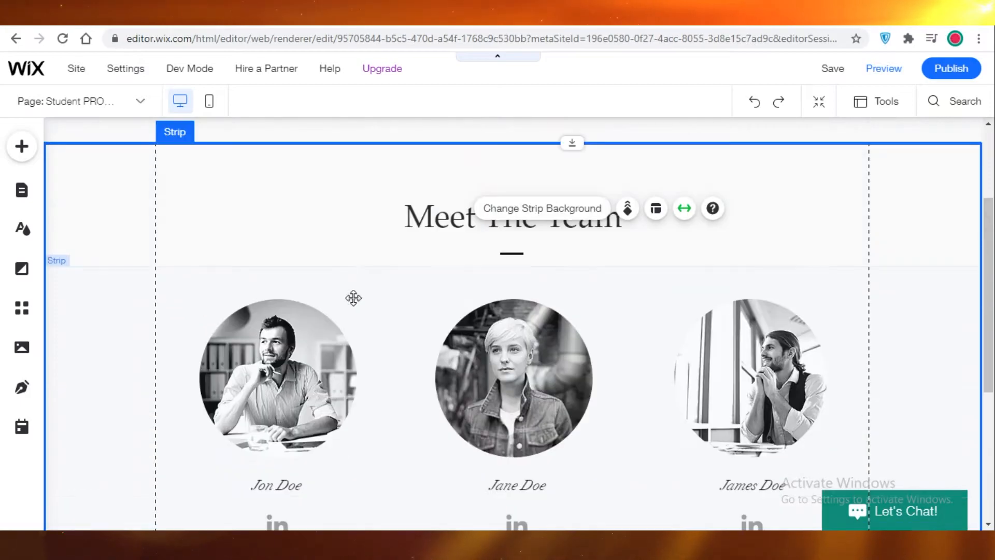
mouse_move(22, 190)
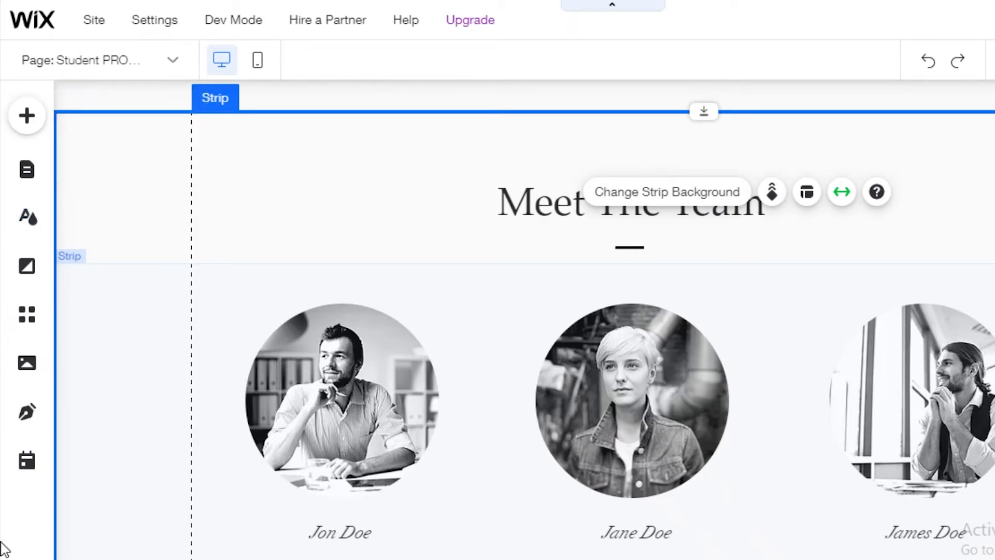
mouse_move(27, 411)
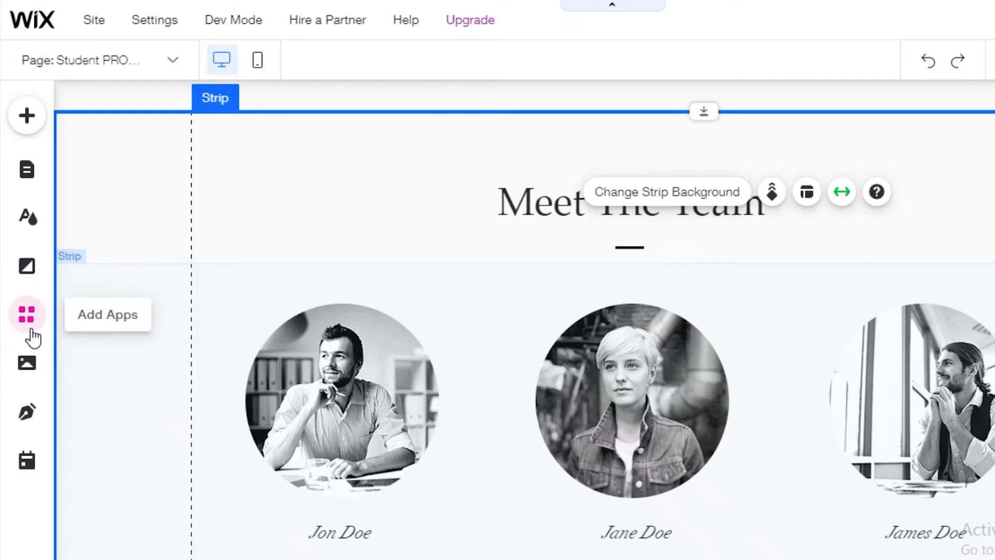
mouse_move(26, 266)
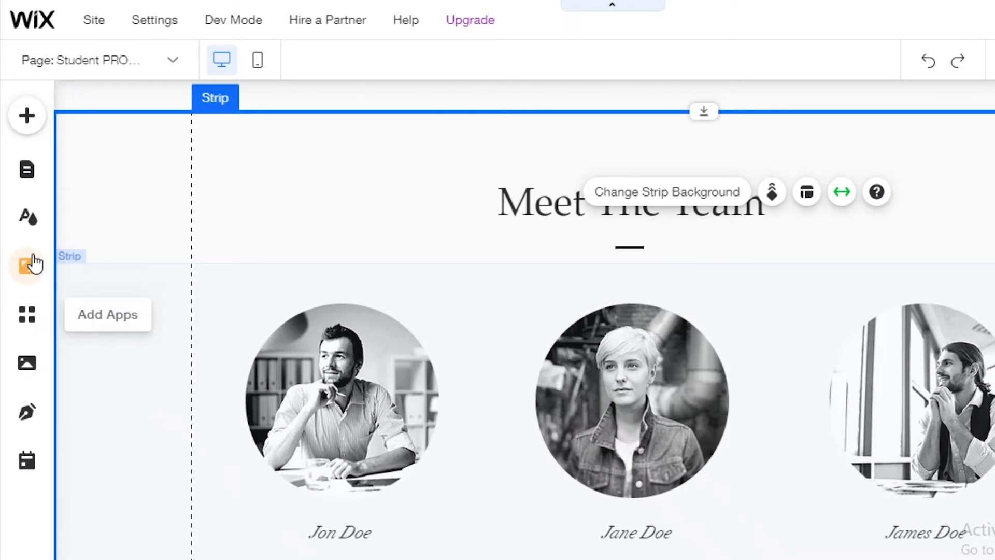
mouse_move(26, 173)
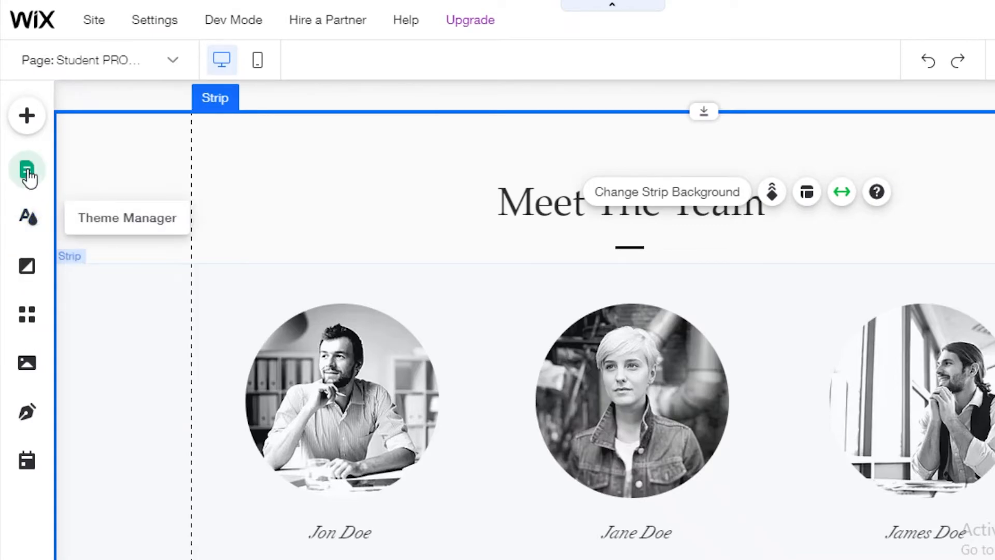
mouse_move(27, 116)
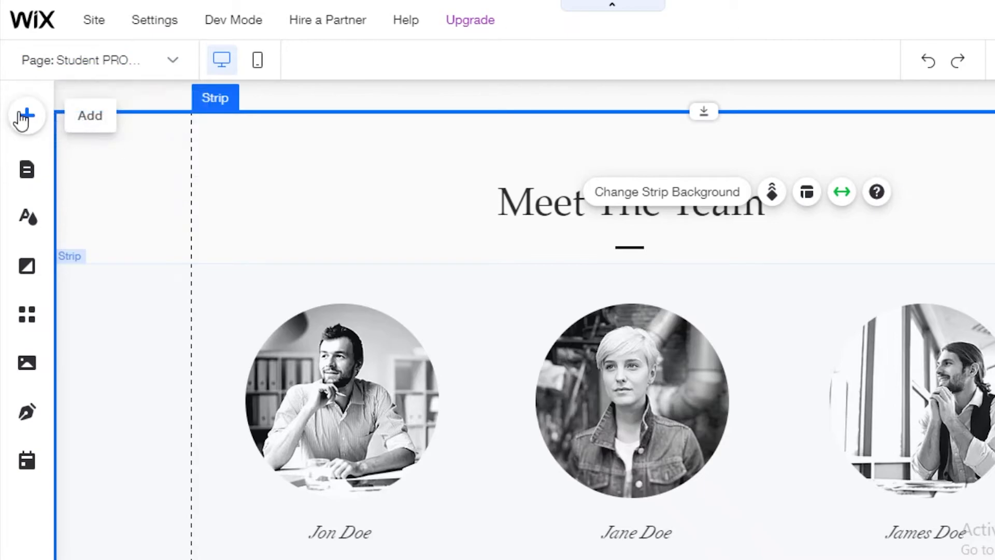
scroll("up", 3)
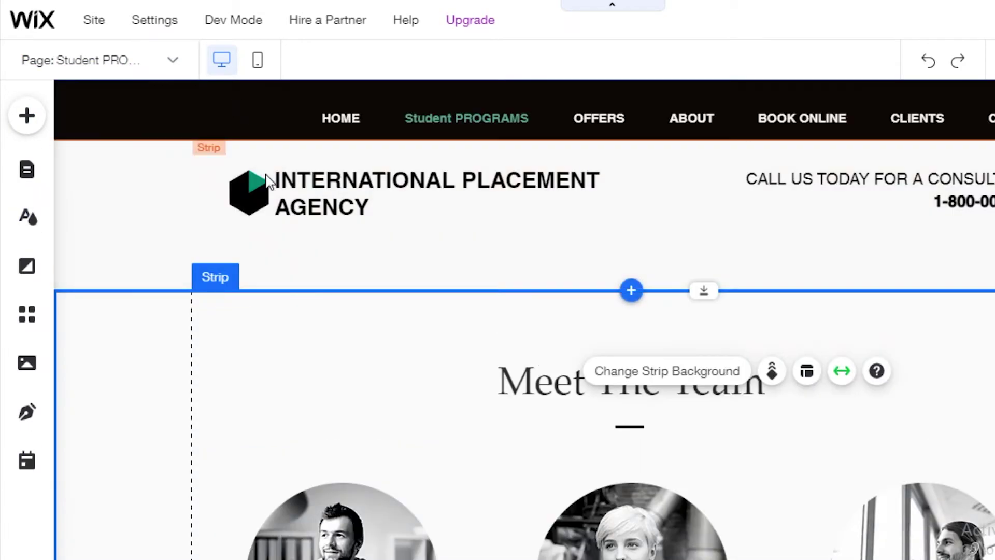
mouse_move(257, 60)
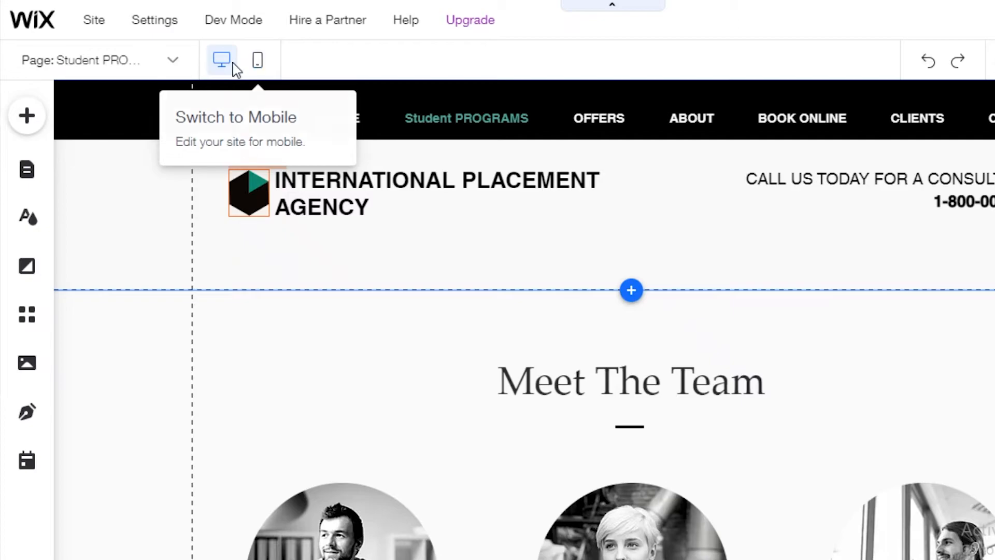
mouse_move(257, 60)
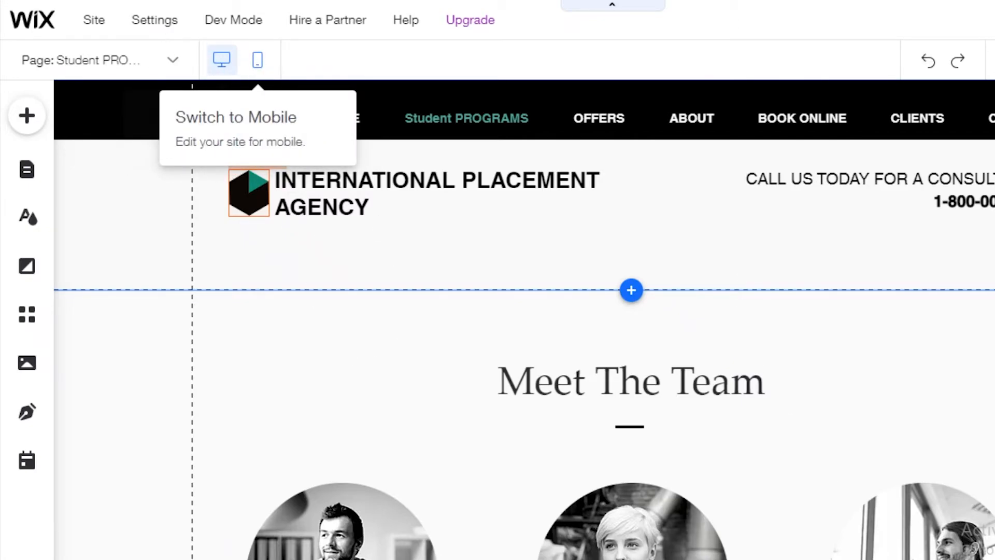
left_click(257, 59)
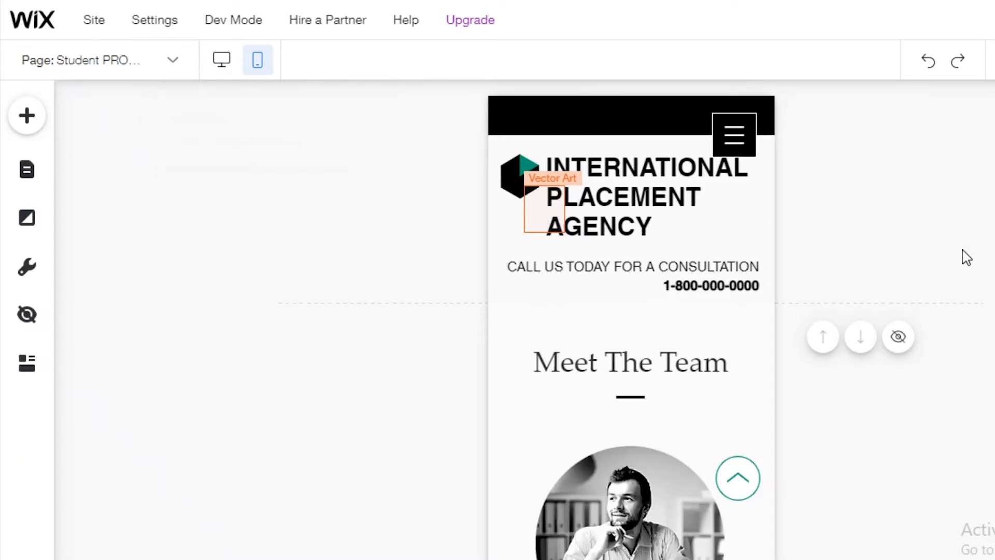
scroll("down", 3)
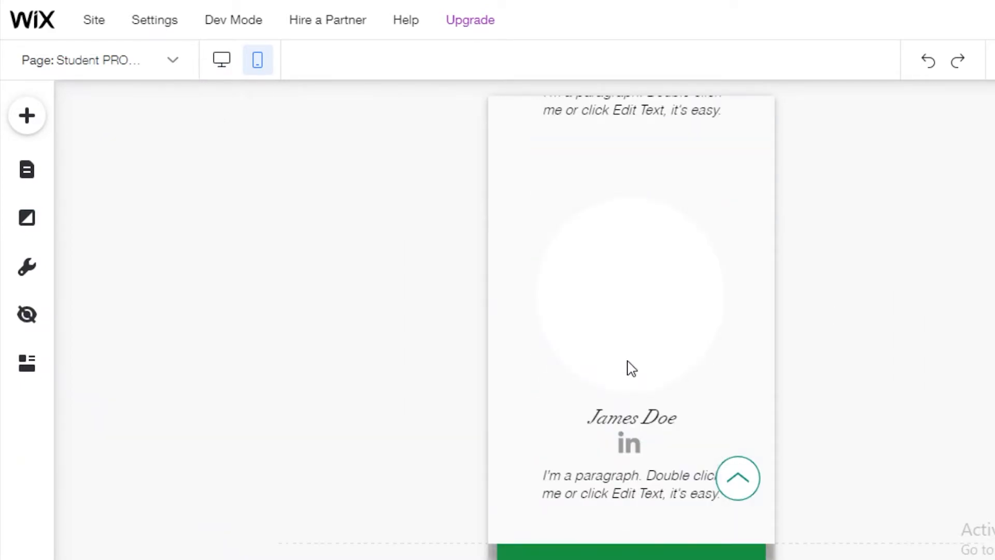
mouse_move(257, 59)
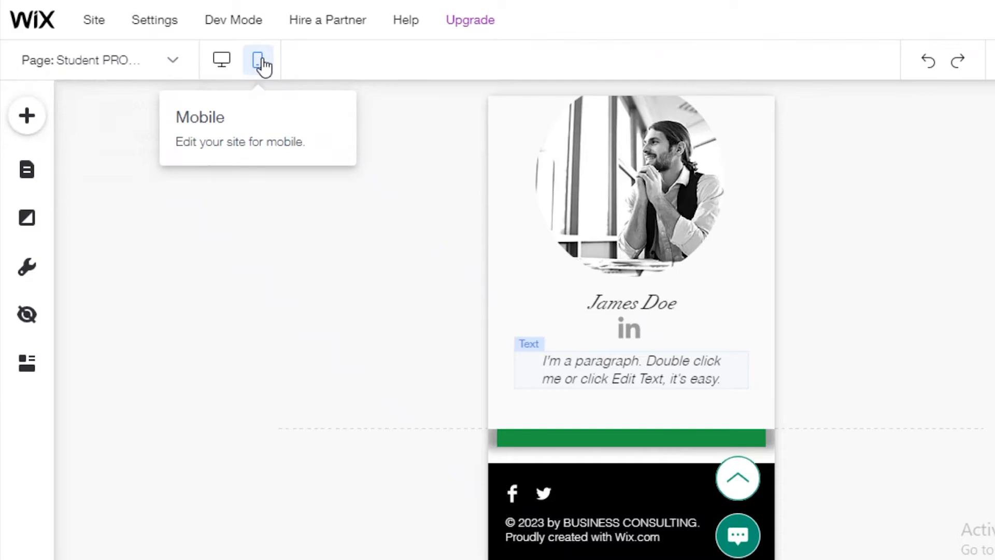
mouse_move(220, 59)
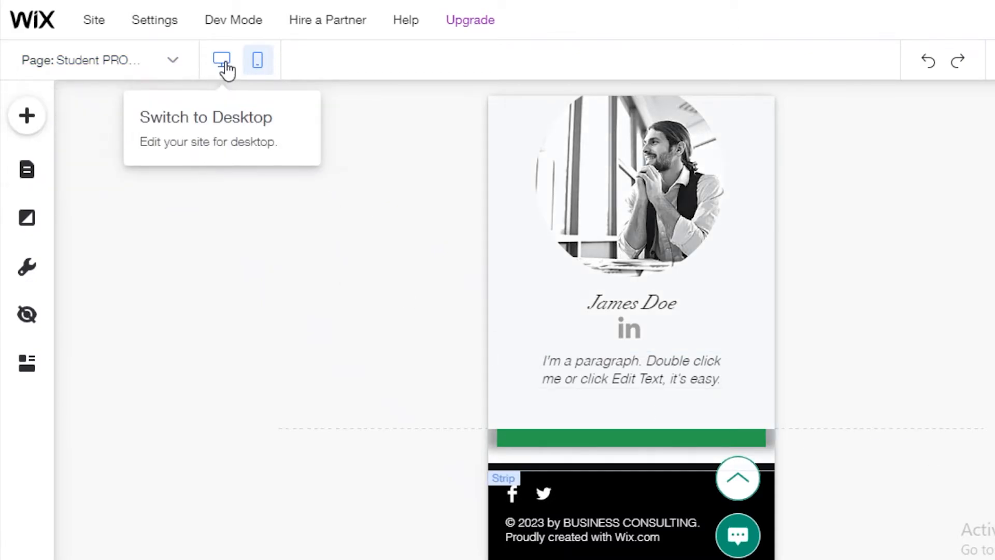
left_click(220, 60)
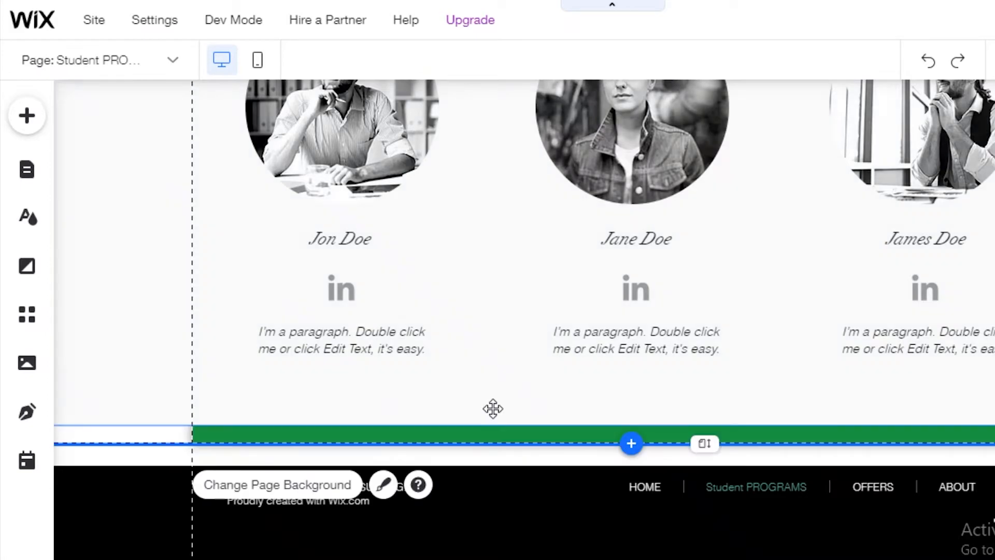
scroll("up", 3)
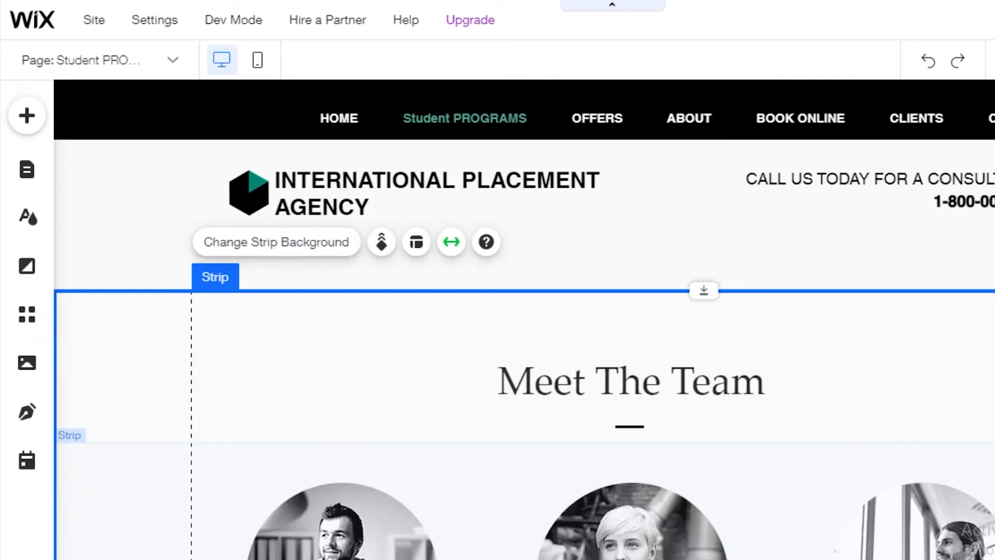
Step: Try preset image and ocean video backgrounds, then settle on a light purple pastel gradient
left_click(437, 193)
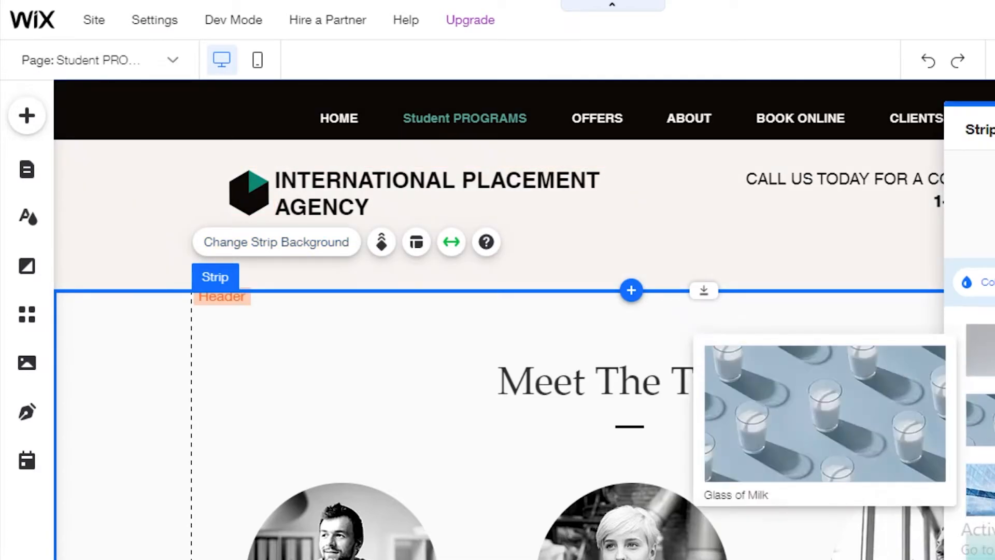
left_click(436, 193)
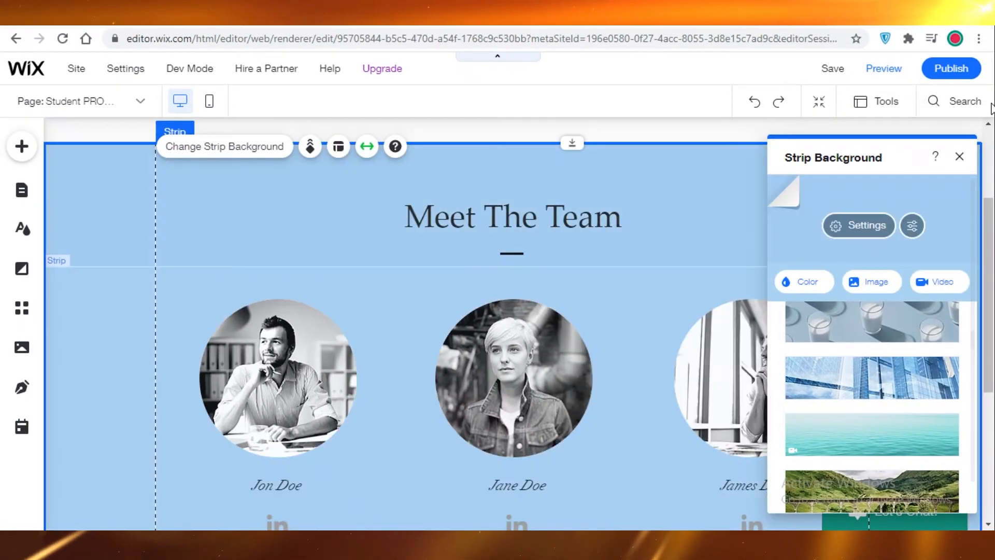
left_click(870, 377)
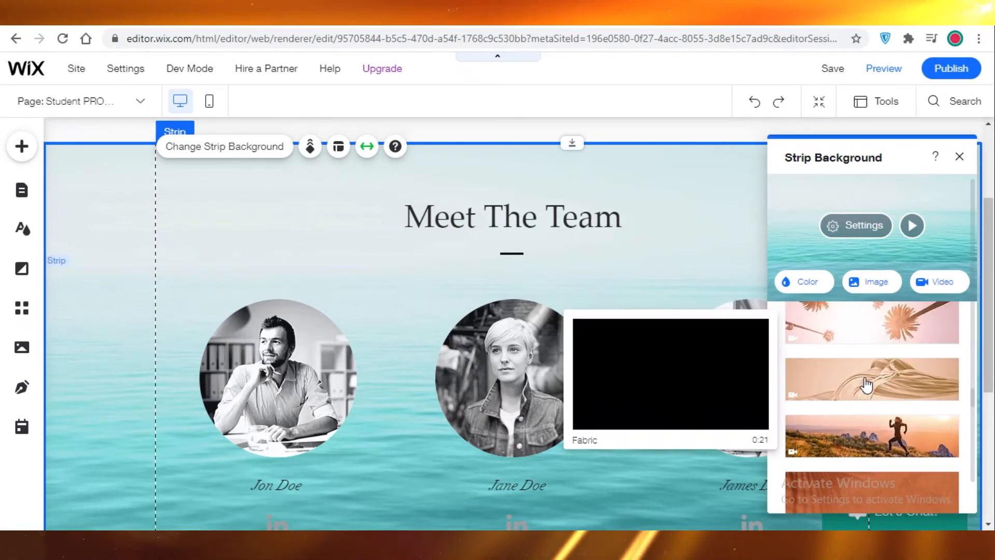
left_click(871, 378)
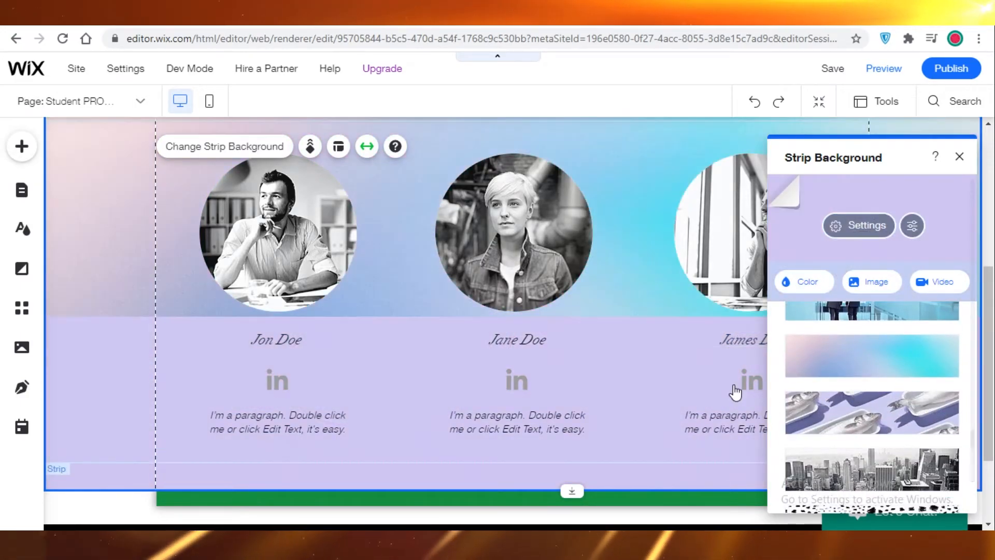
left_click(871, 355)
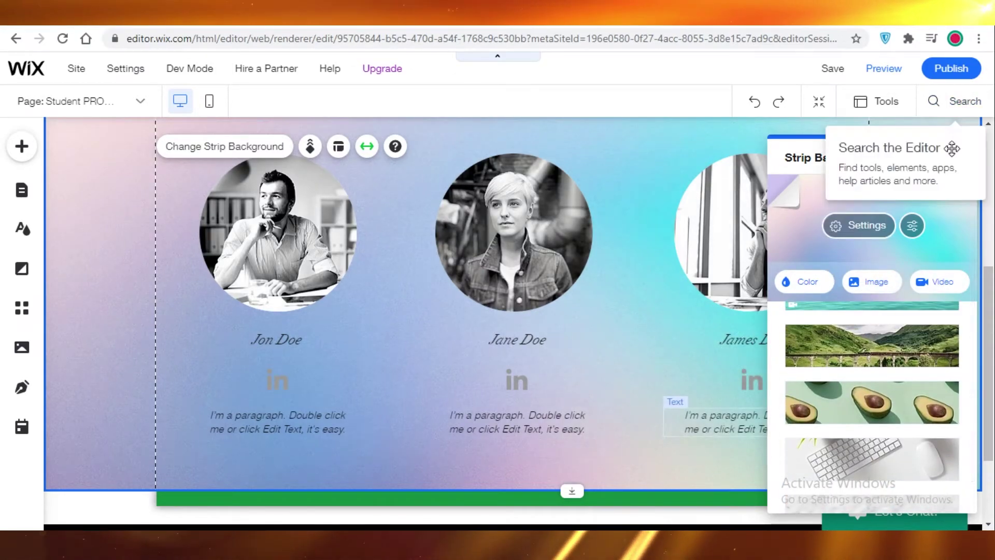
left_click(882, 68)
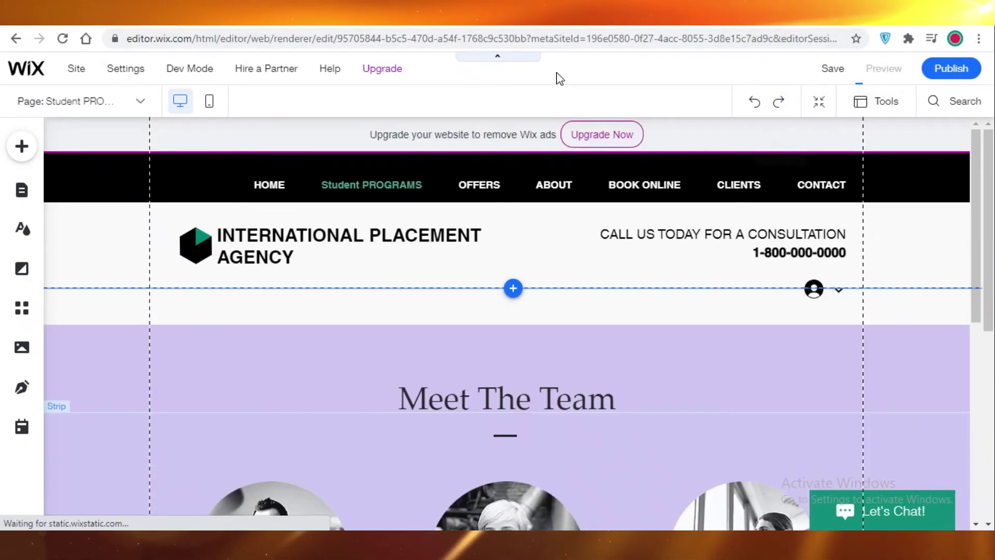
left_click(882, 68)
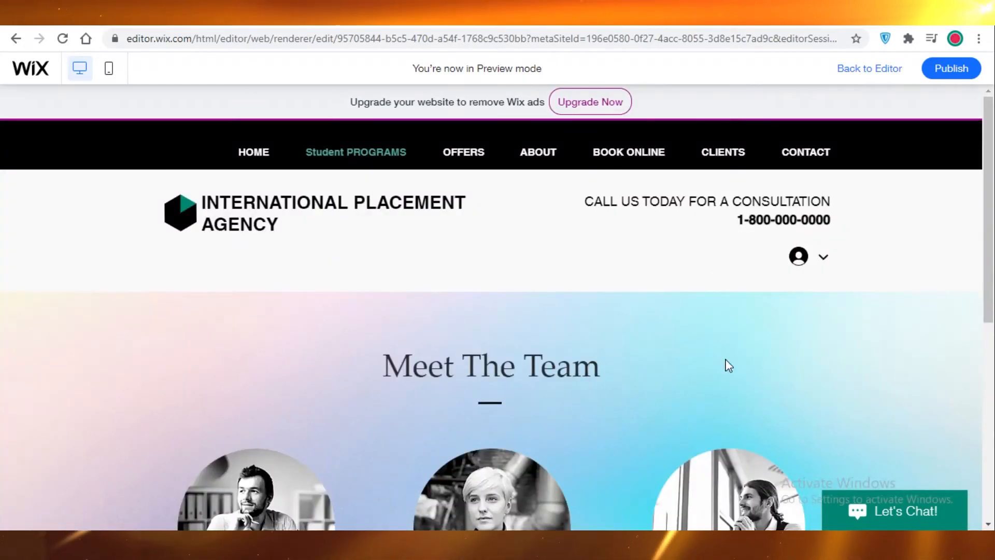
scroll("down", 3)
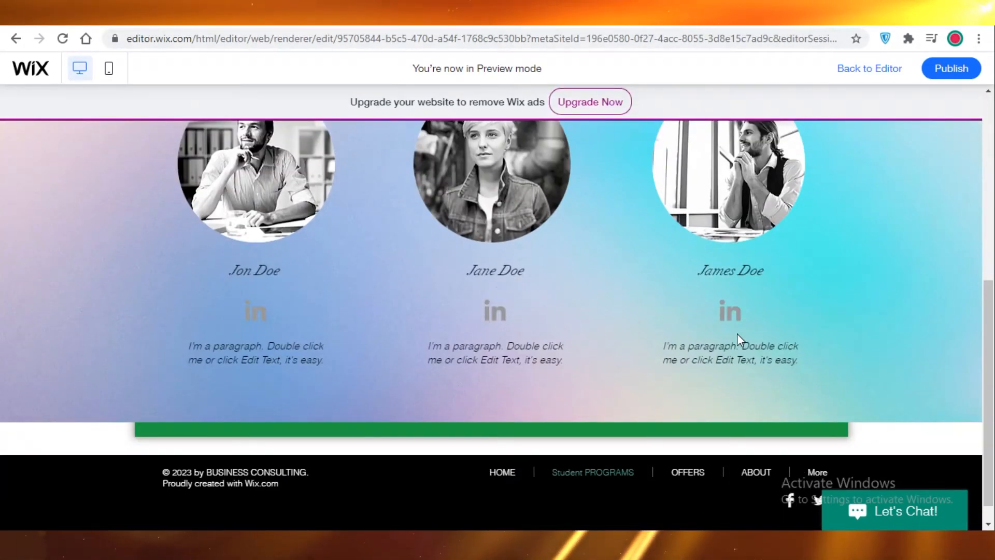
scroll("up", 3)
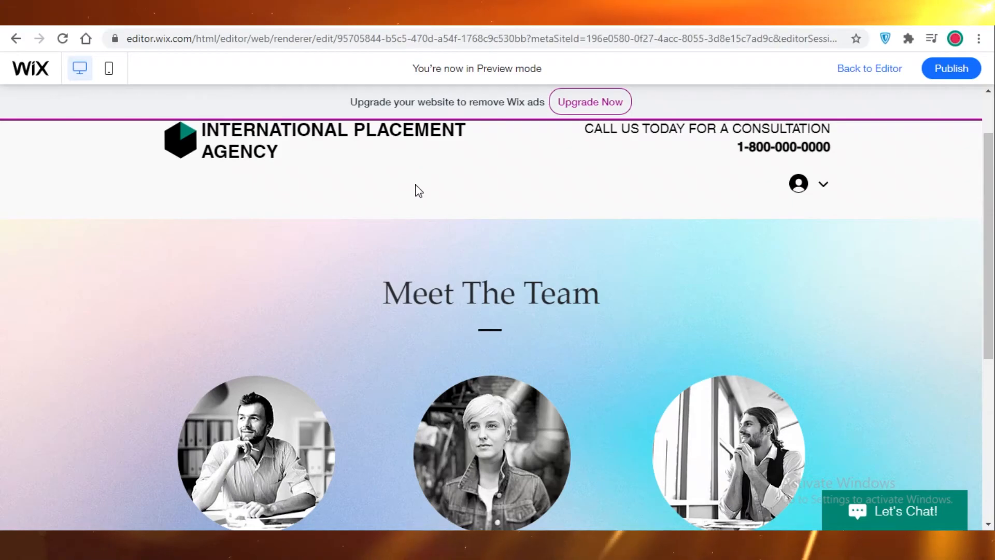
mouse_move(850, 158)
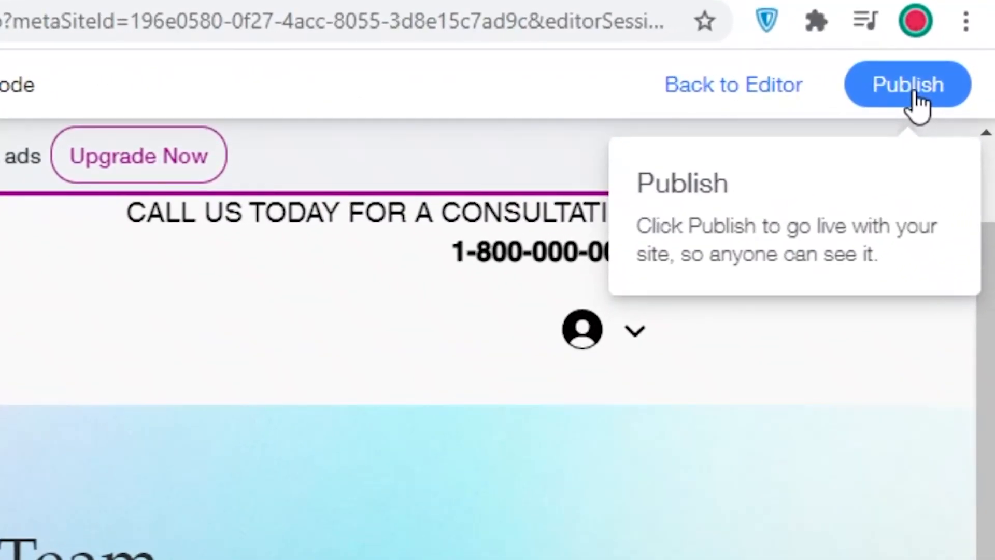
Step: Publish on a free Wix.com domain, replacing 'my-site' with 'internationplace'
left_click(906, 84)
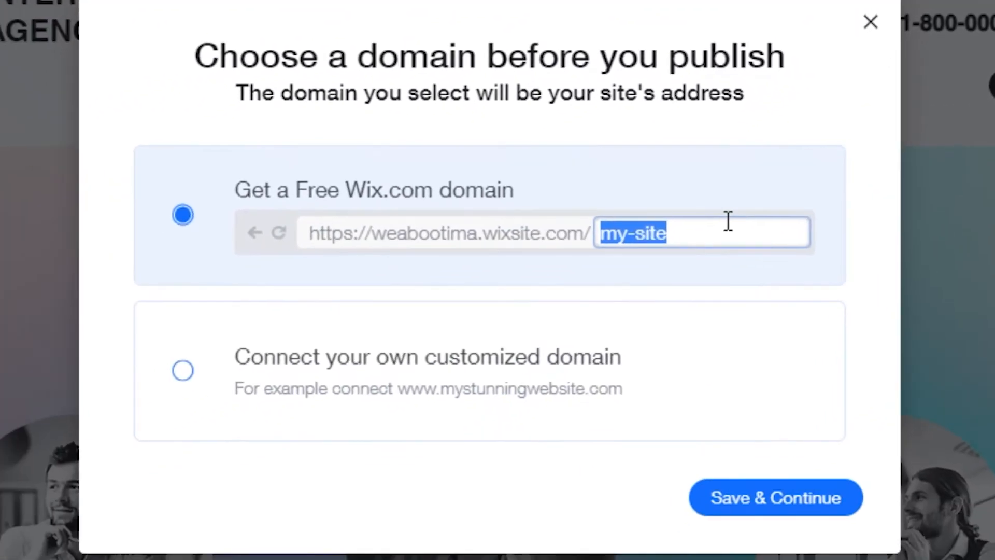
mouse_move(845, 204)
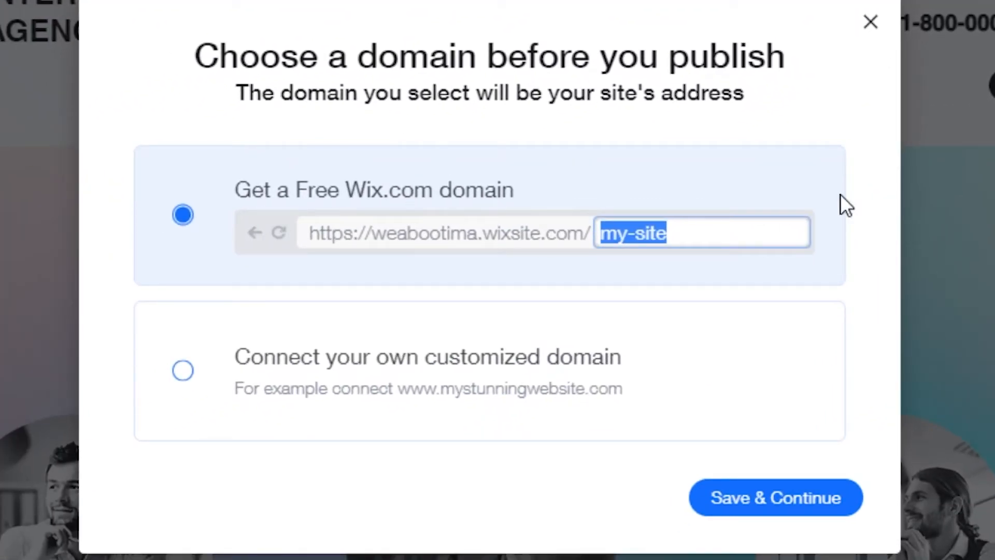
mouse_move(286, 193)
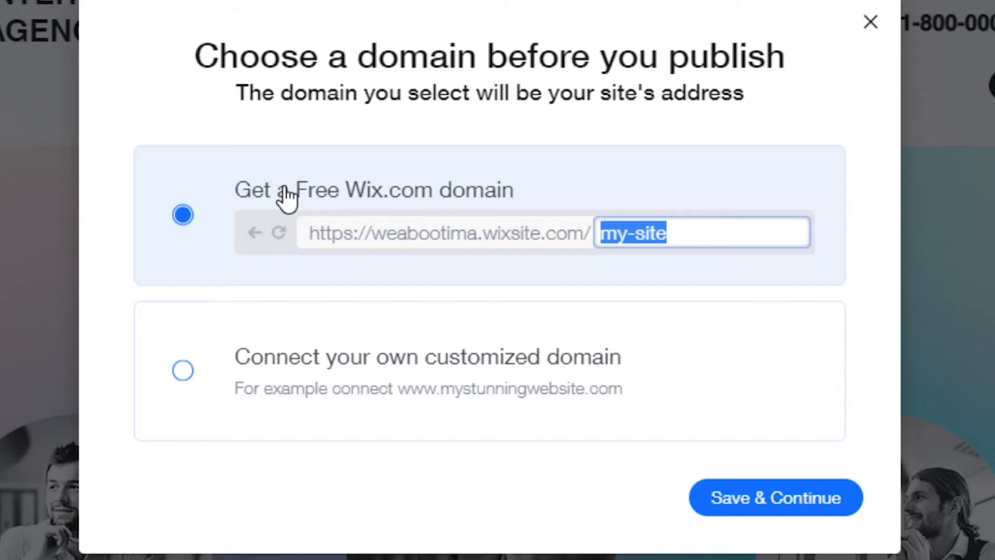
mouse_move(345, 339)
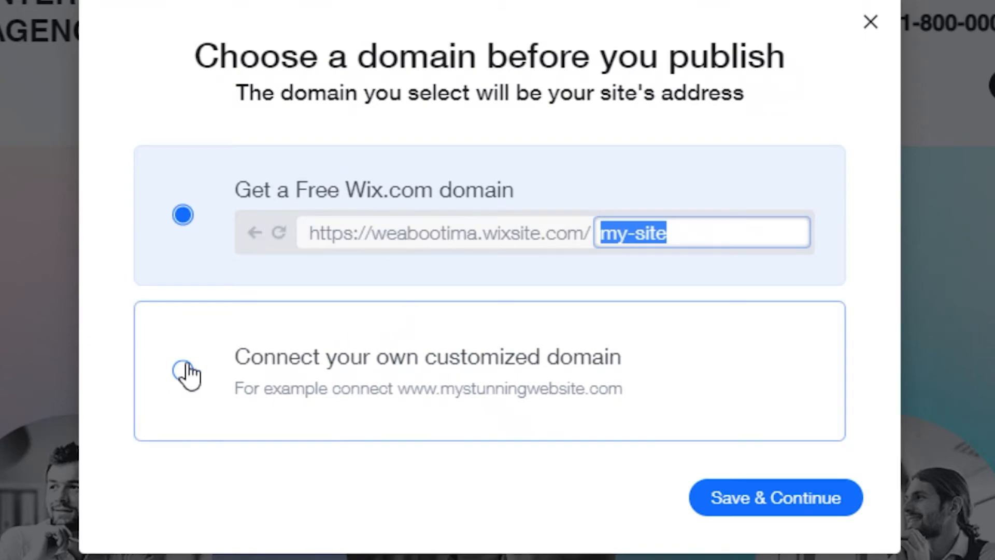
mouse_move(241, 349)
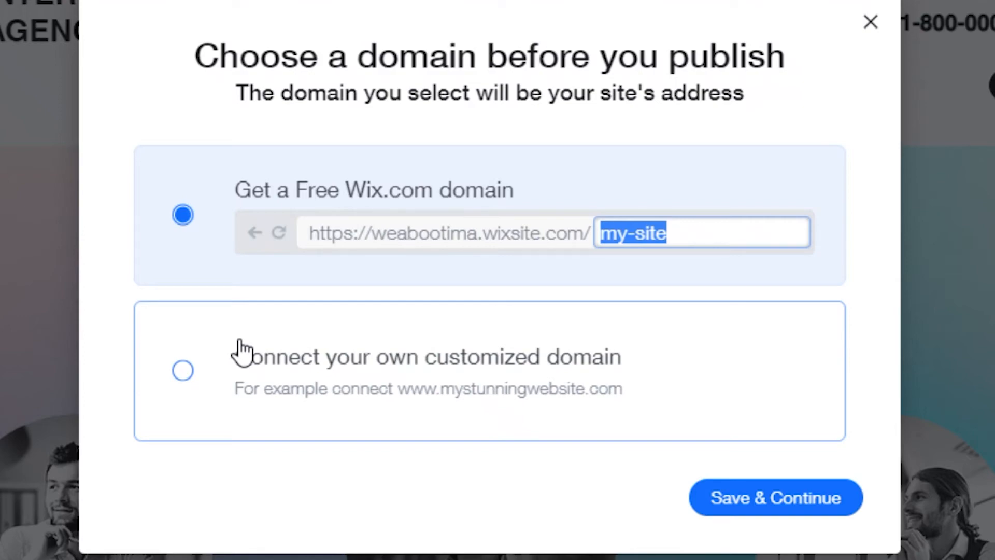
mouse_move(660, 266)
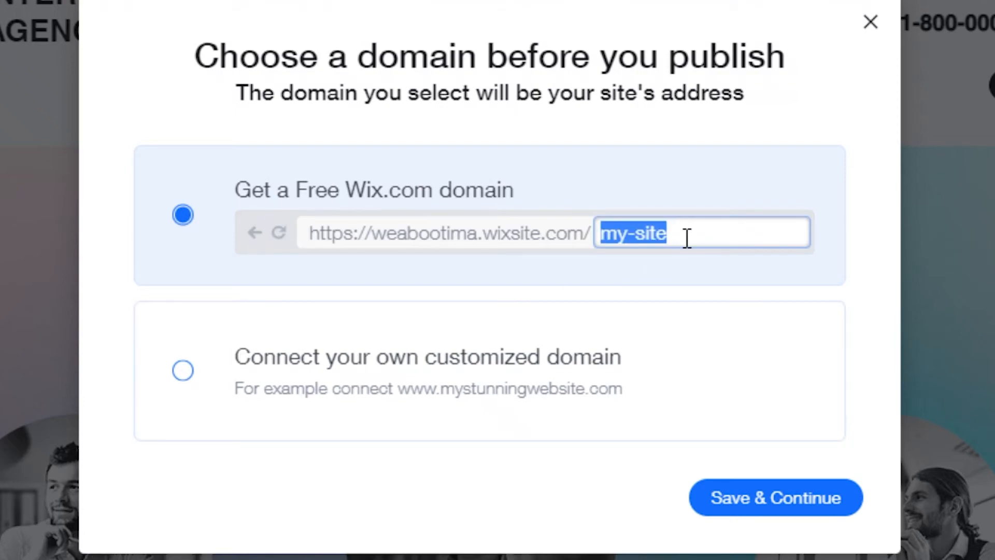
key("Delete")
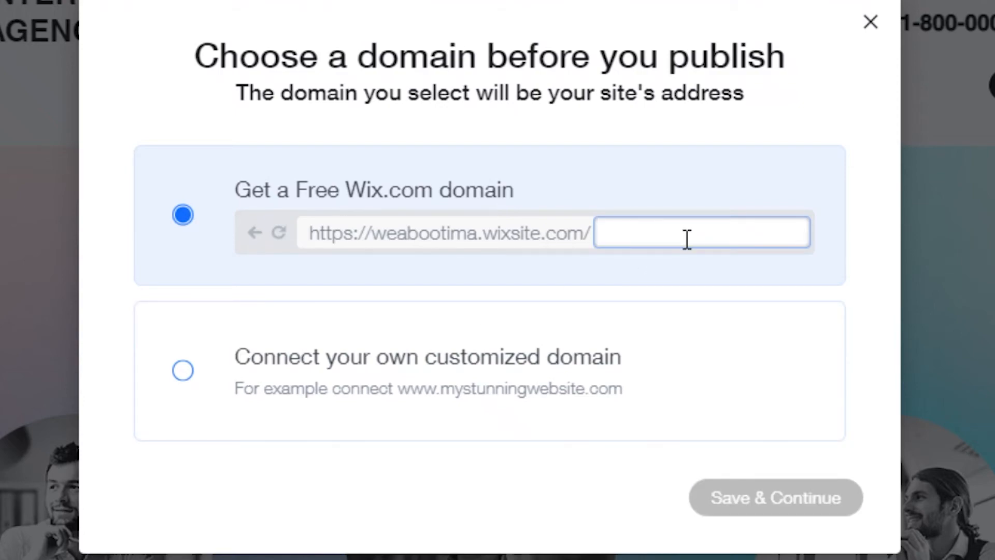
type("INT")
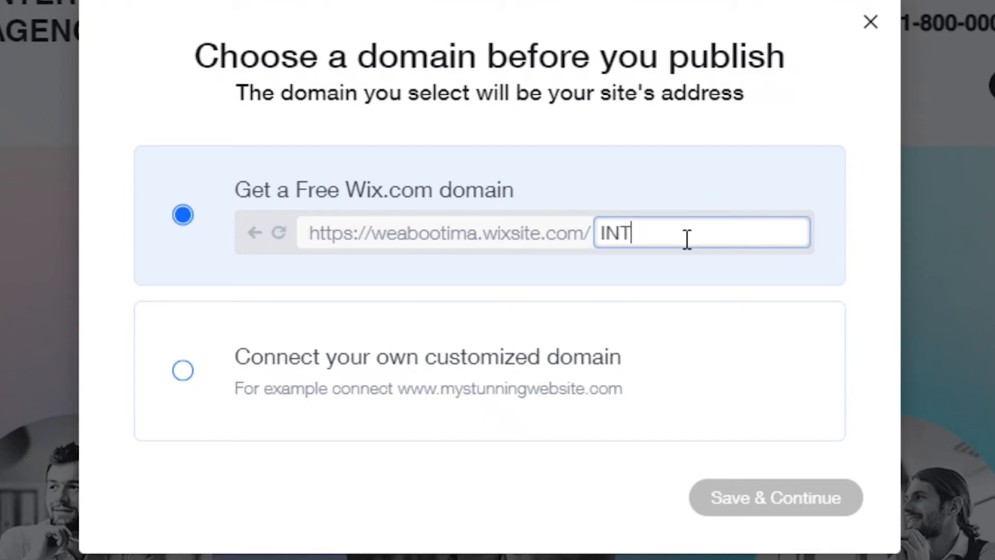
type("ERNA")
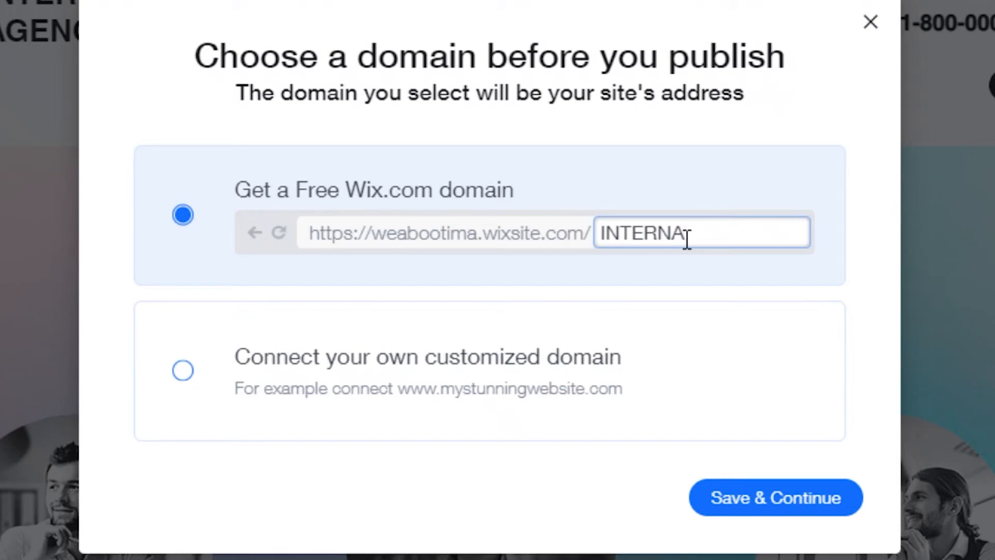
type("TION")
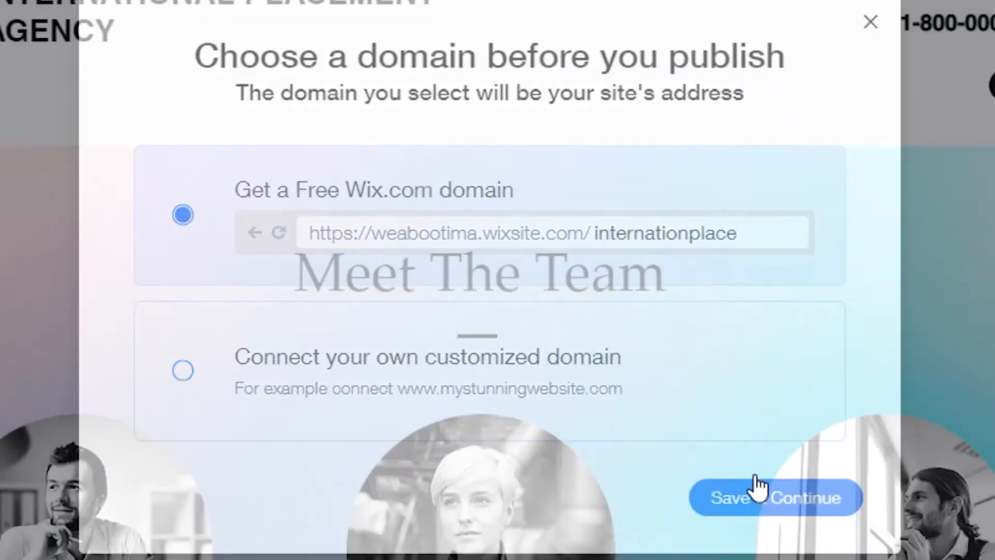
left_click(775, 497)
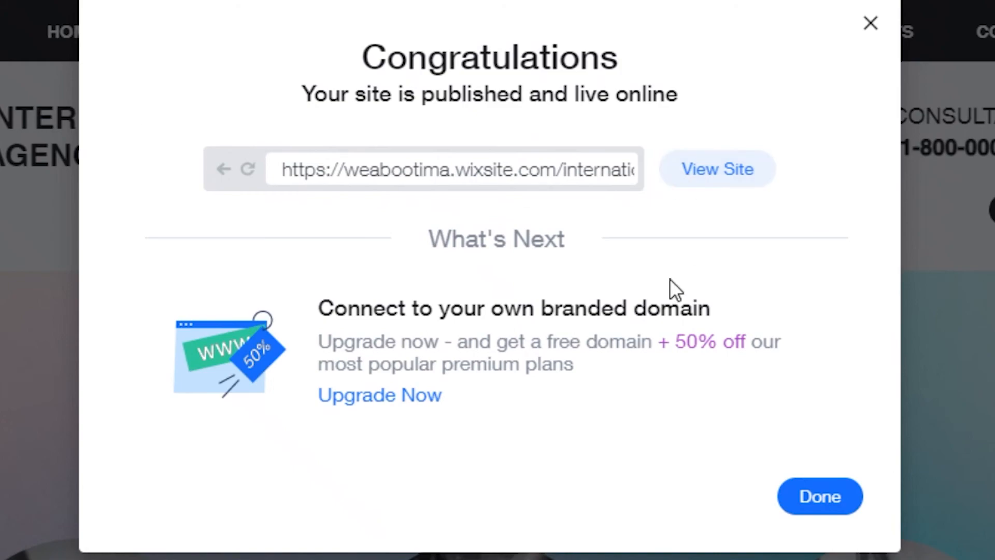
mouse_move(577, 416)
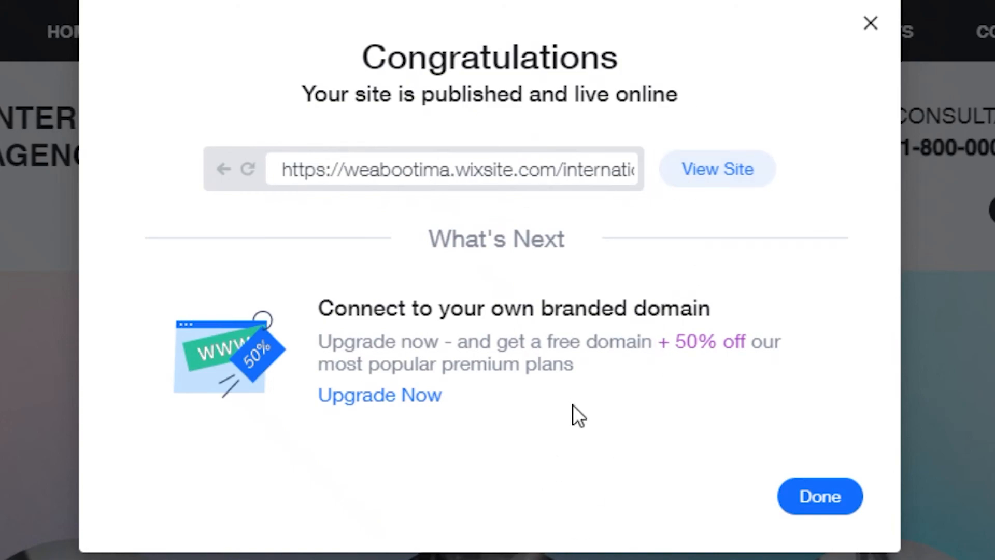
mouse_move(431, 254)
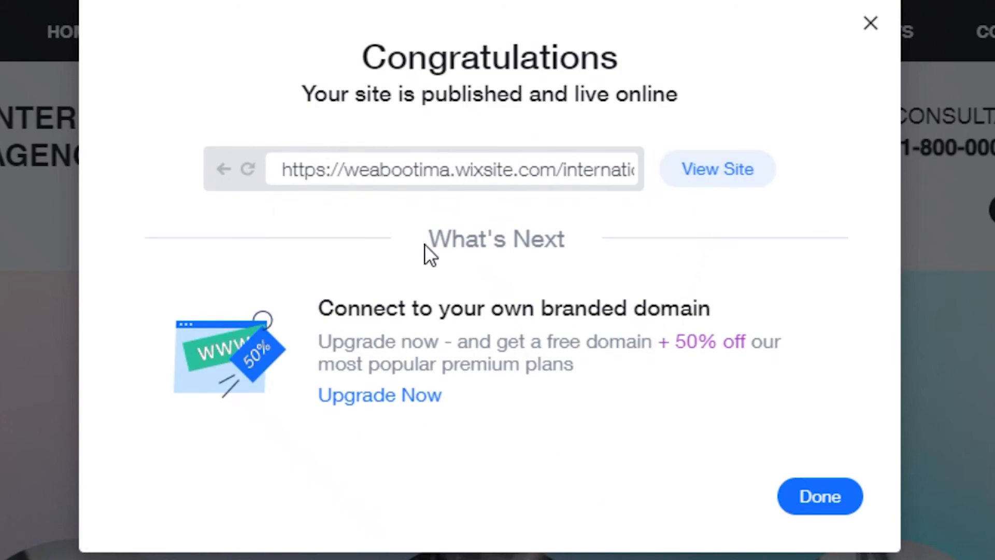
mouse_move(717, 169)
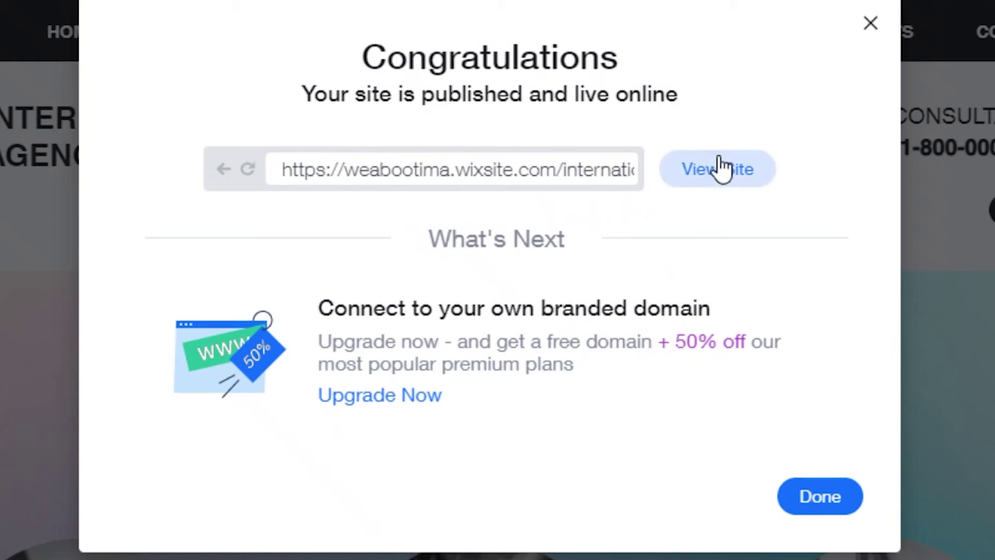
Step: Choose View Site in the Congratulations dialog to open the live wixsite.com site
left_click(717, 169)
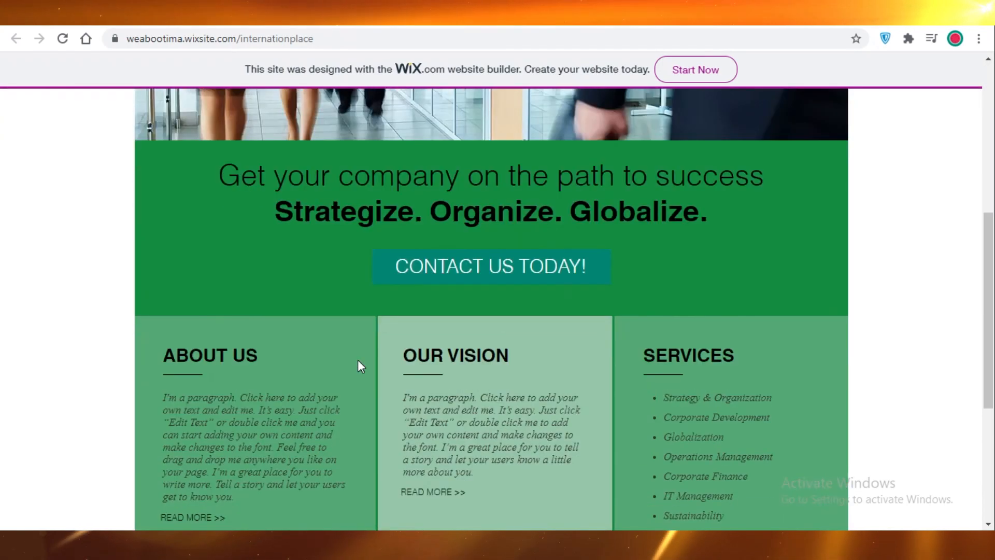
Step: Visit the live Student PROGRAMS, OFFERS and HOME pages, then dismiss the editor's publish confirmation
scroll("up", 3)
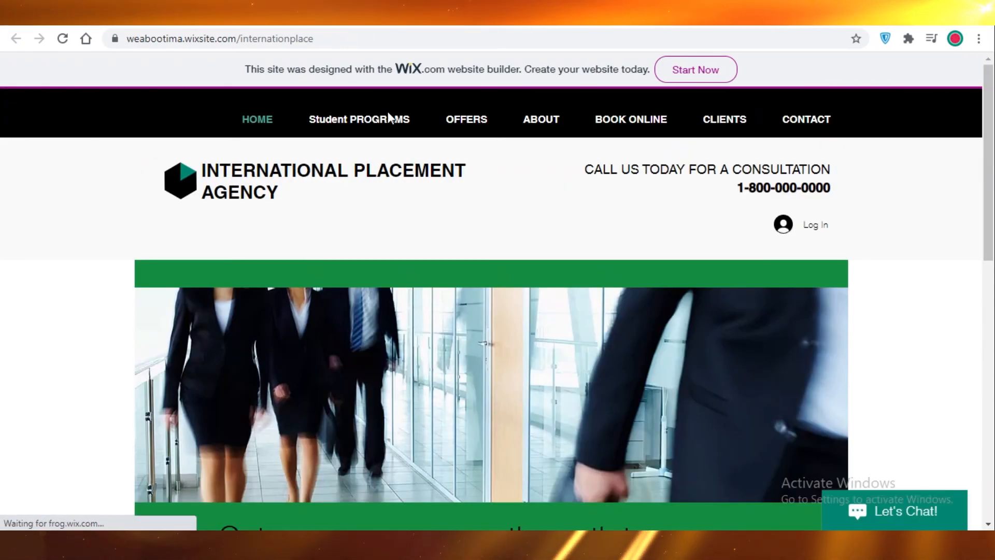
left_click(359, 120)
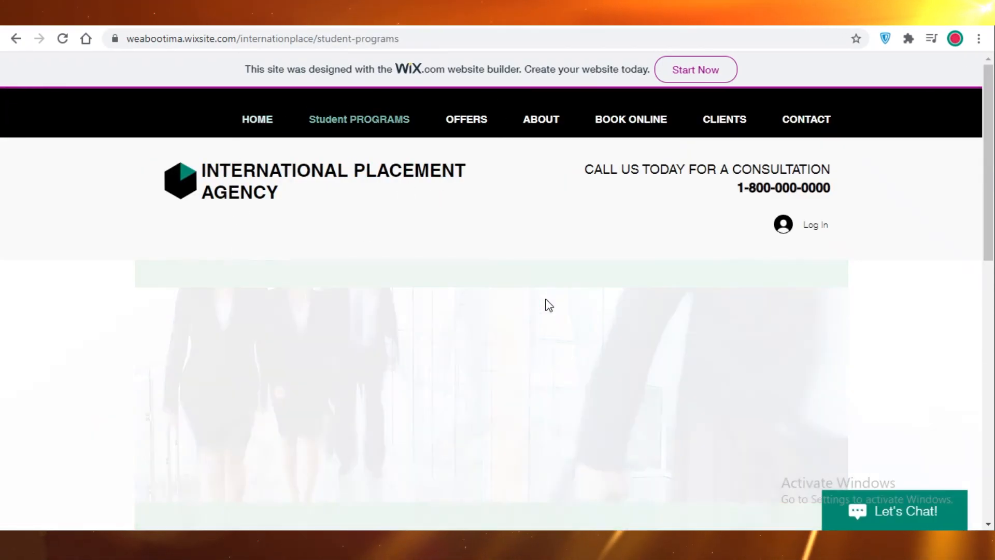
left_click(466, 119)
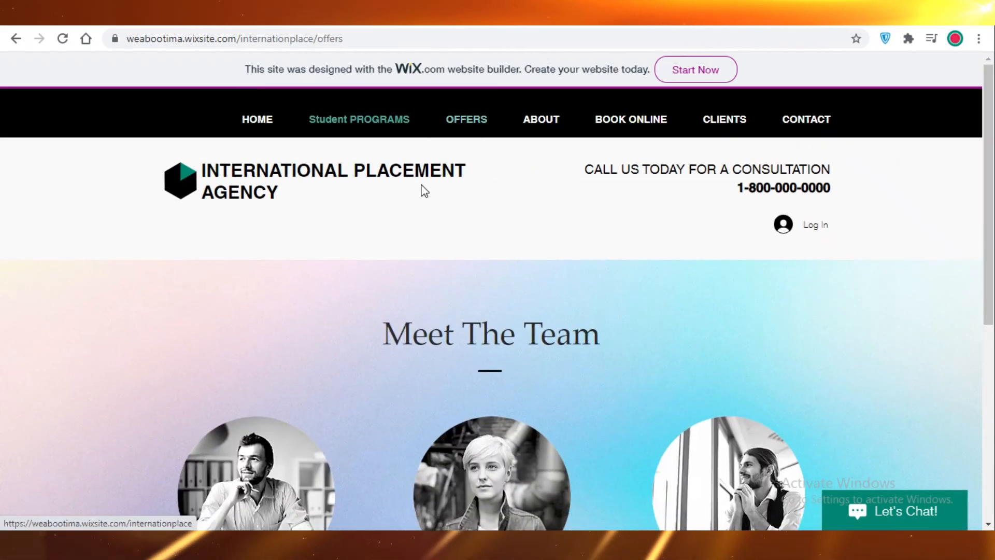
left_click(466, 120)
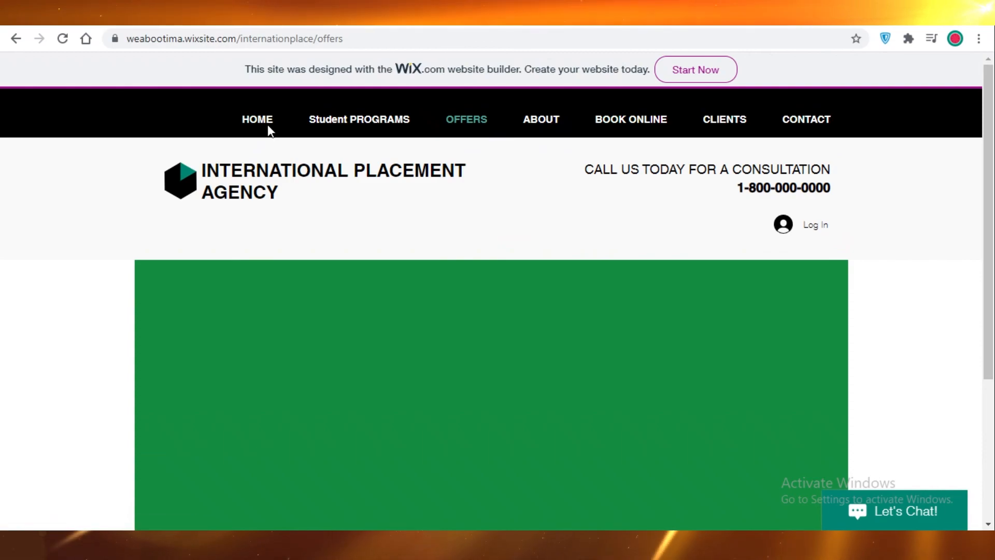
left_click(257, 119)
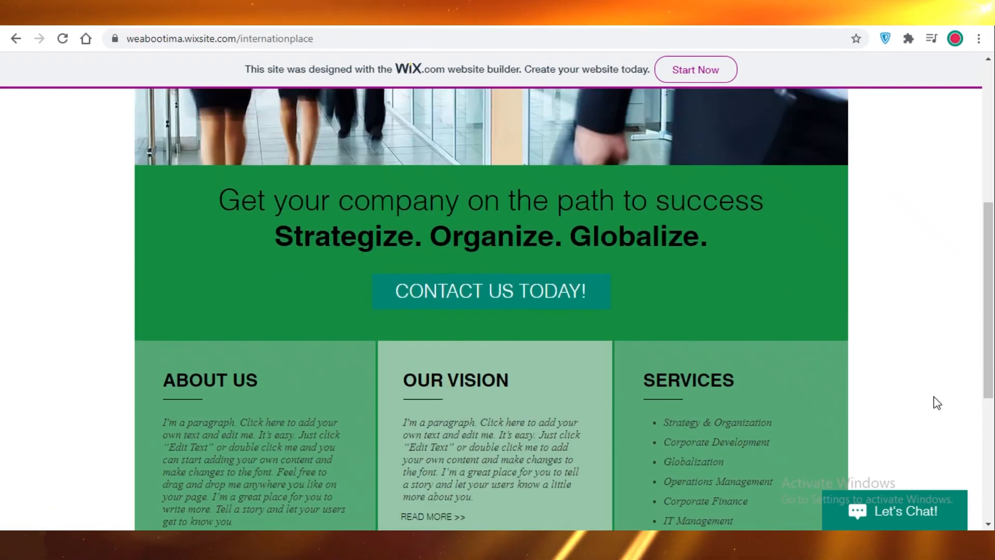
scroll("up", 3)
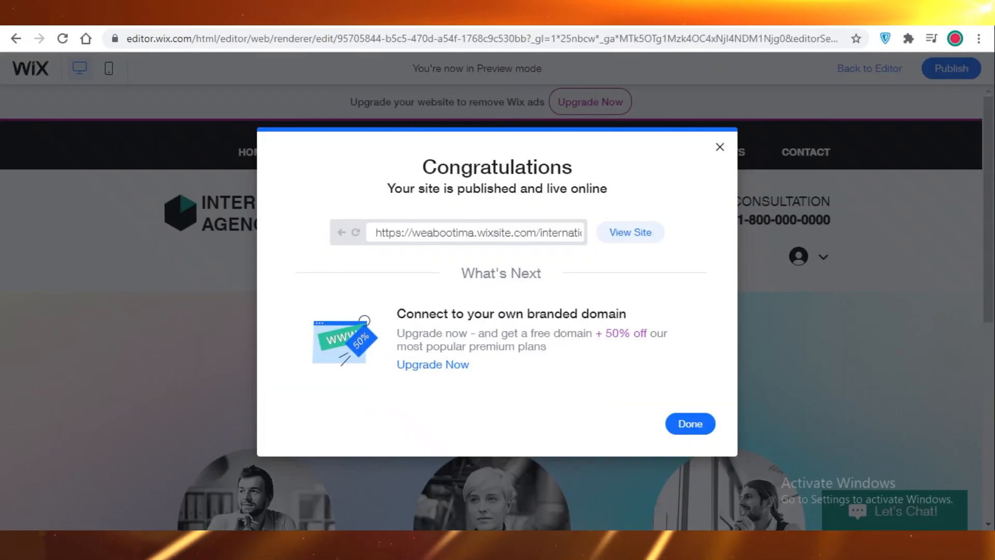
left_click(689, 423)
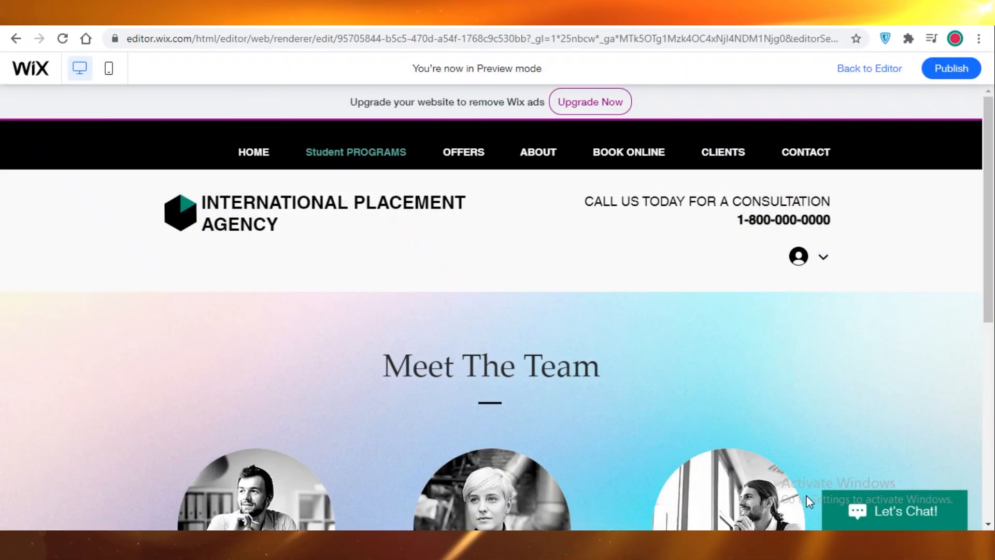